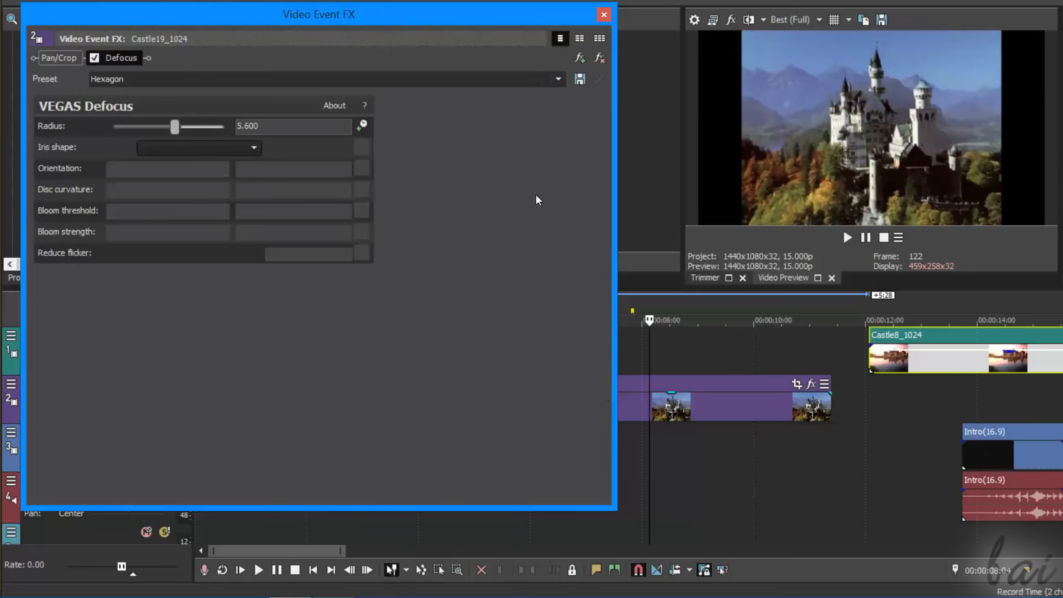
Drag the Defocus Radius slider for Castle19_1024 down to 5.600
{"action": "left_click_drag", "start_coordinate": [175, 127], "coordinate": [166, 127]}
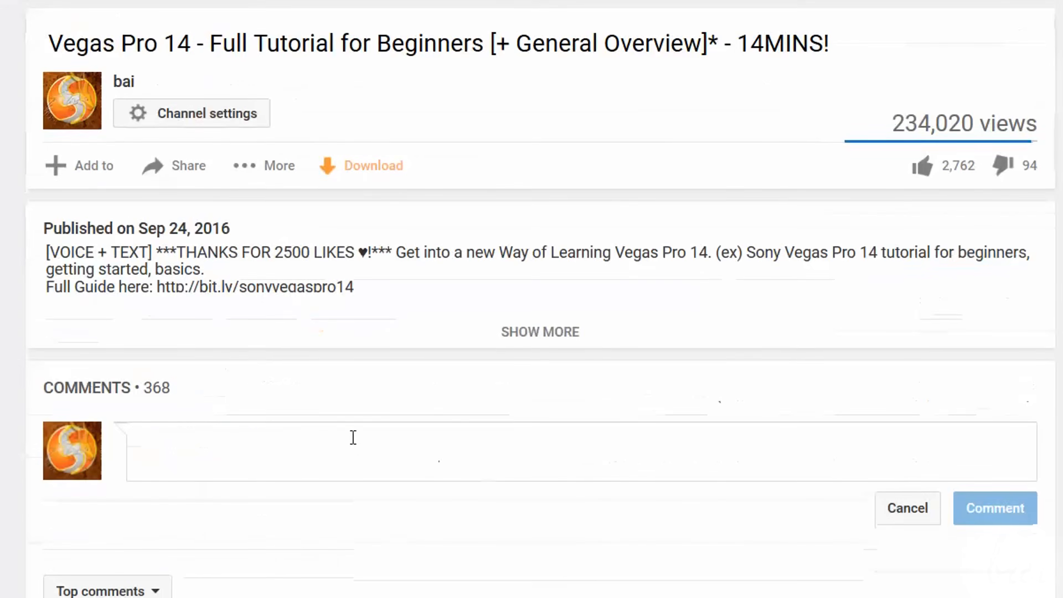
Write the comment text saying you love Vegas Pro 15 because of its very simple UI
{"action": "type", "text": "I really love Vegas"}
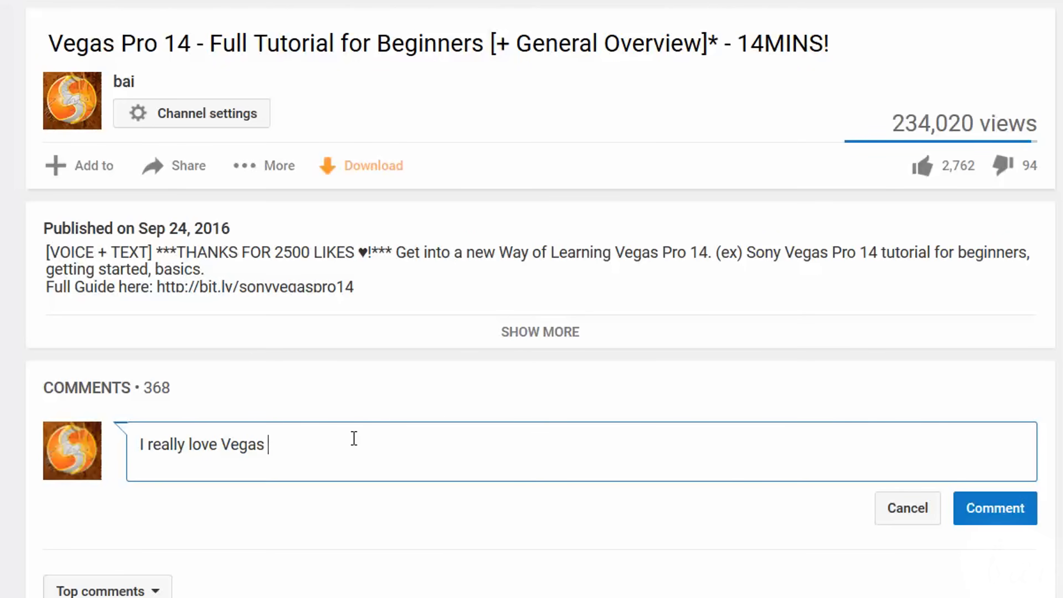
{"action": "type", "text": "Pro 15 b"}
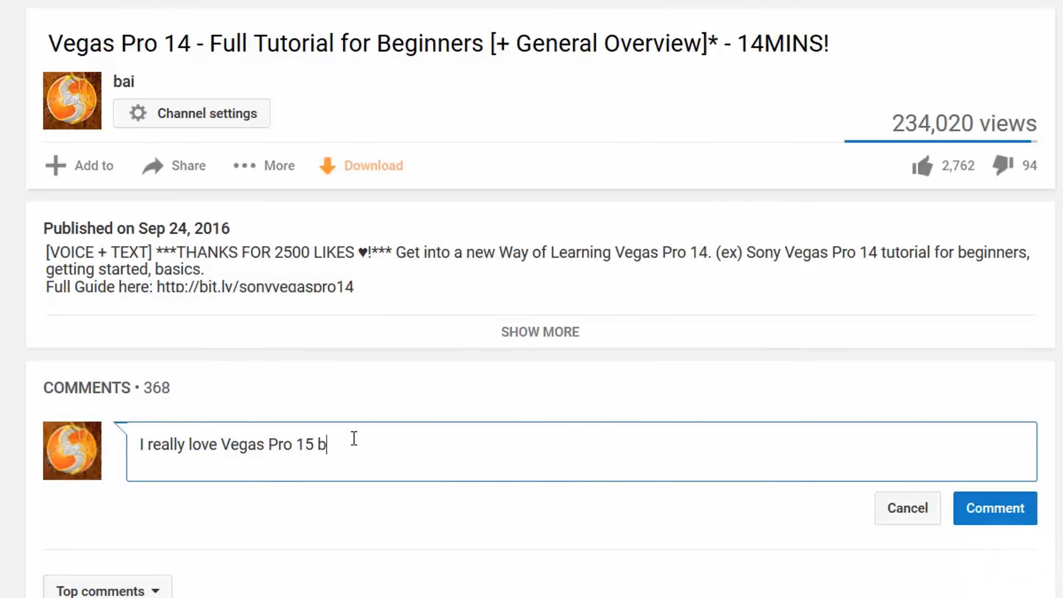
{"action": "type", "text": "ecause of its"}
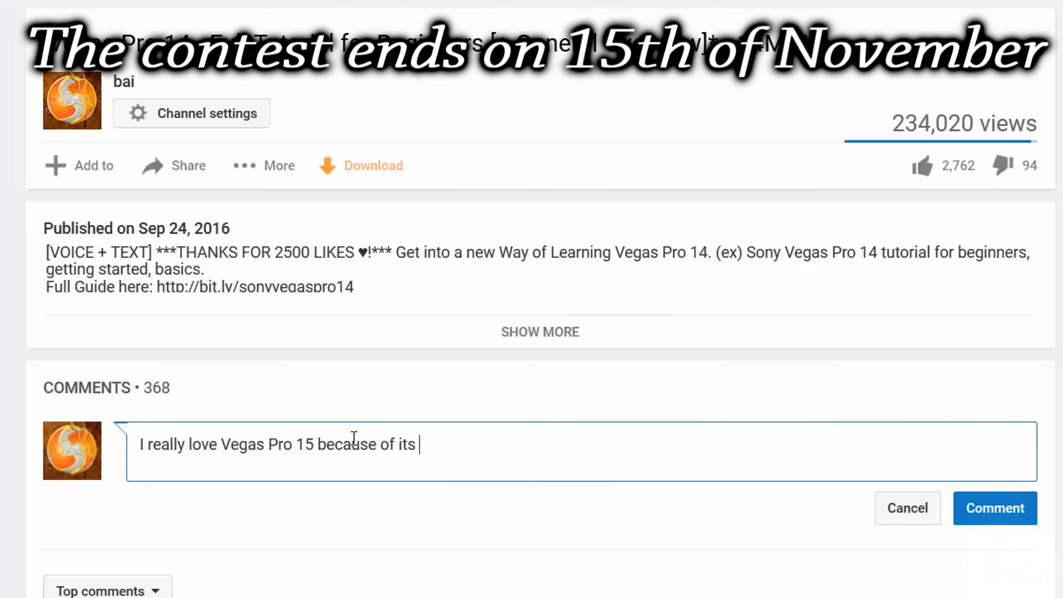
{"action": "type", "text": "very simple"}
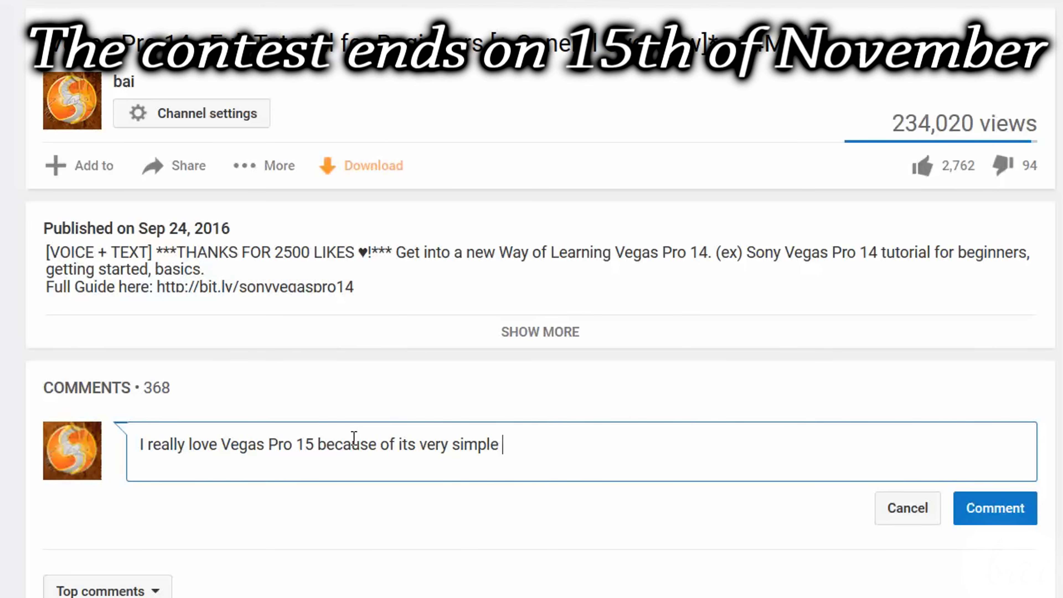
{"action": "type", "text": "UI!"}
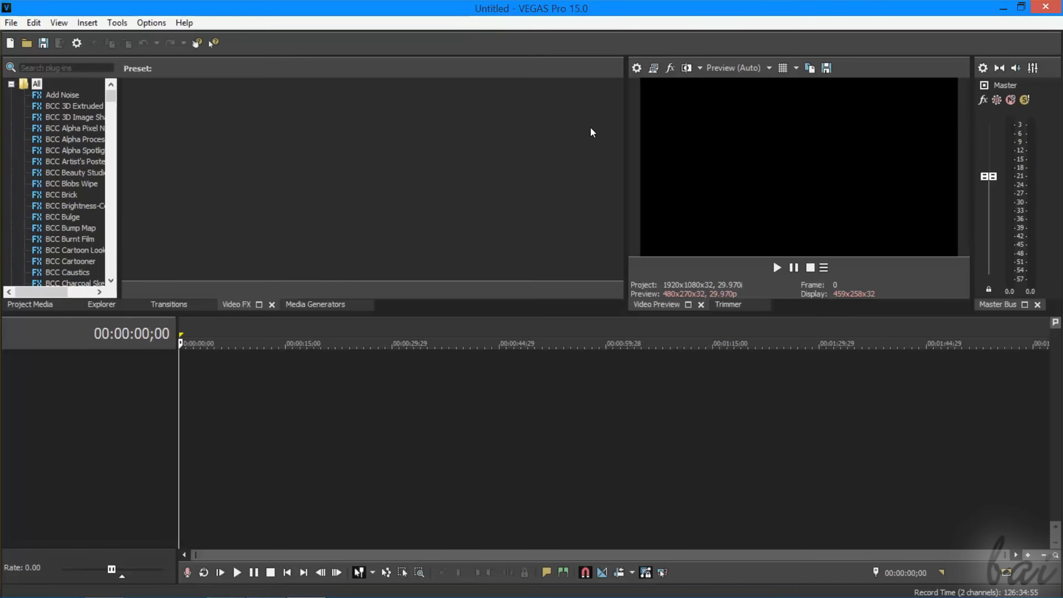
{"action": "mouse_move", "coordinate": [207, 99]}
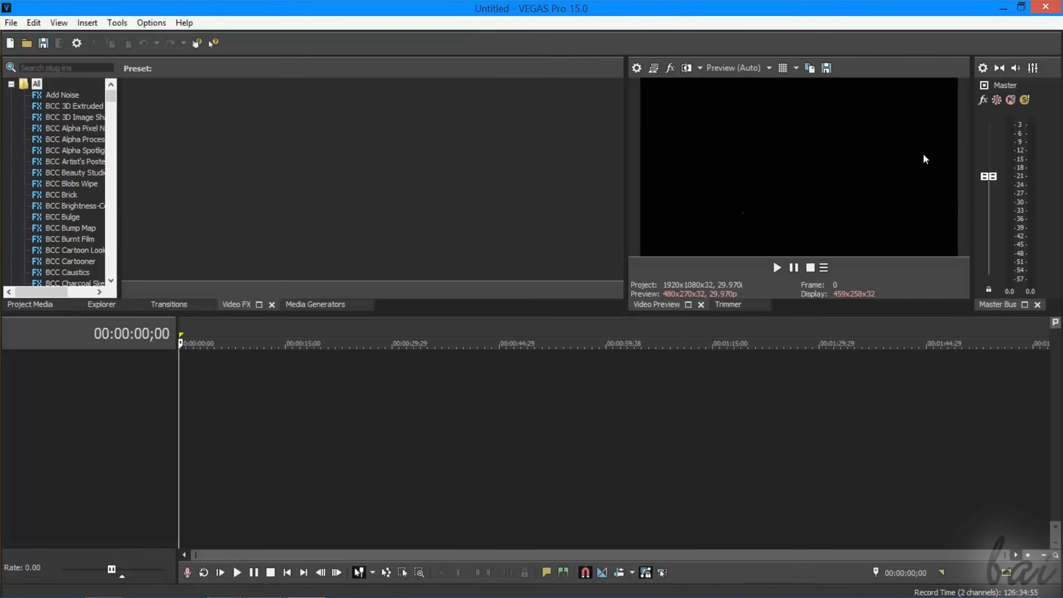
{"action": "mouse_move", "coordinate": [129, 248]}
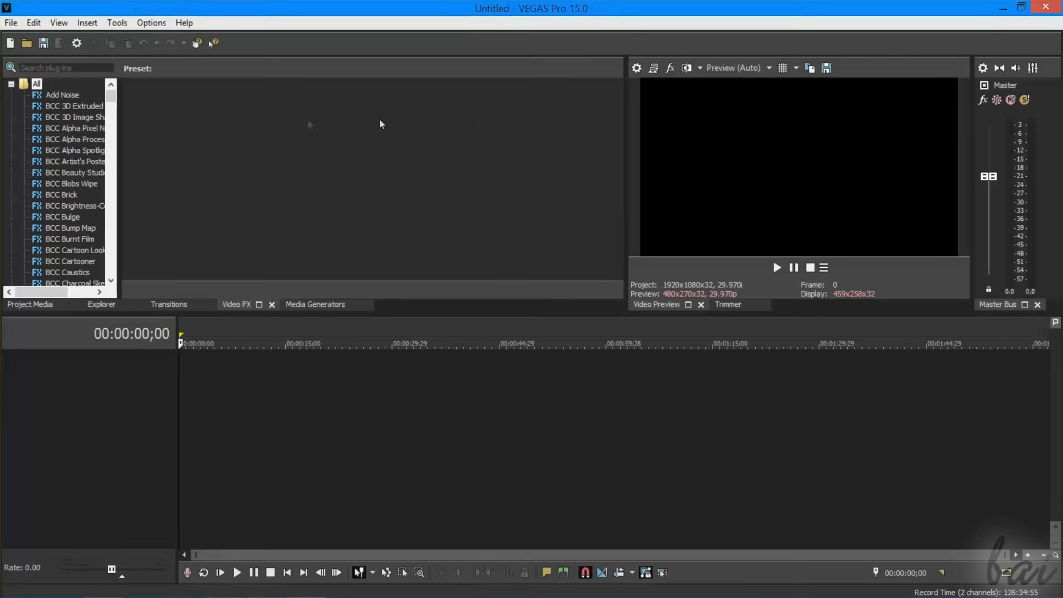
{"action": "mouse_move", "coordinate": [1024, 144]}
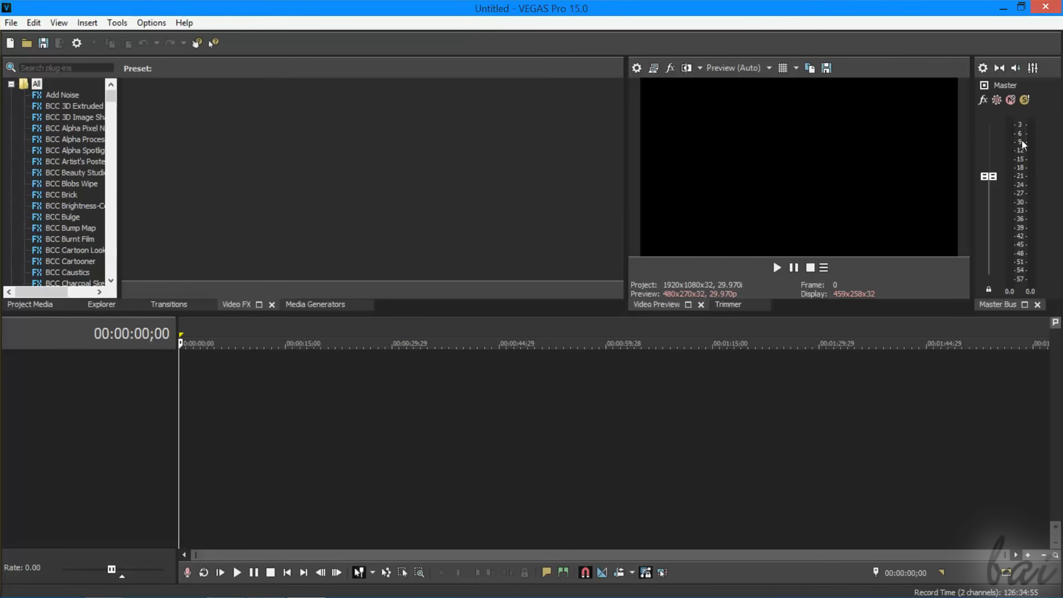
{"action": "mouse_move", "coordinate": [864, 236]}
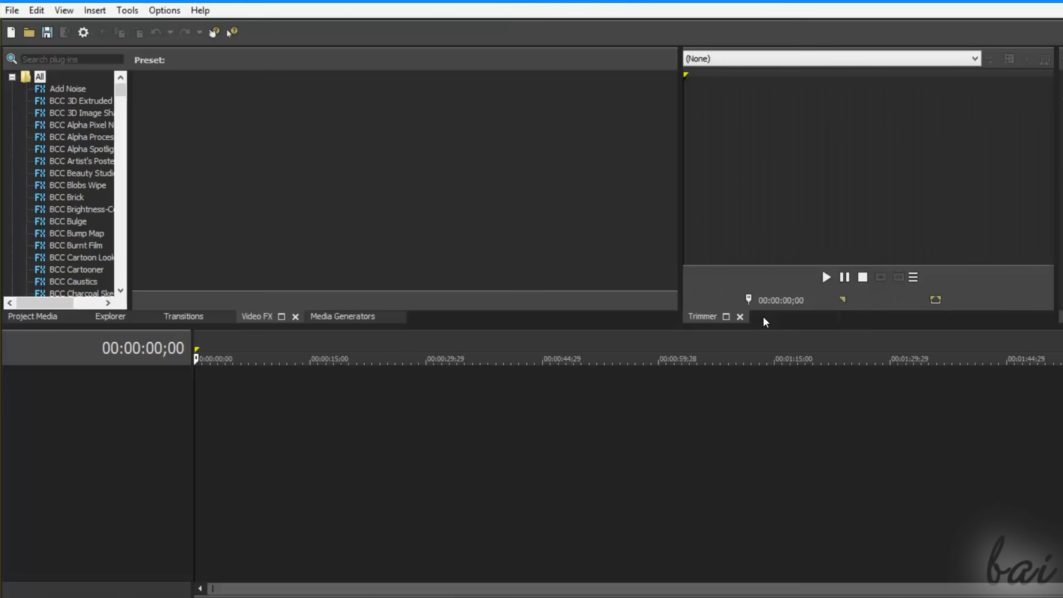
{"action": "mouse_move", "coordinate": [88, 20]}
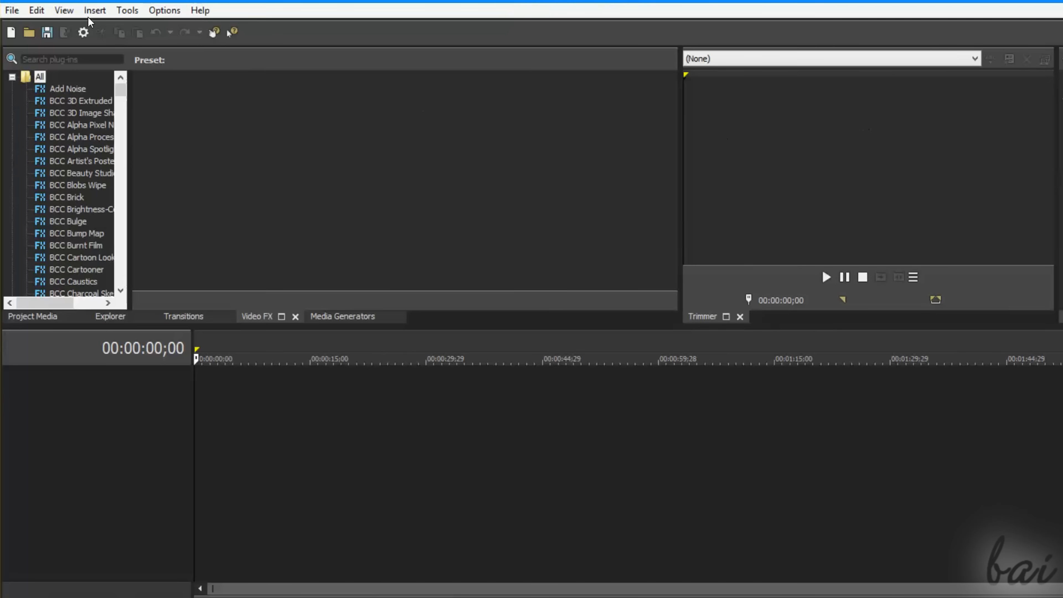
{"action": "left_click", "coordinate": [63, 9]}
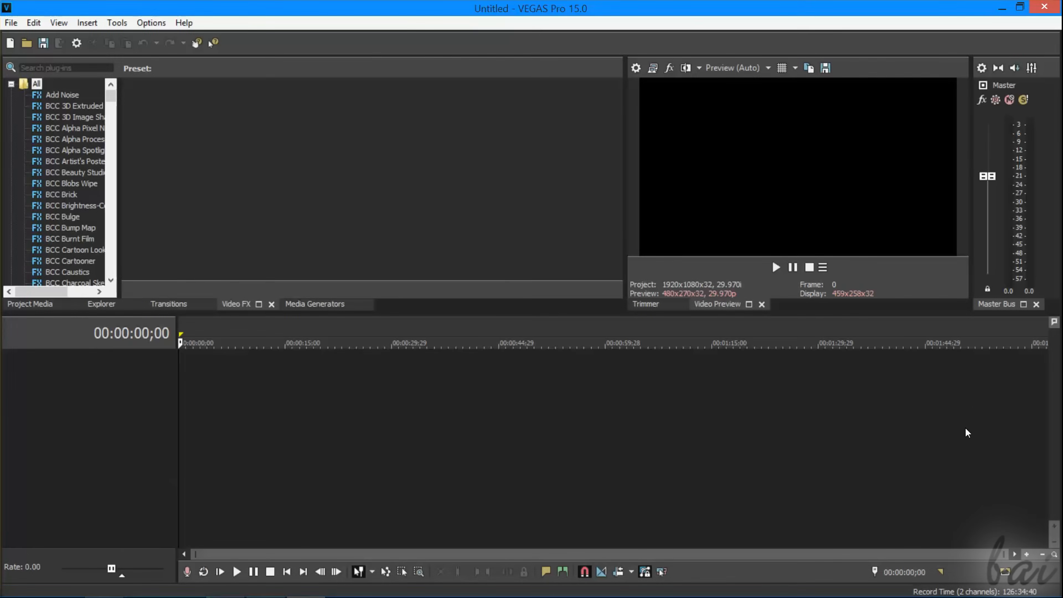
{"action": "mouse_move", "coordinate": [991, 7]}
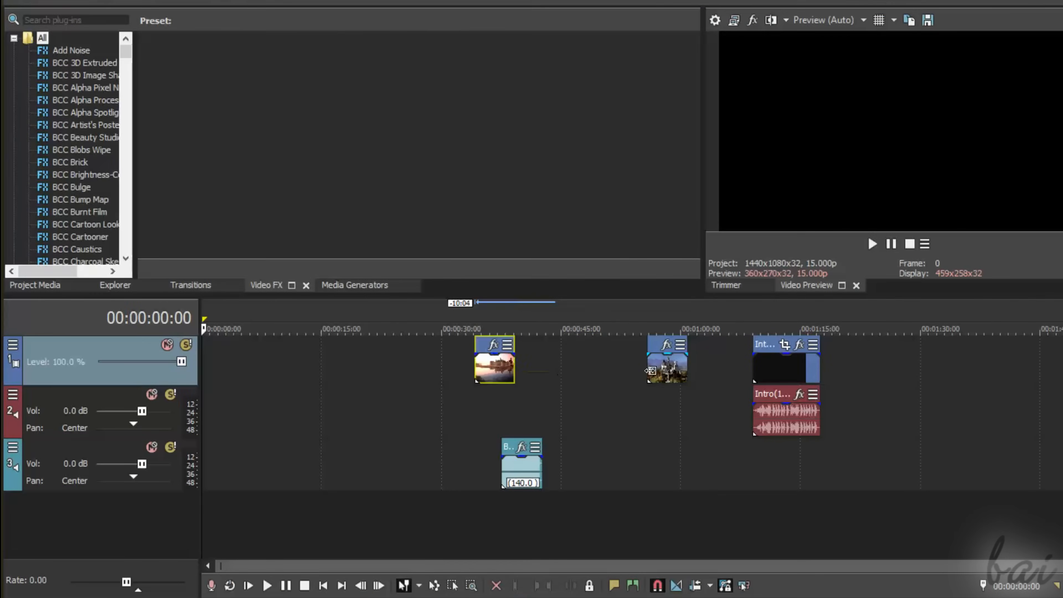
Show the Project Media list of imported files and reach the Intro audio track header
{"action": "left_click_drag", "start_coordinate": [668, 366], "coordinate": [579, 366]}
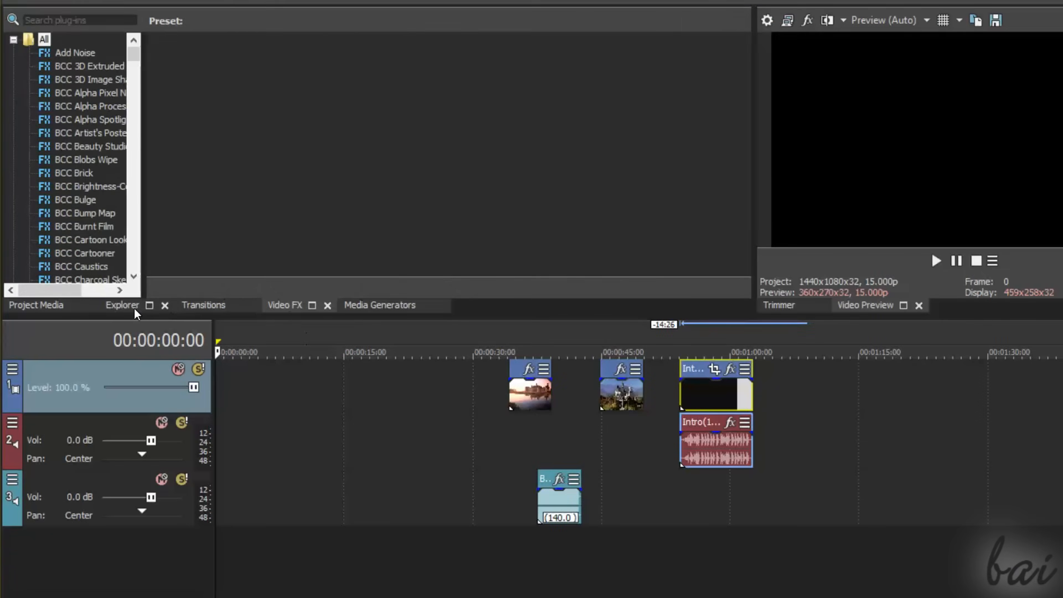
{"action": "left_click", "coordinate": [122, 305]}
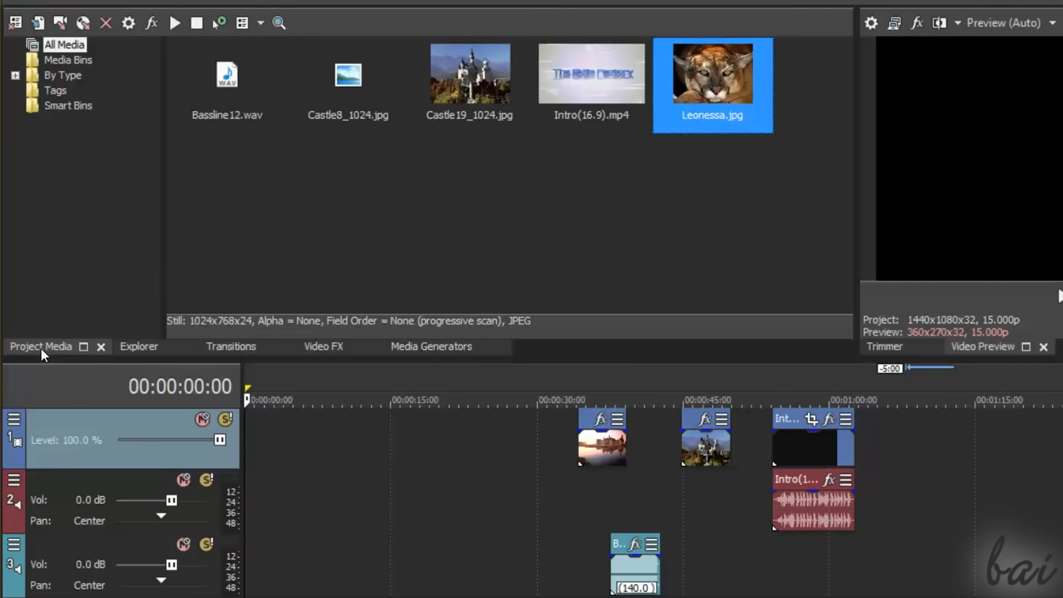
{"action": "left_click", "coordinate": [348, 73]}
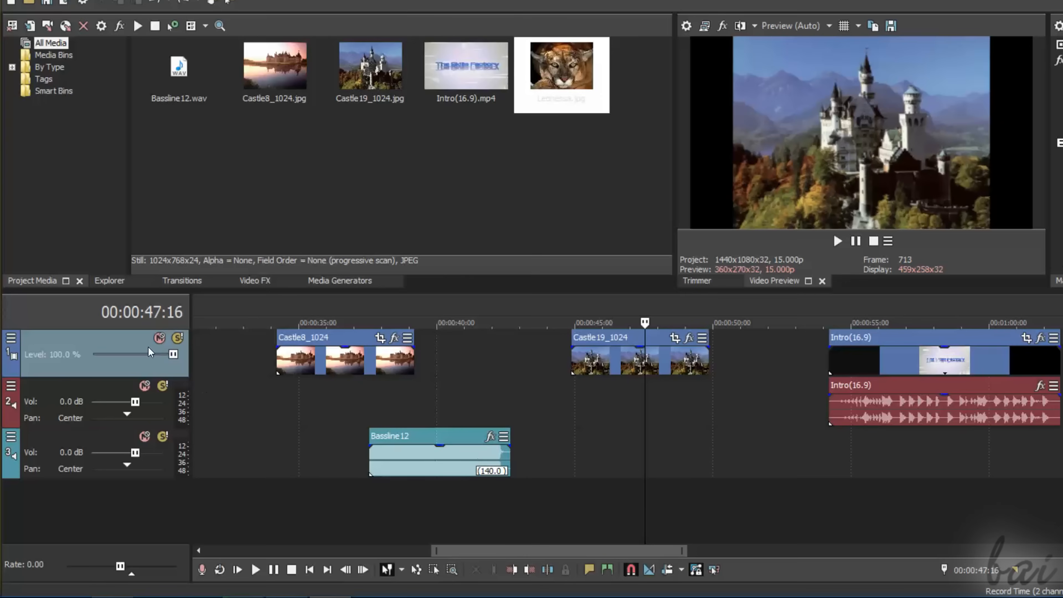
{"action": "mouse_move", "coordinate": [64, 463]}
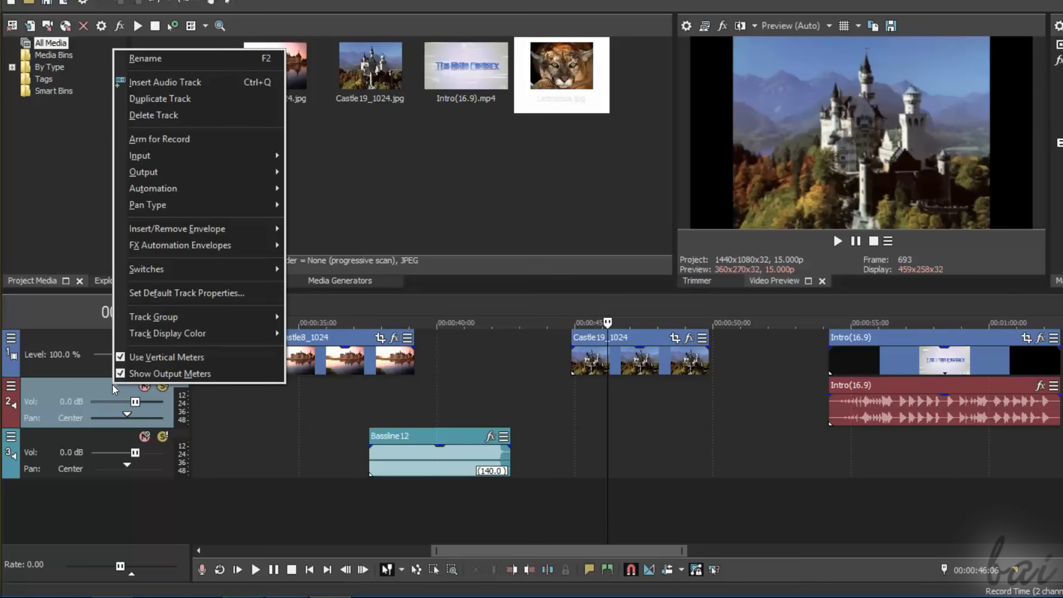
Close the track options list so the timeline is clear again
{"action": "left_click", "coordinate": [154, 114]}
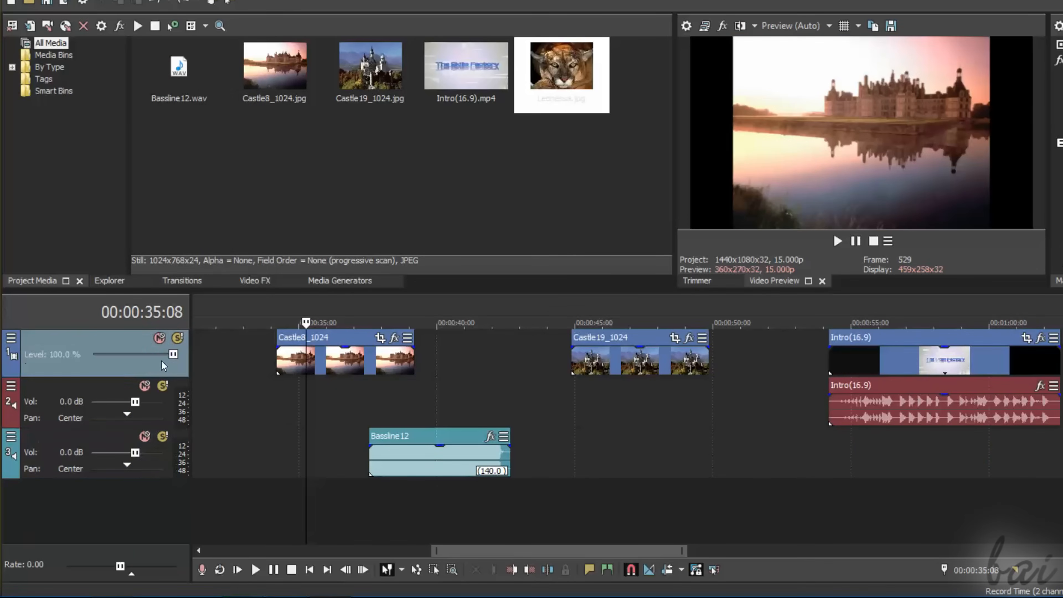
{"action": "mouse_move", "coordinate": [63, 369]}
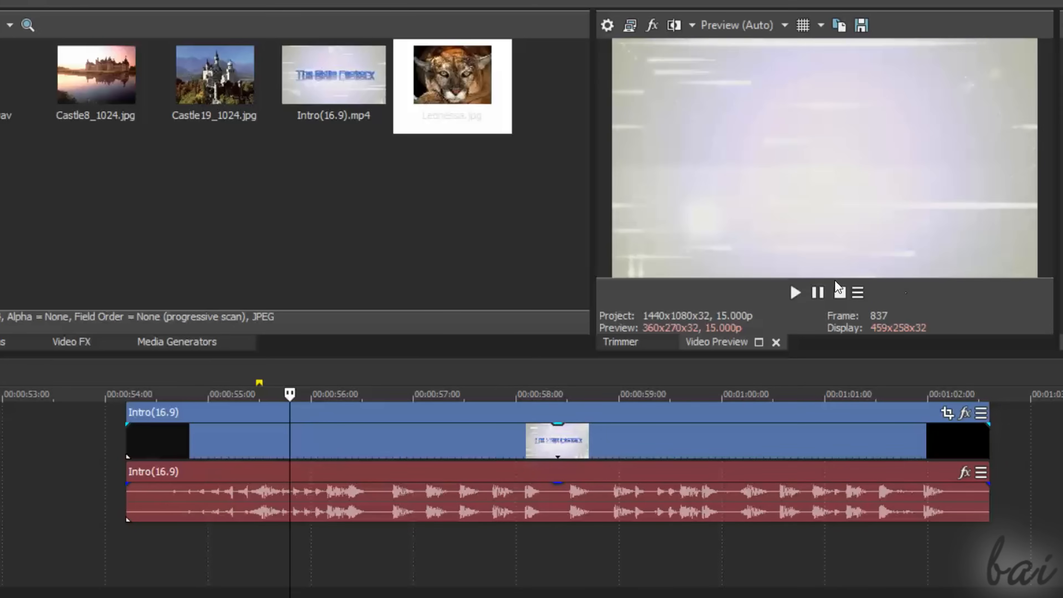
Restart playback of the Intro clip from the playhead in the Video Preview
{"action": "left_click", "coordinate": [795, 292]}
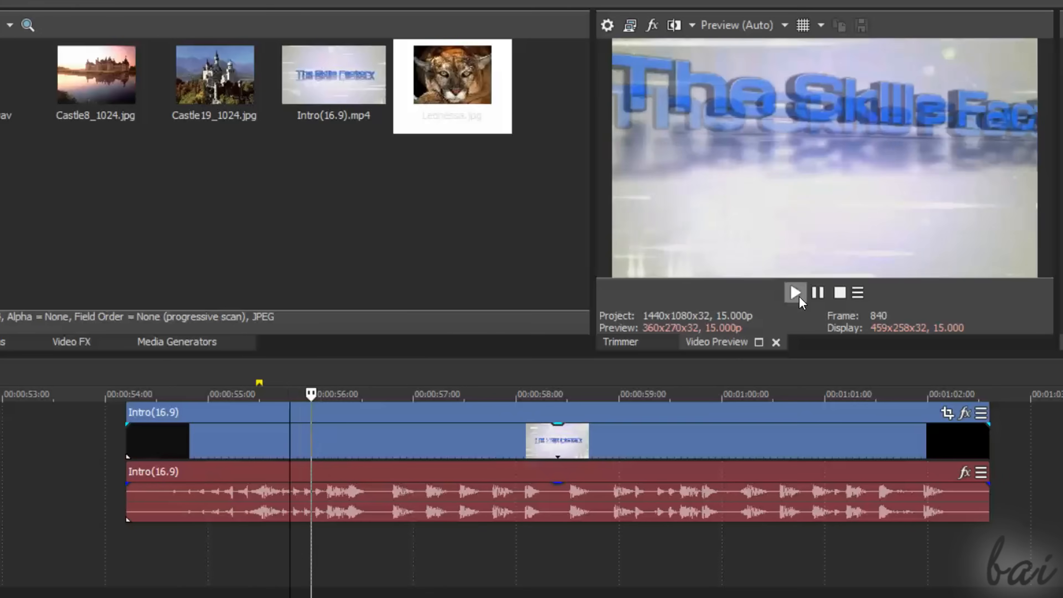
{"action": "left_click", "coordinate": [795, 292]}
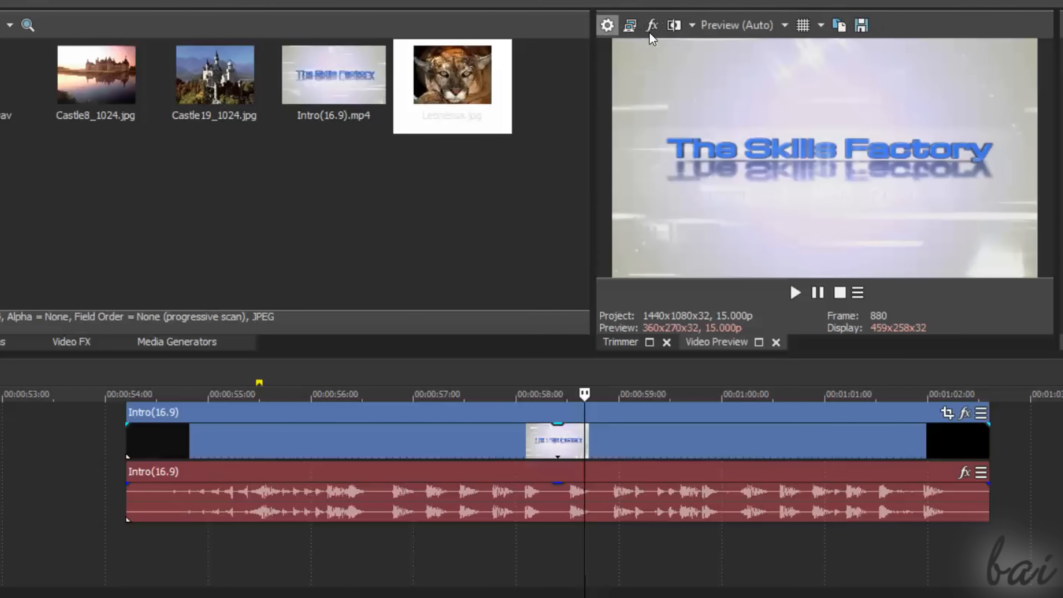
{"action": "mouse_move", "coordinate": [608, 38]}
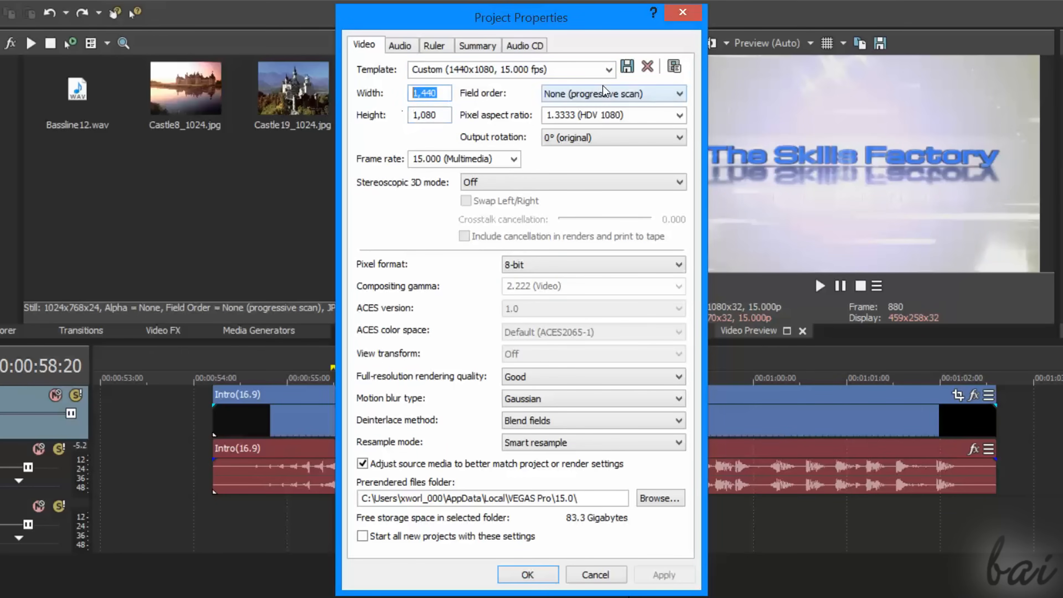
{"action": "left_click", "coordinate": [608, 69]}
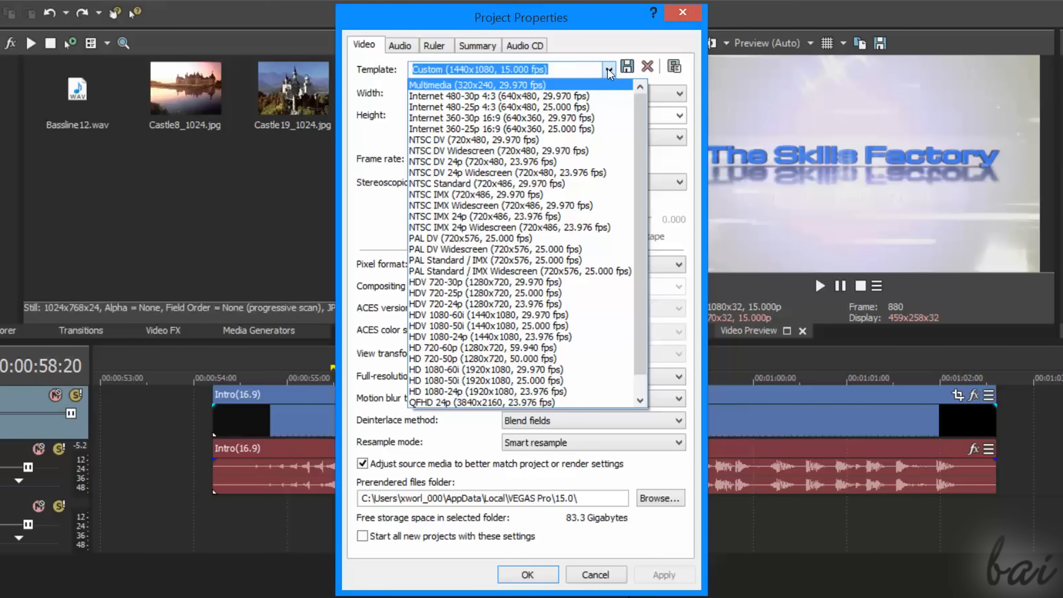
{"action": "left_click", "coordinate": [608, 71]}
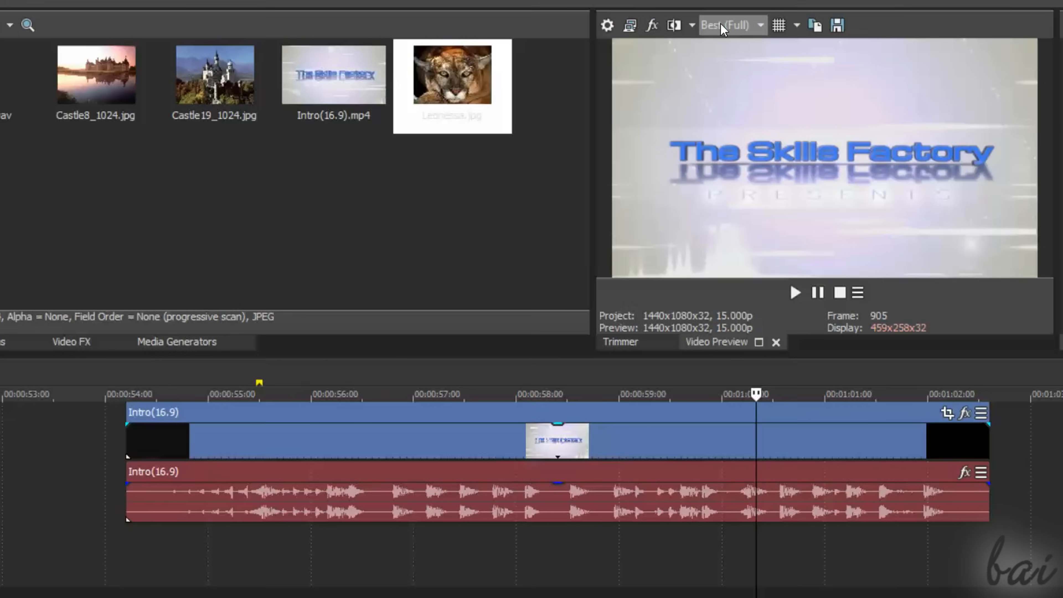
{"action": "mouse_move", "coordinate": [728, 25]}
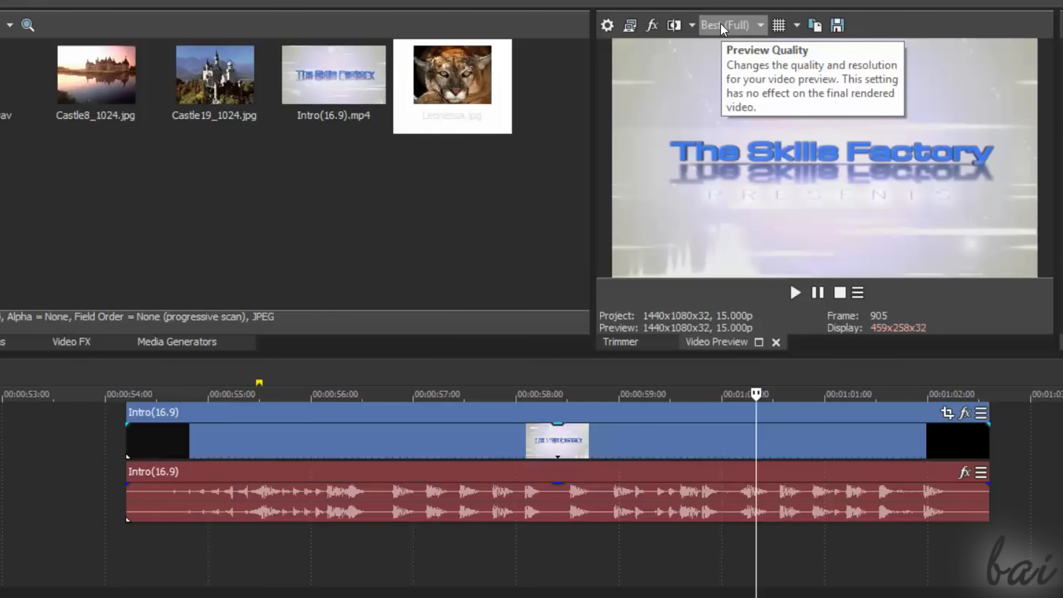
Set the Video Preview quality to Best at Full resolution
{"action": "left_click", "coordinate": [731, 25]}
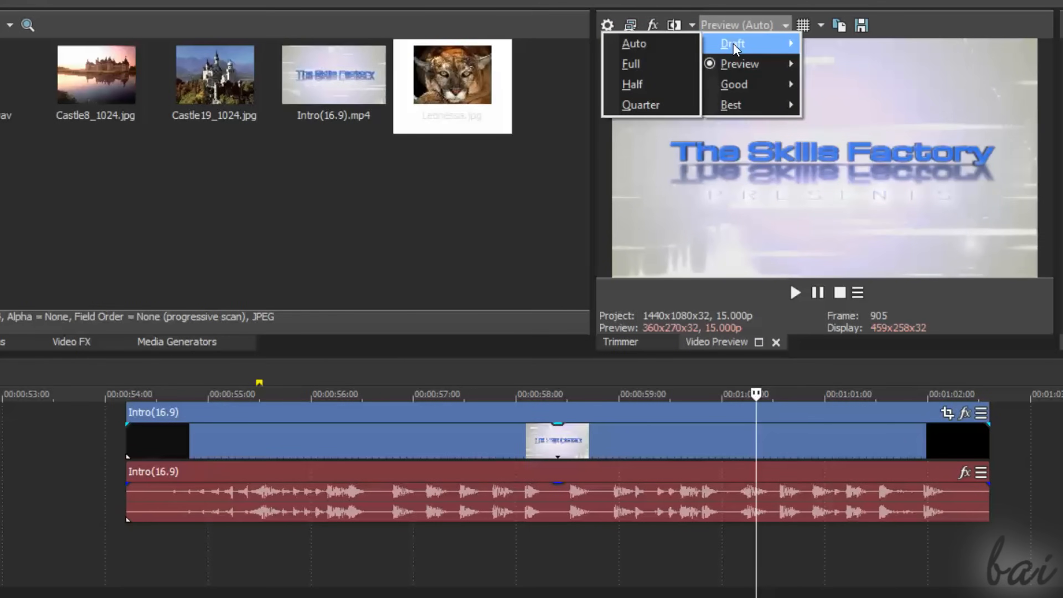
{"action": "left_click", "coordinate": [731, 42]}
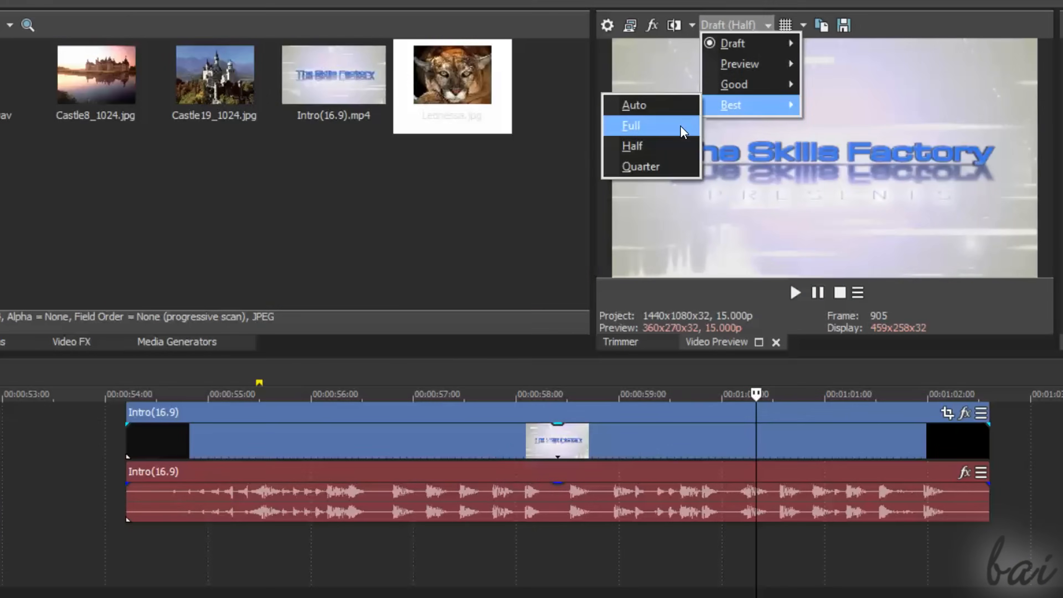
{"action": "left_click", "coordinate": [630, 126]}
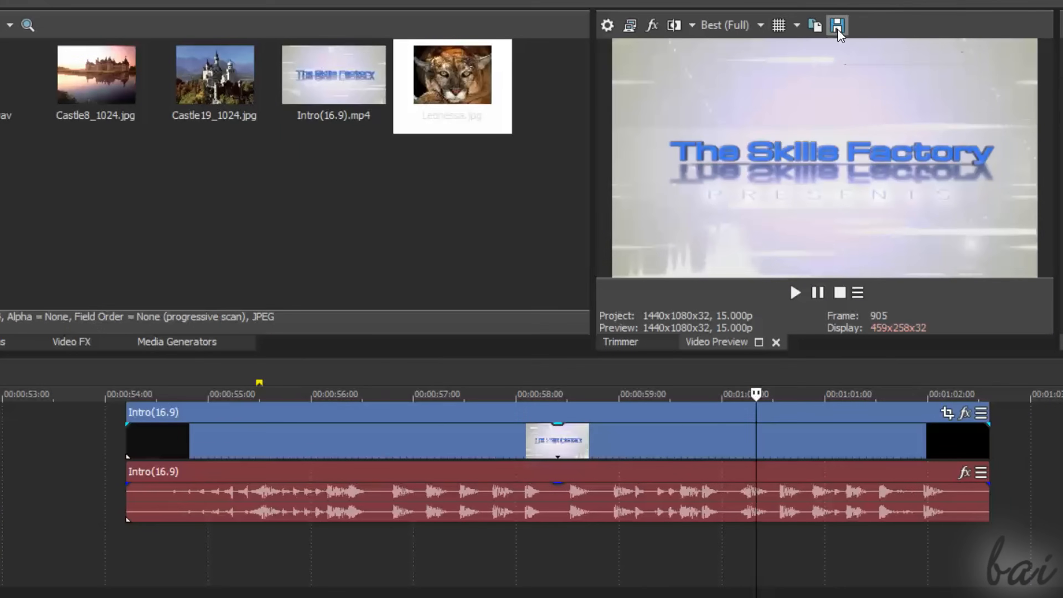
Save the current preview frame as Image1.jpg into the project media
{"action": "left_click", "coordinate": [837, 26]}
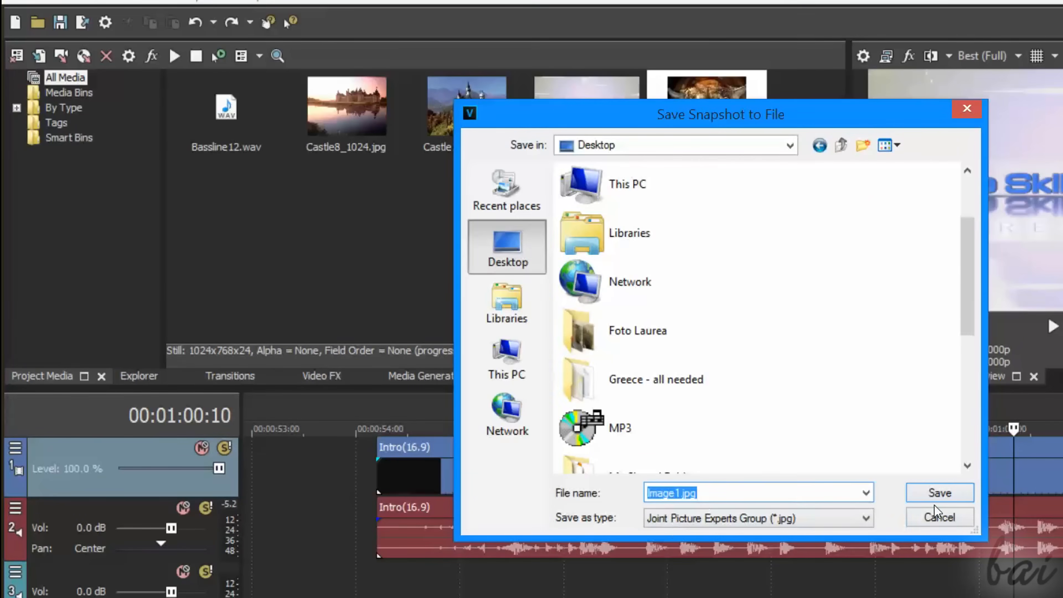
{"action": "left_click", "coordinate": [939, 493]}
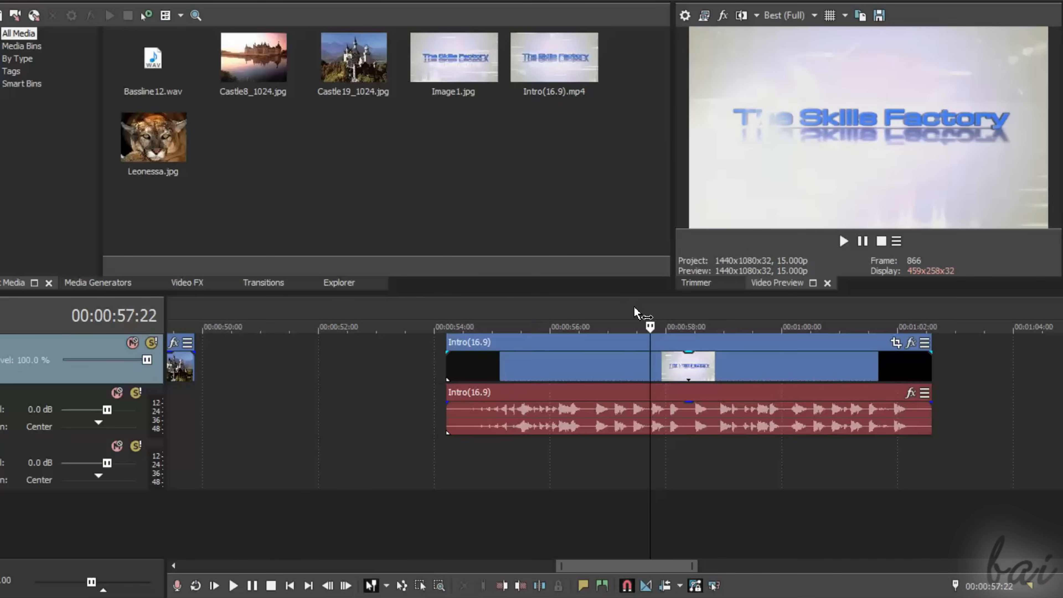
{"action": "mouse_move", "coordinate": [515, 319]}
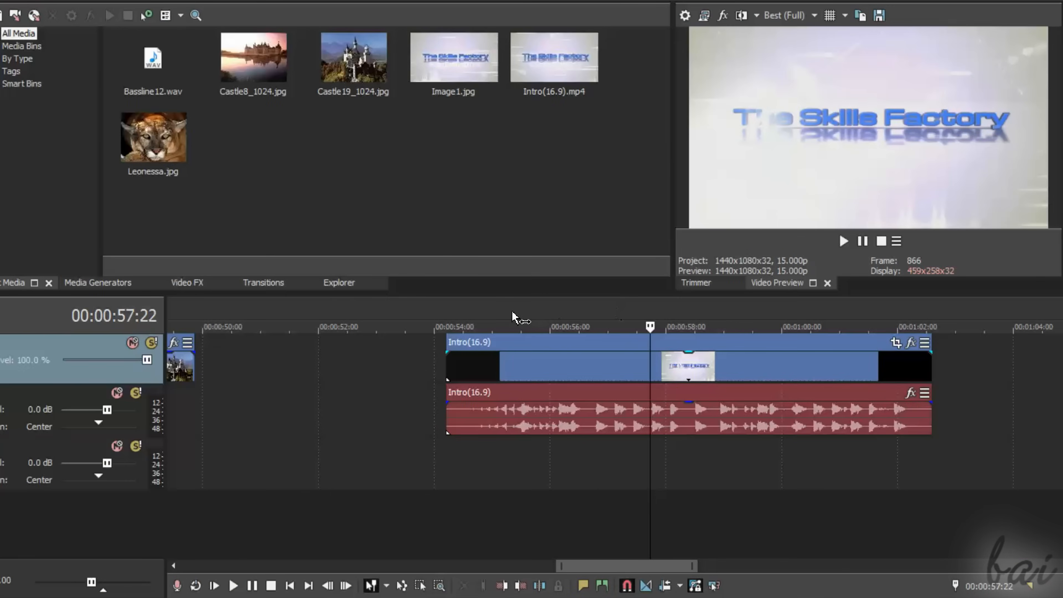
{"action": "mouse_move", "coordinate": [305, 318]}
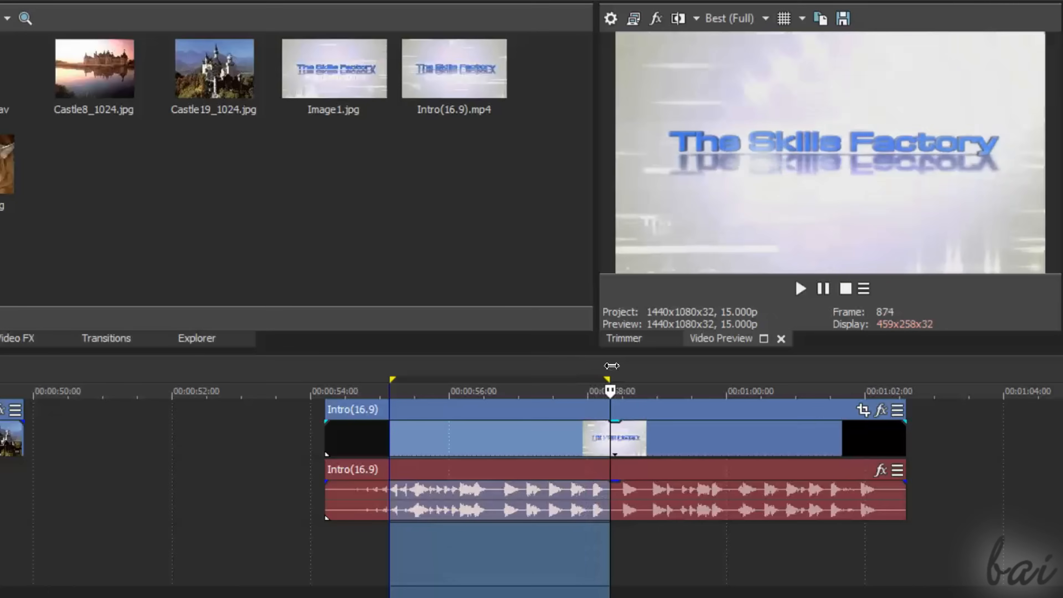
Mark a time selection over the Intro clip and extend it to about 59 seconds
{"action": "left_click_drag", "start_coordinate": [610, 390], "coordinate": [665, 390]}
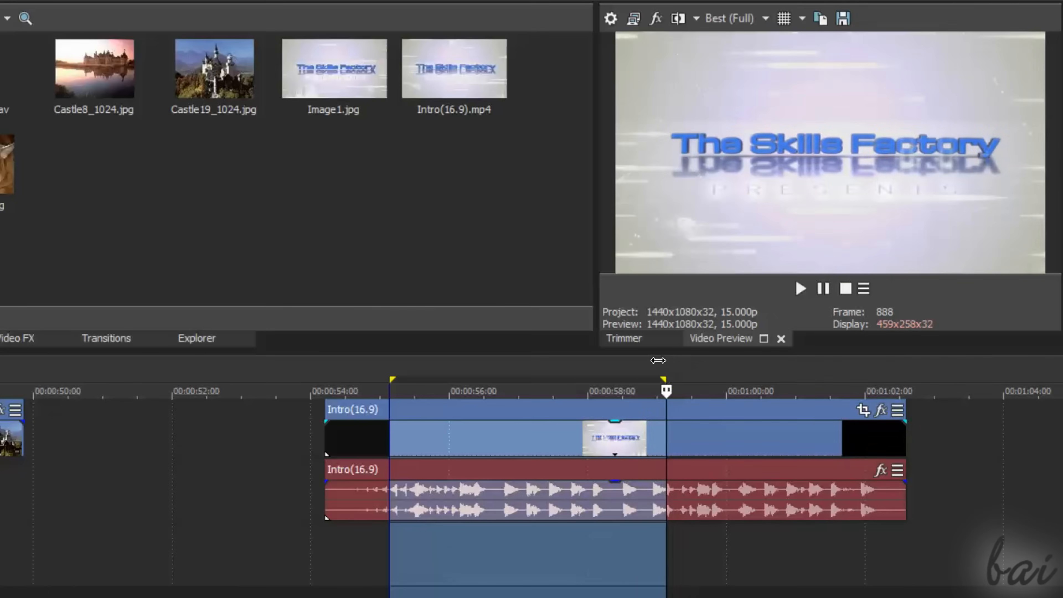
{"action": "left_click_drag", "start_coordinate": [666, 390], "coordinate": [459, 390]}
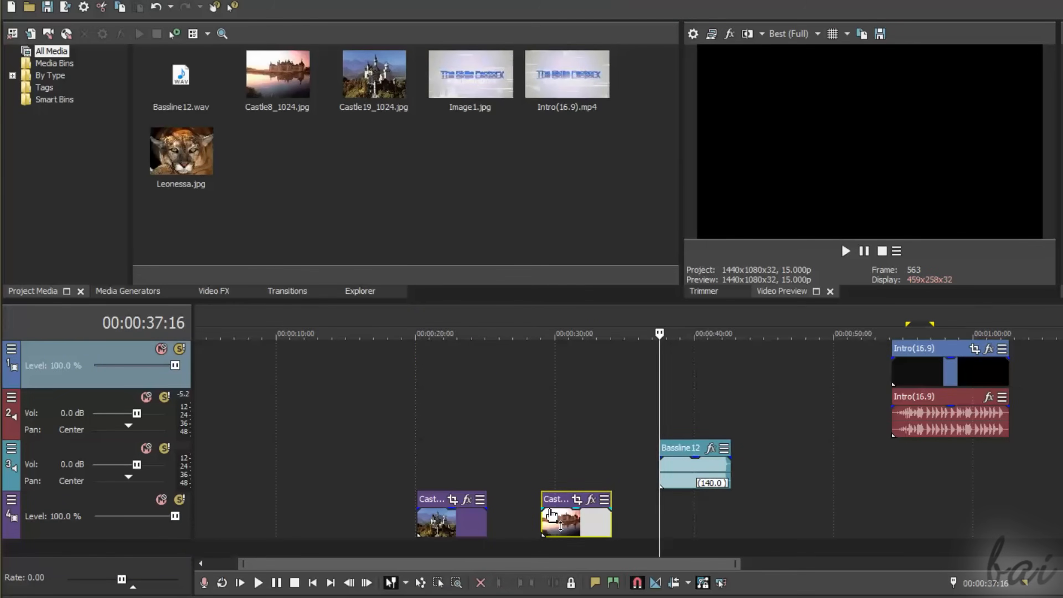
Move the Castle8_1024 image onto the top track and select the Bassline12 audio event
{"action": "left_click_drag", "start_coordinate": [574, 516], "coordinate": [704, 515]}
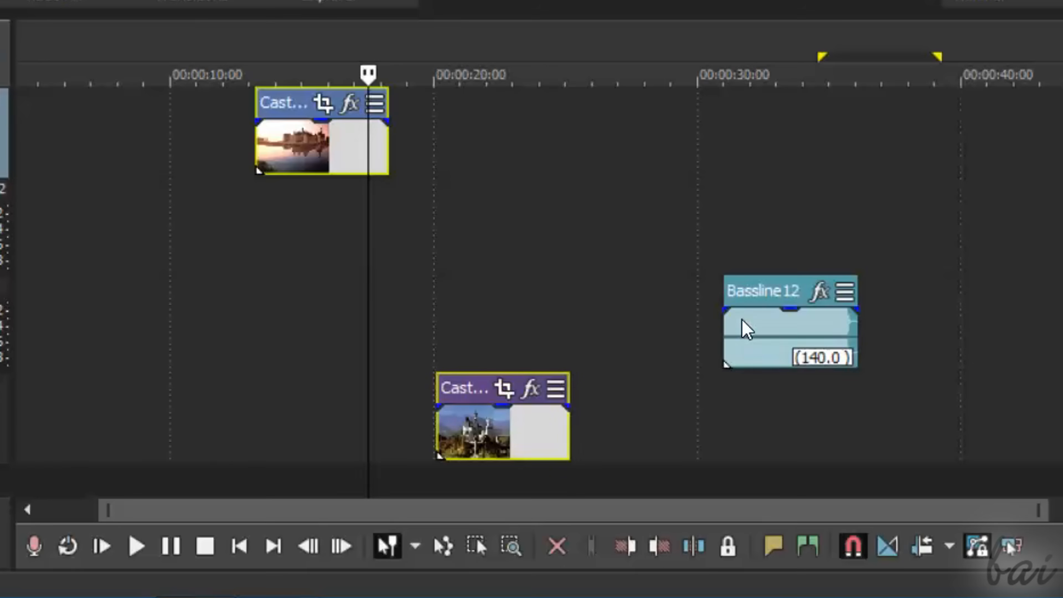
{"action": "left_click", "coordinate": [759, 326]}
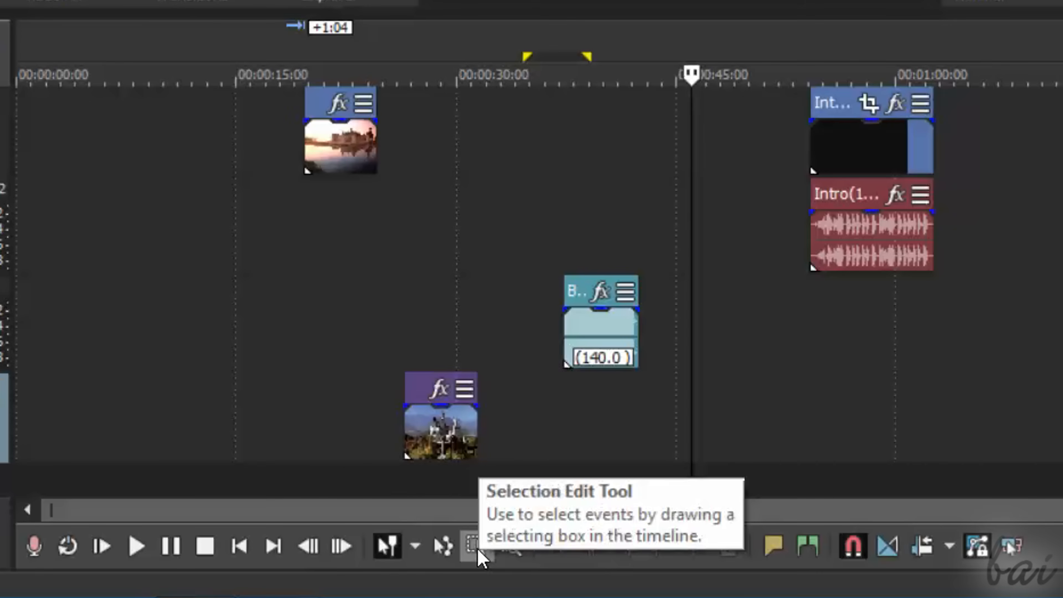
Box-select several timeline events with the Selection Edit Tool
{"action": "left_click", "coordinate": [476, 546]}
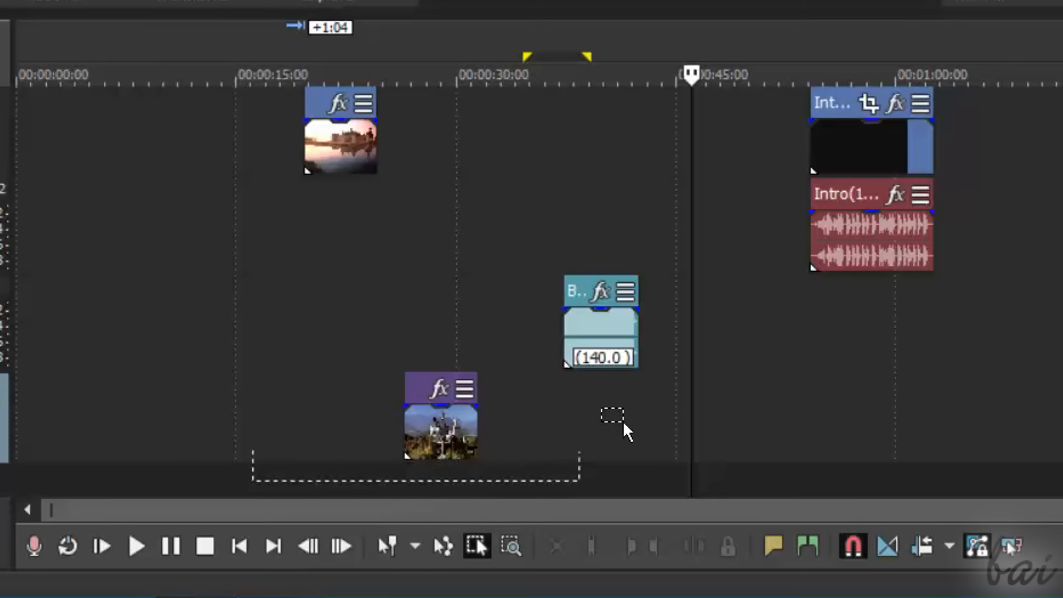
{"action": "left_click_drag", "start_coordinate": [617, 417], "coordinate": [990, 125]}
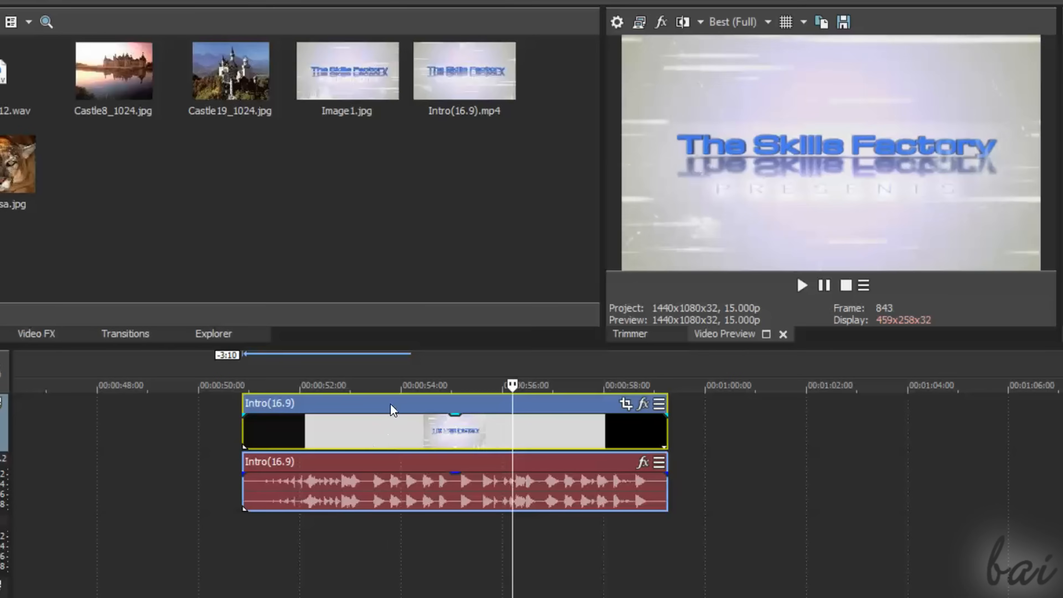
Drag the Intro video and audio events left to start around 15 seconds
{"action": "left_click_drag", "start_coordinate": [511, 385], "coordinate": [390, 386]}
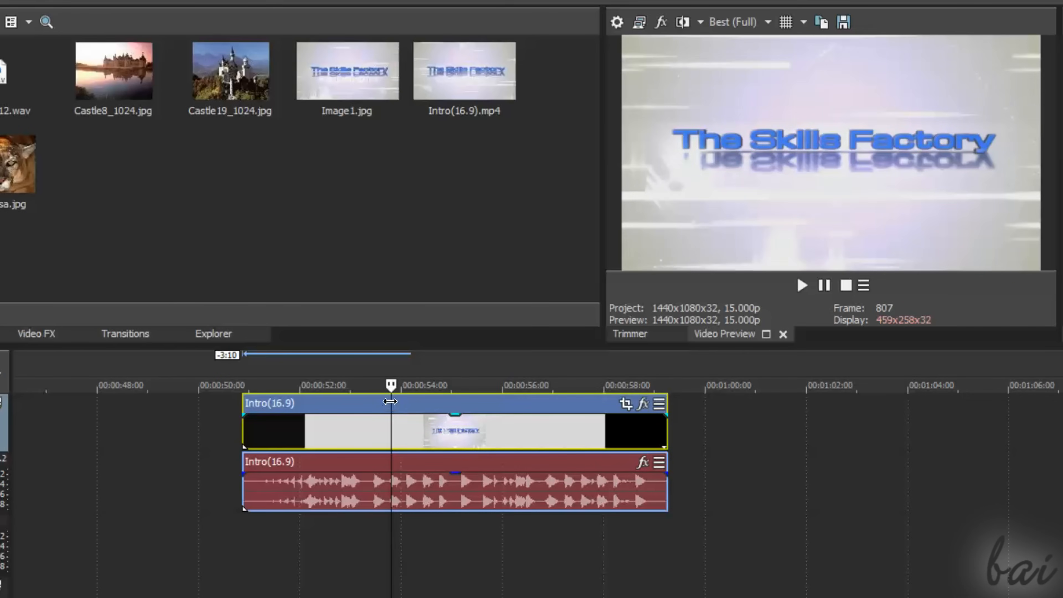
{"action": "mouse_move", "coordinate": [353, 410]}
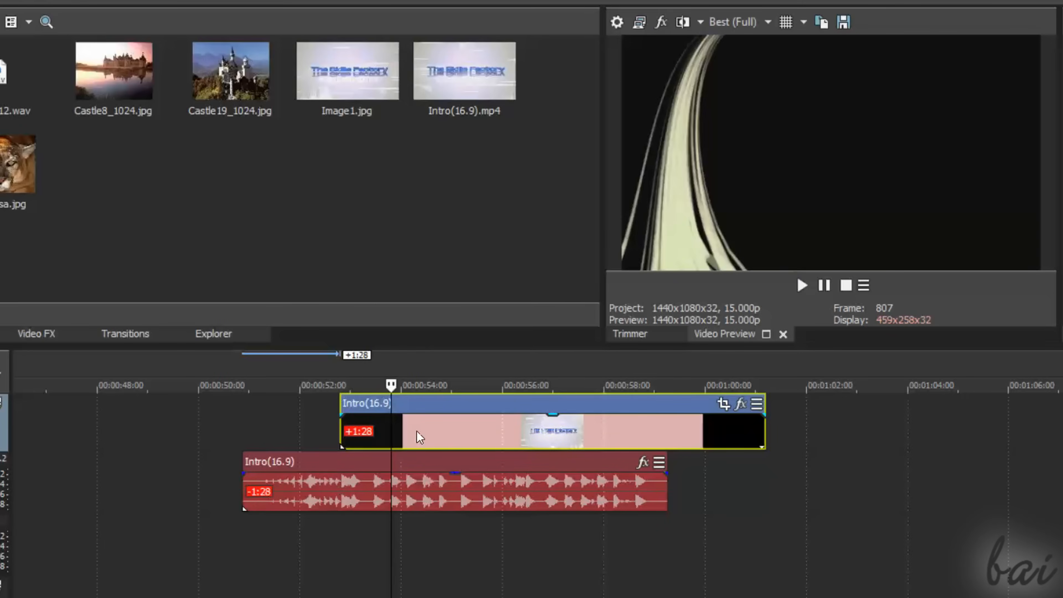
{"action": "mouse_move", "coordinate": [453, 425]}
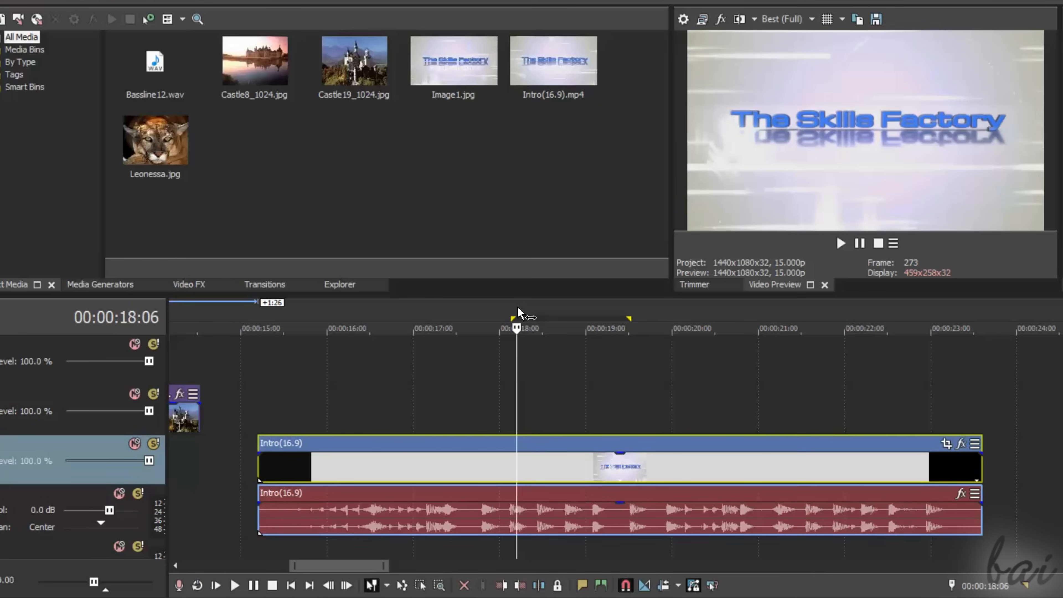
Mark an 18–20 second time range over the Intro clip and split with S
{"action": "left_click_drag", "start_coordinate": [517, 318], "coordinate": [659, 318]}
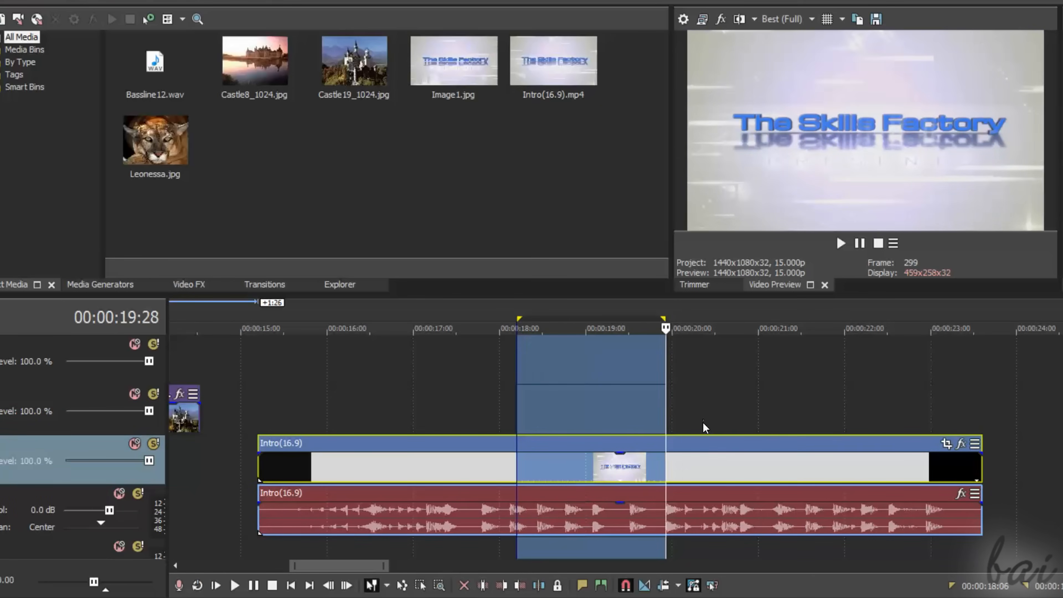
{"action": "key", "text": "S"}
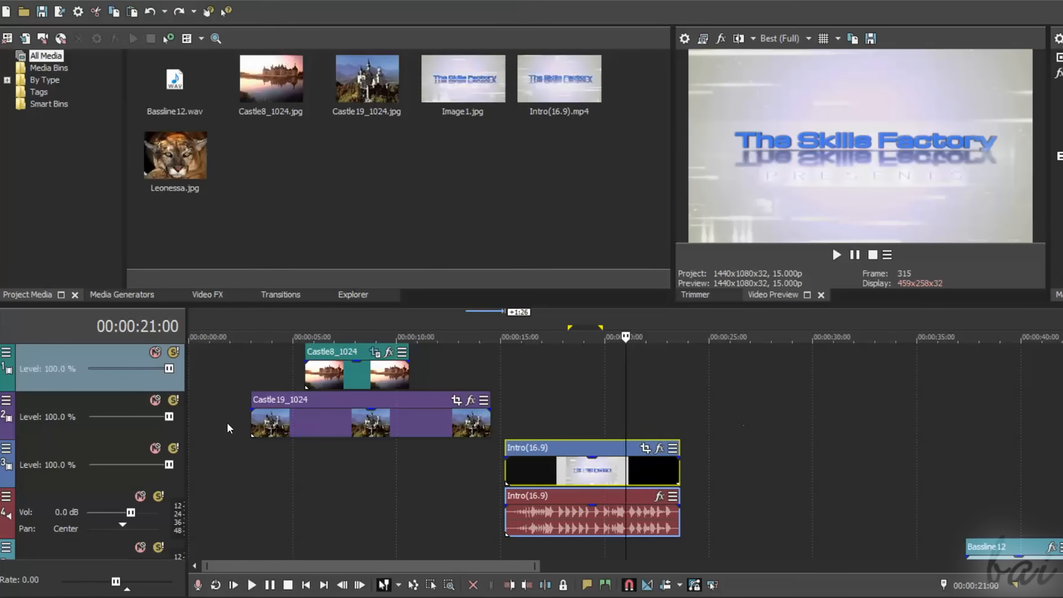
{"action": "mouse_move", "coordinate": [157, 16]}
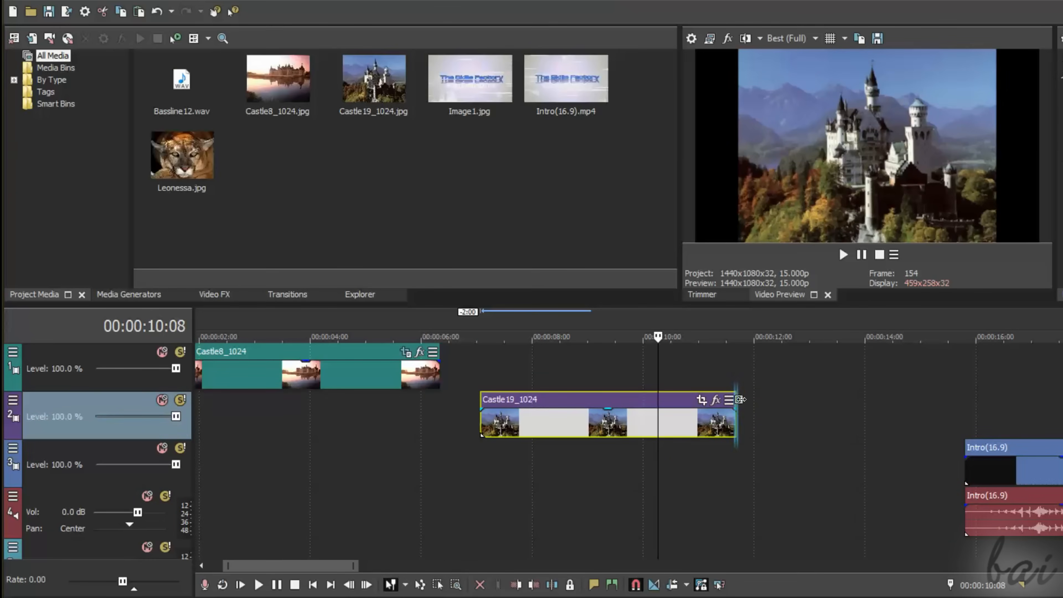
Trim the end of the Castle19_1024 clip so it finishes earlier, then preview playback
{"action": "left_click_drag", "start_coordinate": [736, 417], "coordinate": [703, 417]}
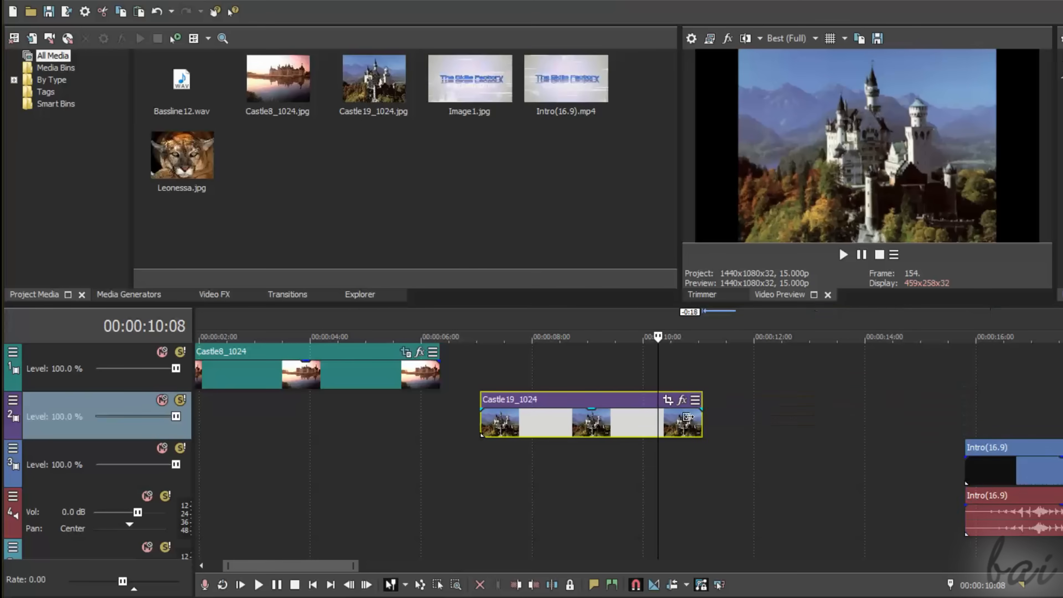
{"action": "left_click_drag", "start_coordinate": [698, 417], "coordinate": [993, 417]}
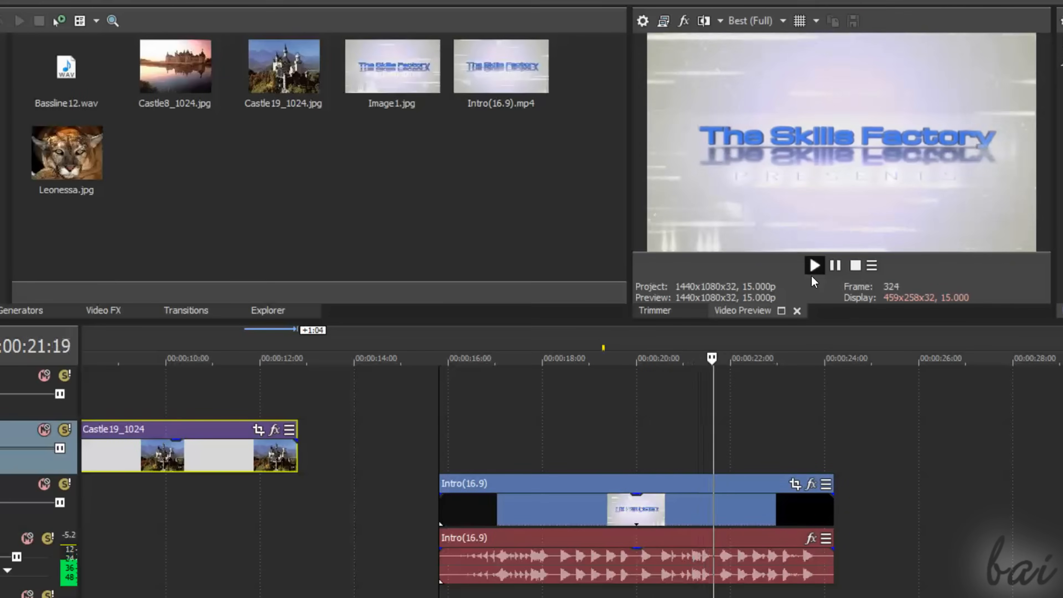
{"action": "left_click", "coordinate": [815, 265]}
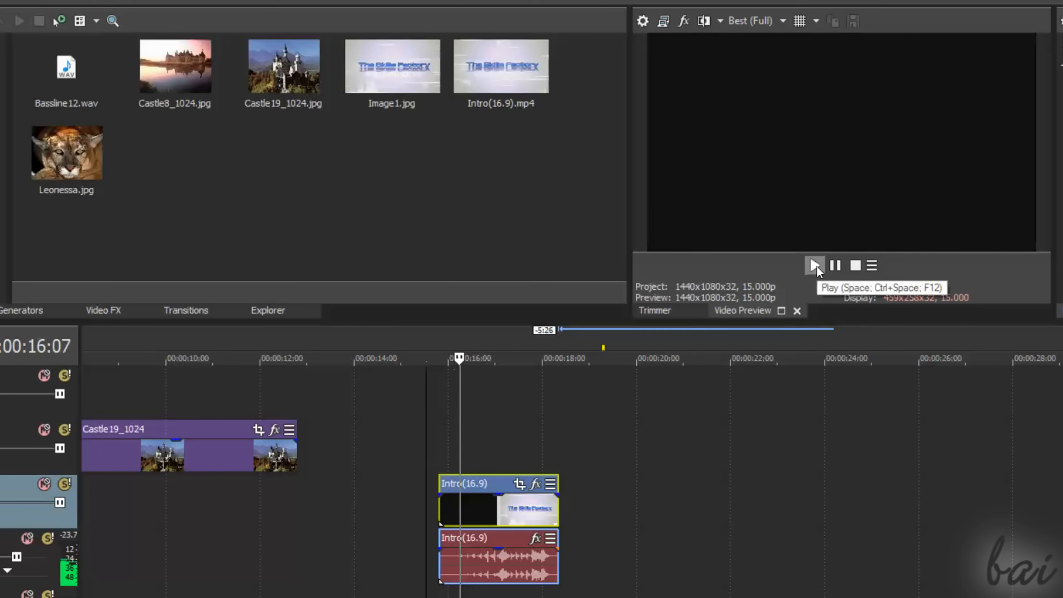
{"action": "left_click", "coordinate": [815, 265]}
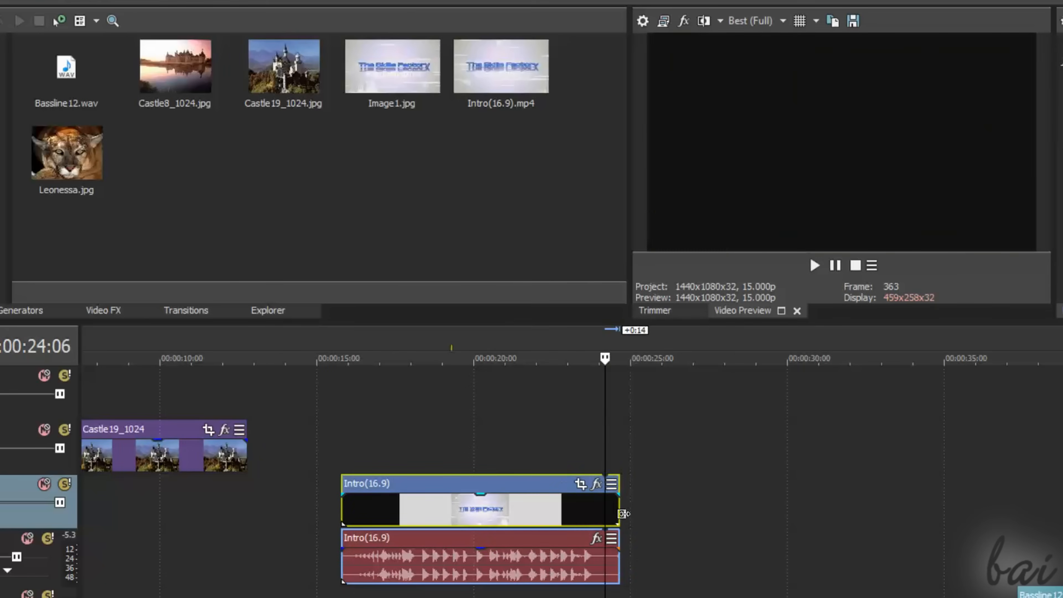
Extend the Intro clip to about 24 seconds so it repeats, and preview it
{"action": "left_click_drag", "start_coordinate": [621, 512], "coordinate": [818, 512]}
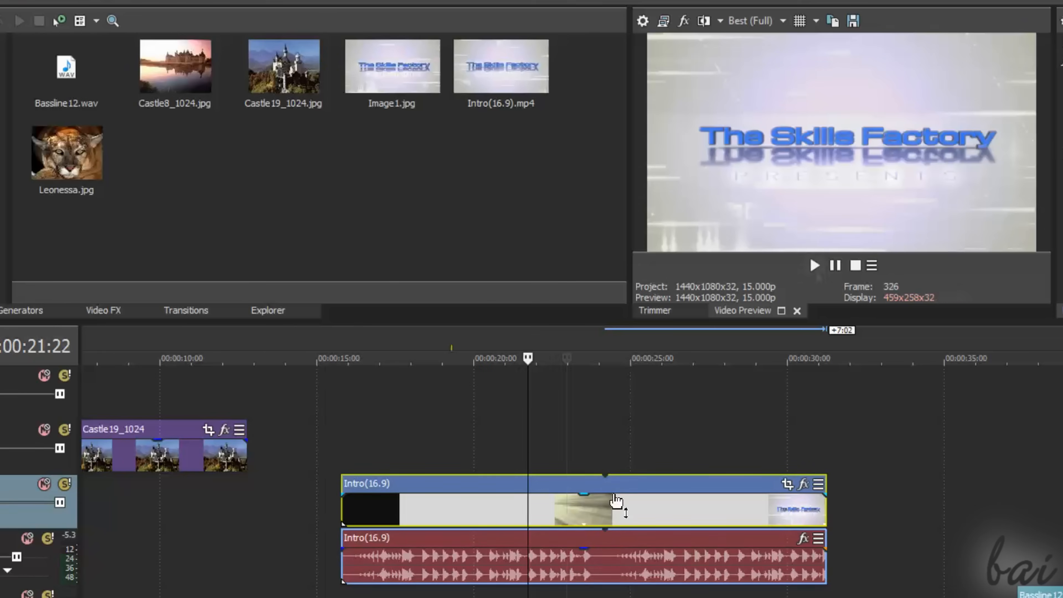
{"action": "left_click", "coordinate": [815, 265]}
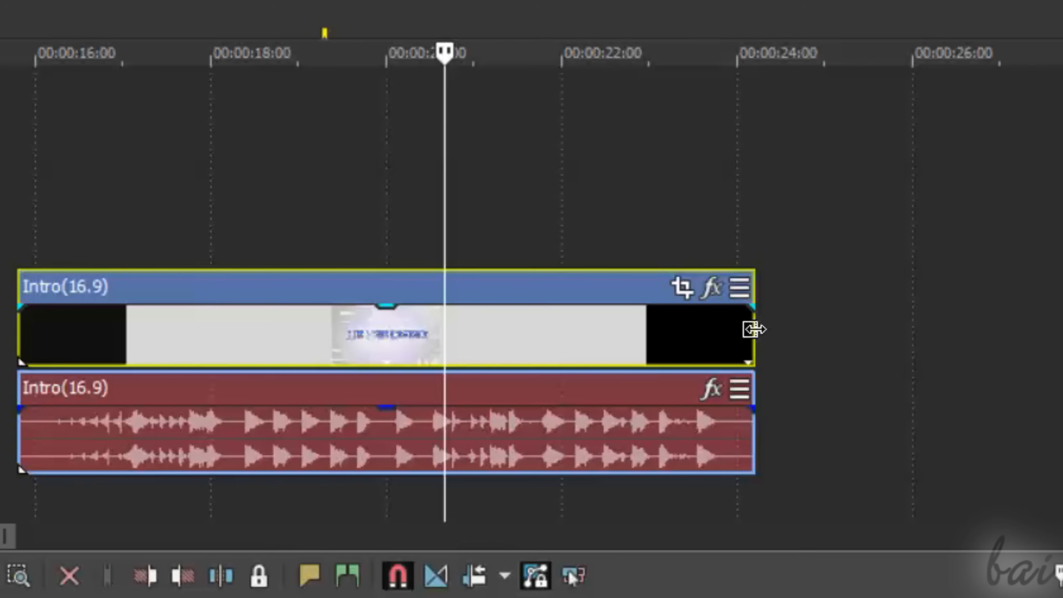
{"action": "mouse_move", "coordinate": [752, 330]}
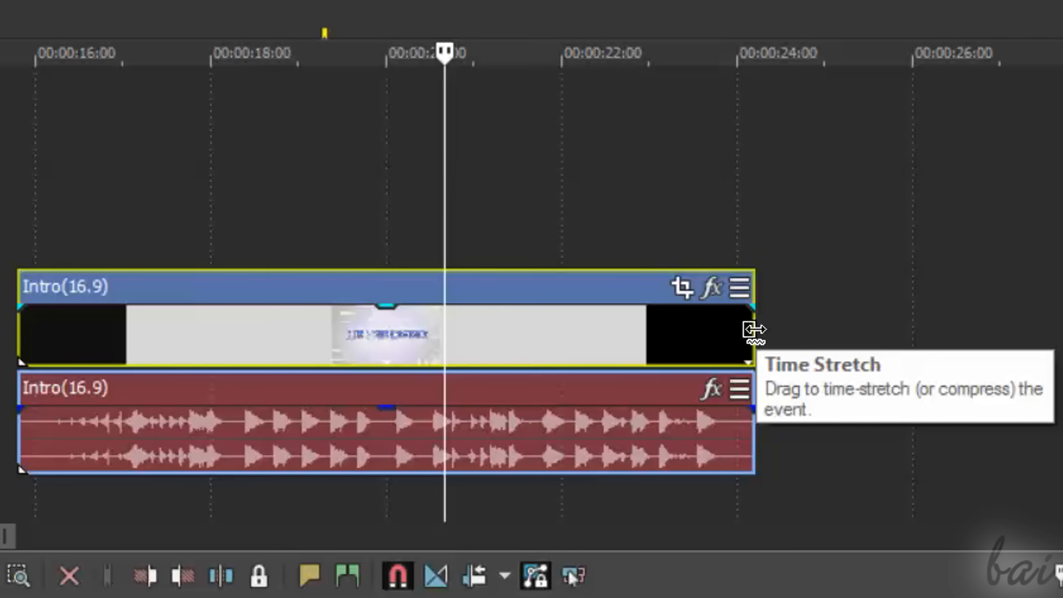
Time-stretch the Intro(16.9) video and audio so they play slower, spanning roughly 19 to 28 seconds
{"action": "left_click_drag", "start_coordinate": [746, 330], "coordinate": [441, 330]}
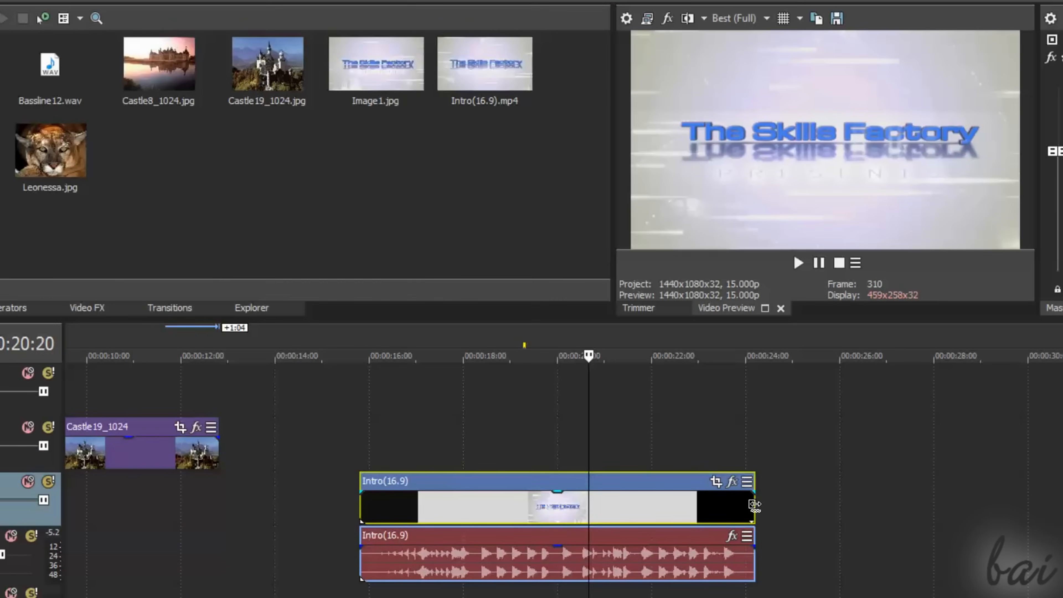
{"action": "mouse_move", "coordinate": [752, 505]}
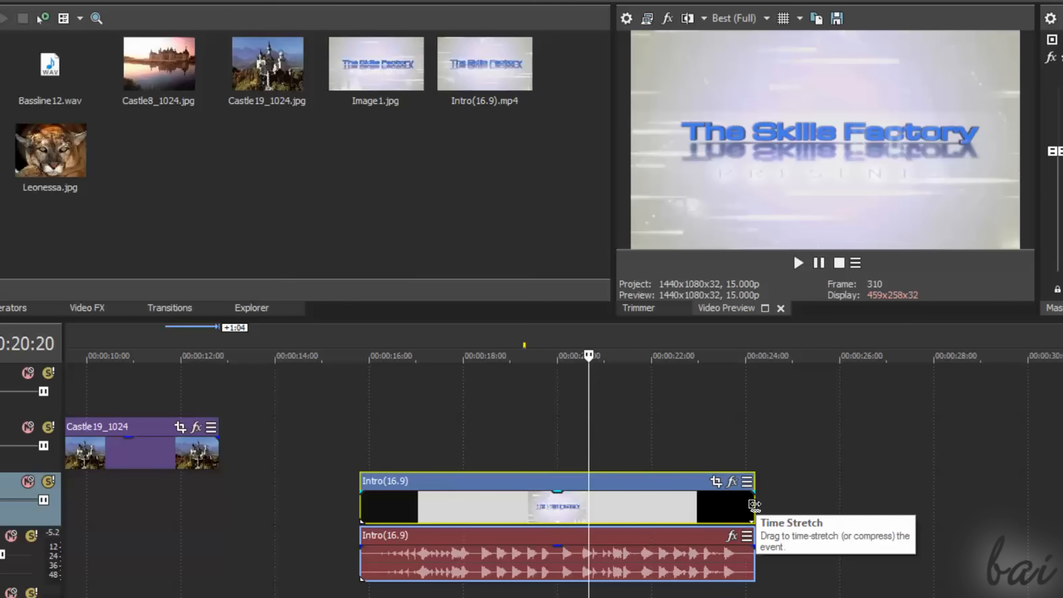
{"action": "left_click_drag", "start_coordinate": [753, 505], "coordinate": [585, 505]}
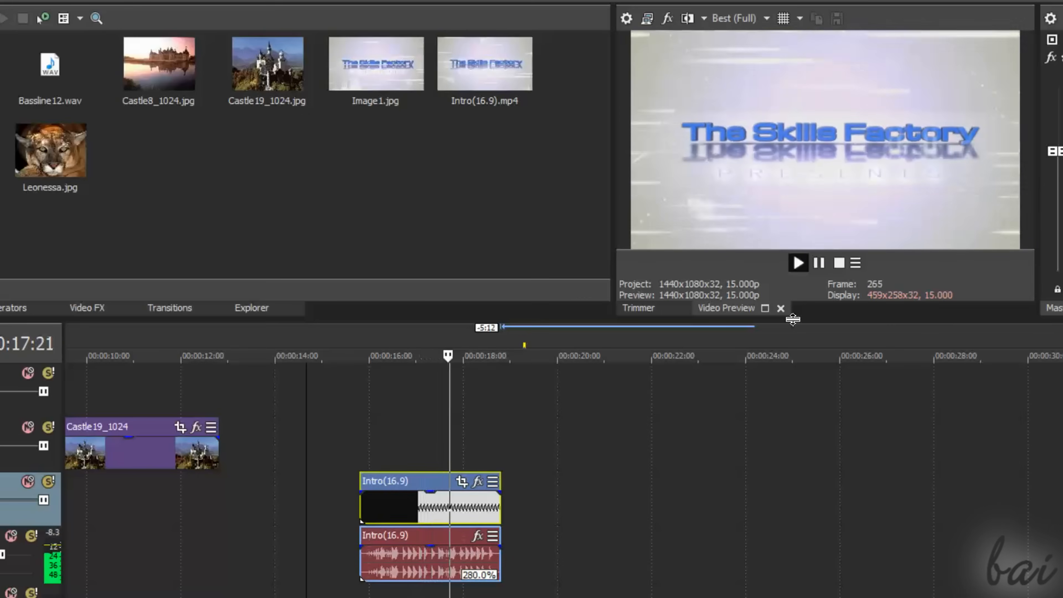
{"action": "left_click", "coordinate": [798, 263]}
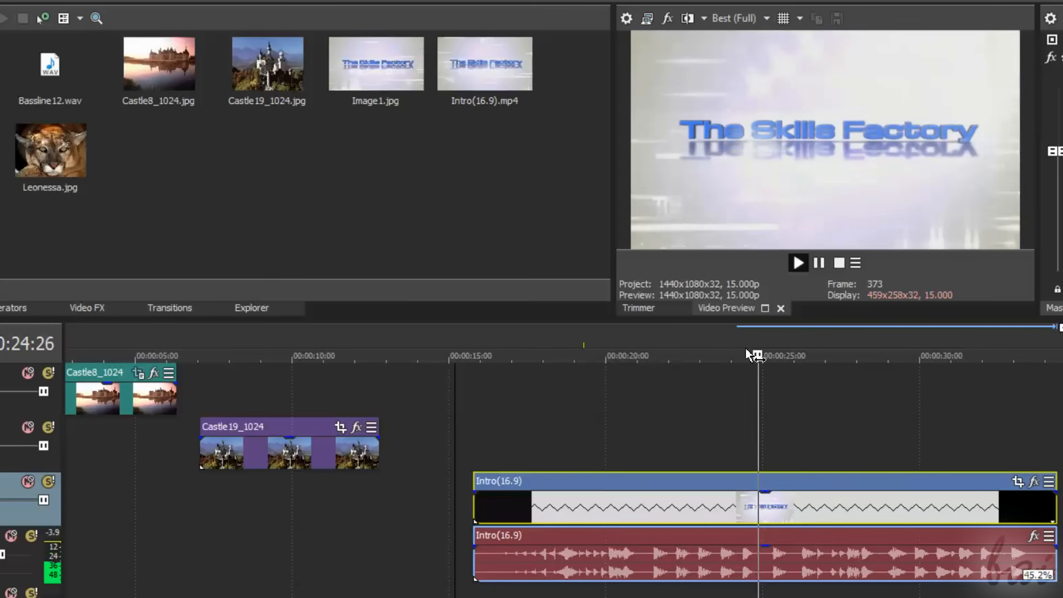
{"action": "left_click", "coordinate": [256, 580]}
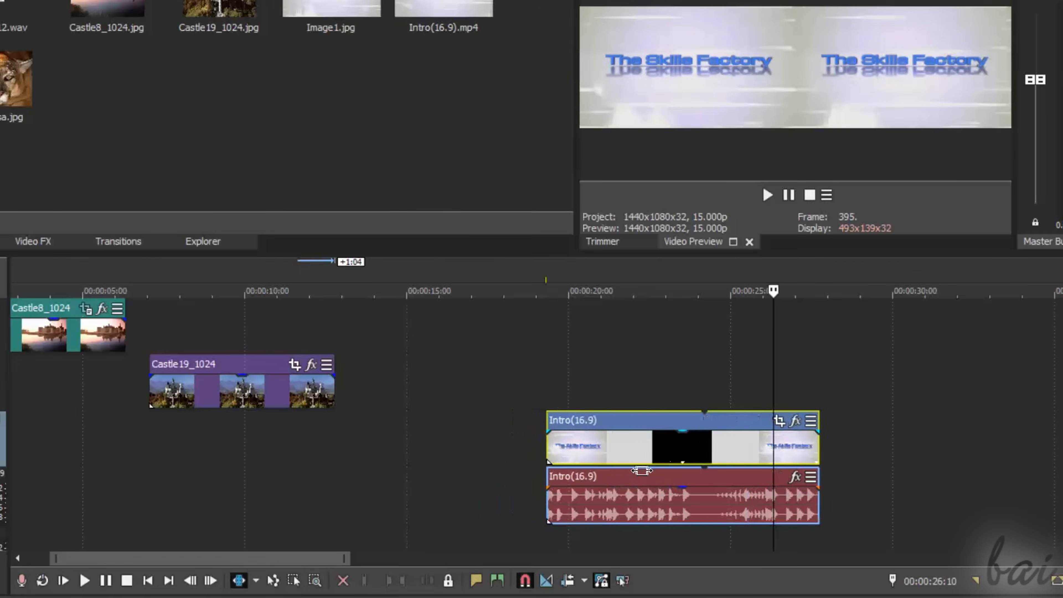
Switch the editing mode to the Slip Tool for slipping content inside events
{"action": "left_click", "coordinate": [254, 581]}
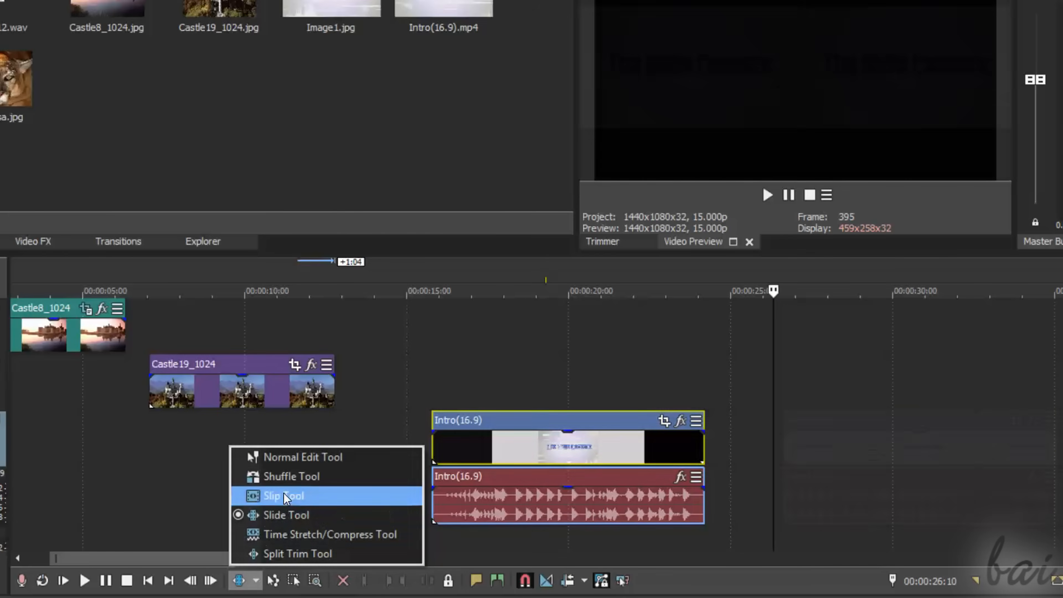
{"action": "left_click", "coordinate": [284, 495]}
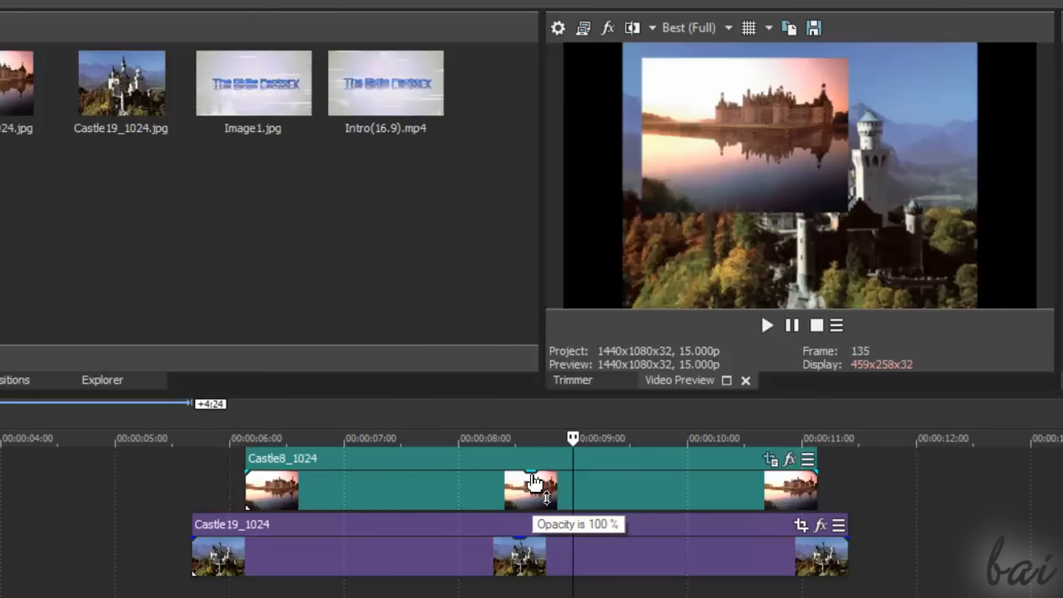
Lower the Castle8_1024 opacity envelope to around 76% so Castle19_1024 shows through
{"action": "left_click_drag", "start_coordinate": [536, 483], "coordinate": [535, 505]}
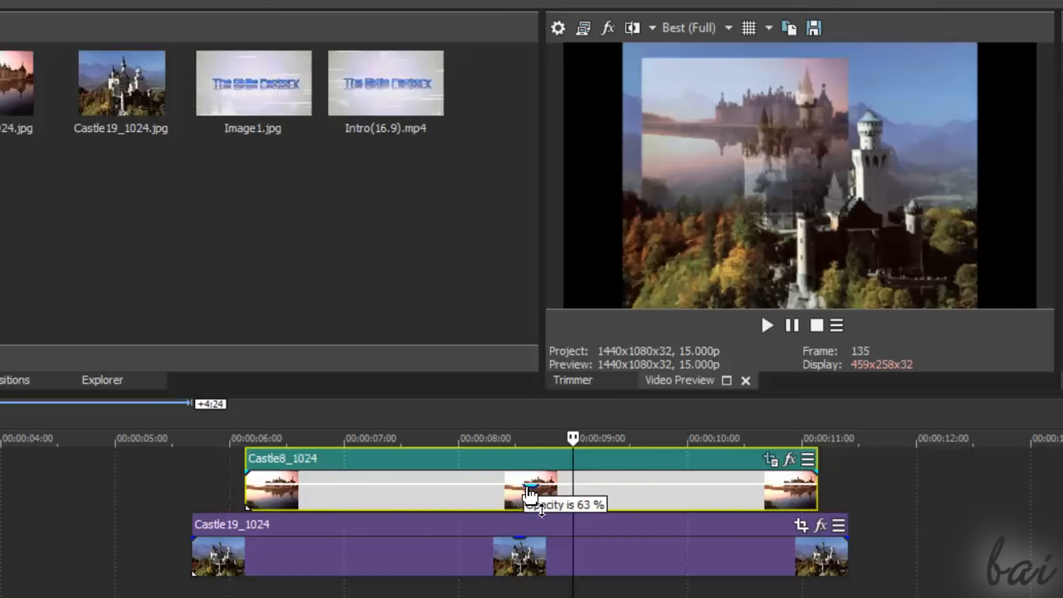
{"action": "left_click_drag", "start_coordinate": [529, 488], "coordinate": [536, 483]}
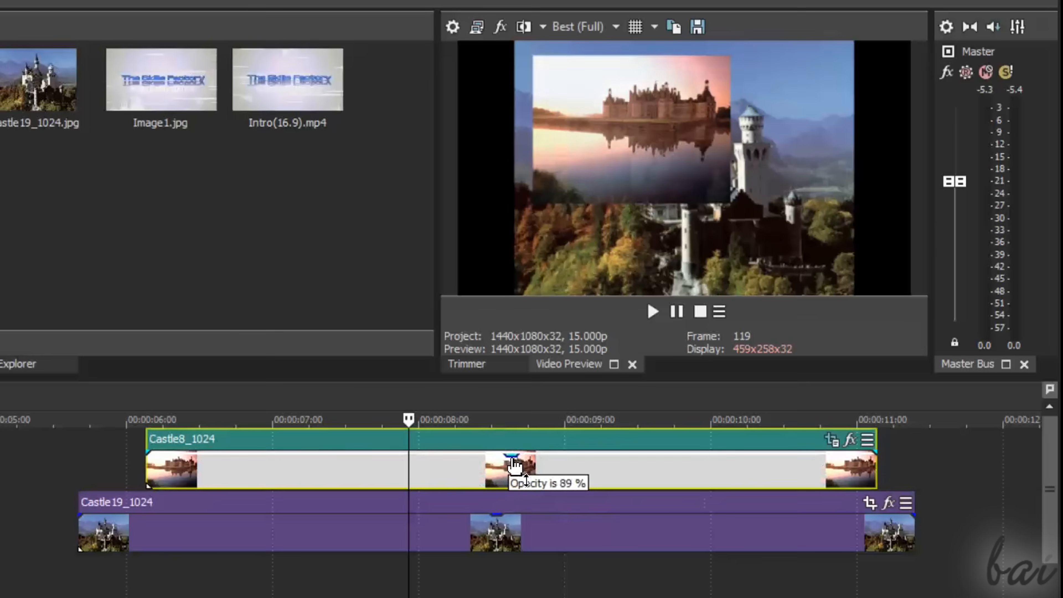
{"action": "left_click_drag", "start_coordinate": [511, 465], "coordinate": [512, 471]}
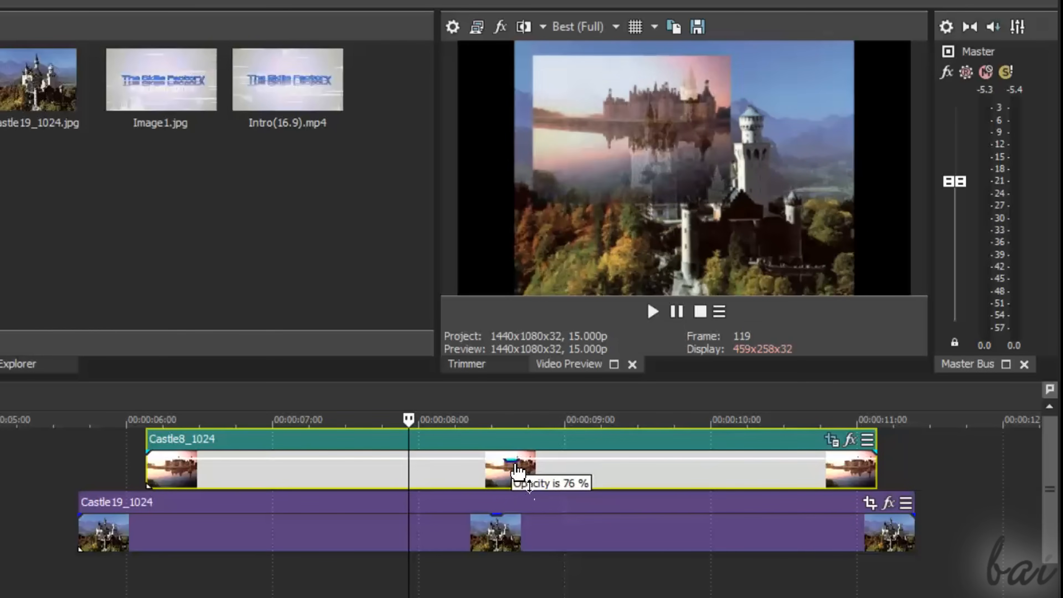
{"action": "left_click_drag", "start_coordinate": [516, 468], "coordinate": [577, 477]}
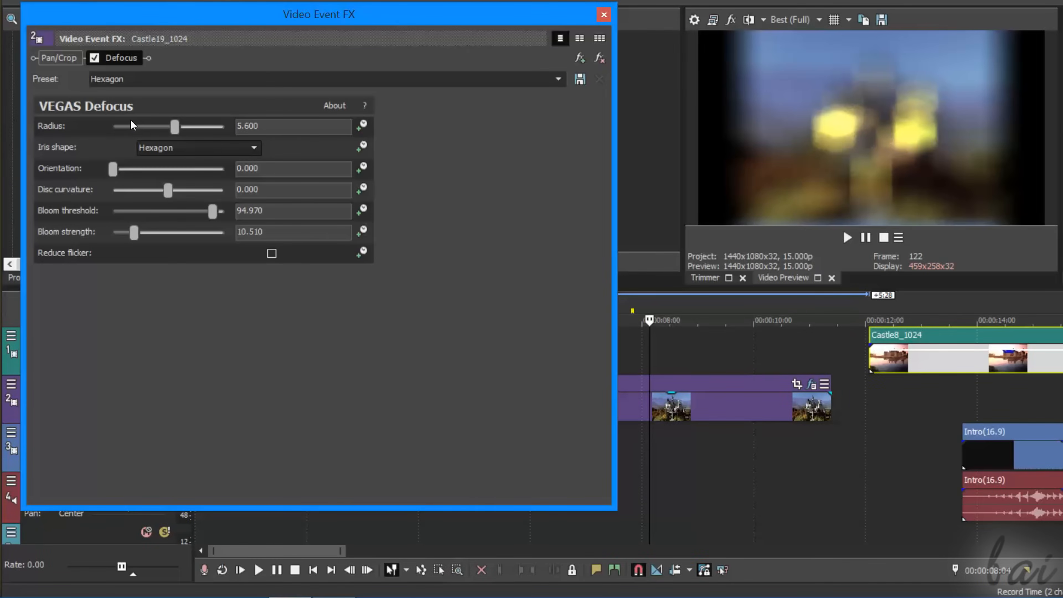
Reduce the Defocus radius on Castle19_1024 to 0.748 and close its effect settings
{"action": "left_click_drag", "start_coordinate": [175, 127], "coordinate": [120, 127]}
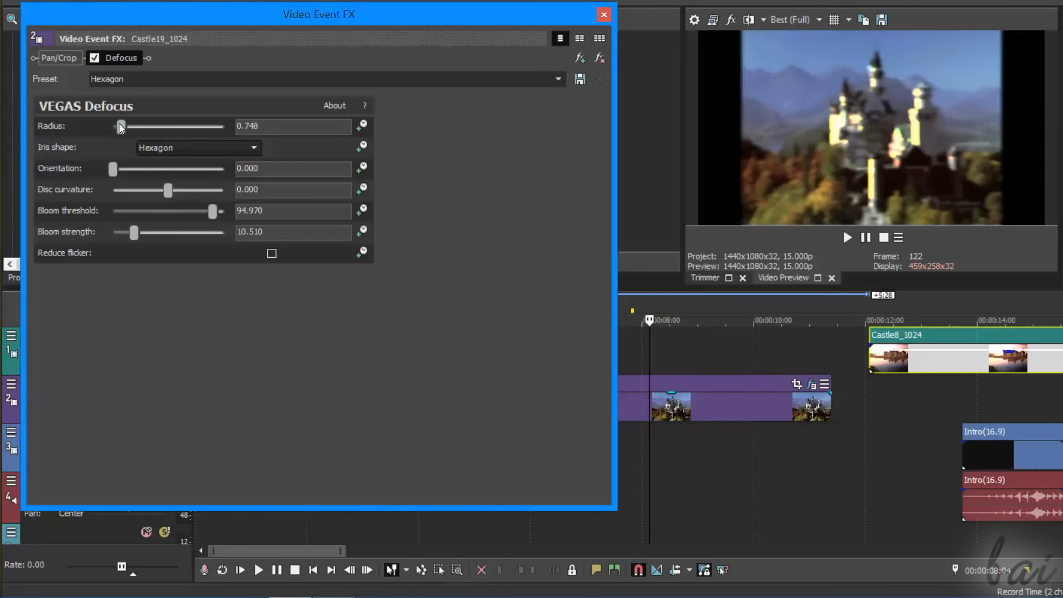
{"action": "left_click", "coordinate": [602, 15]}
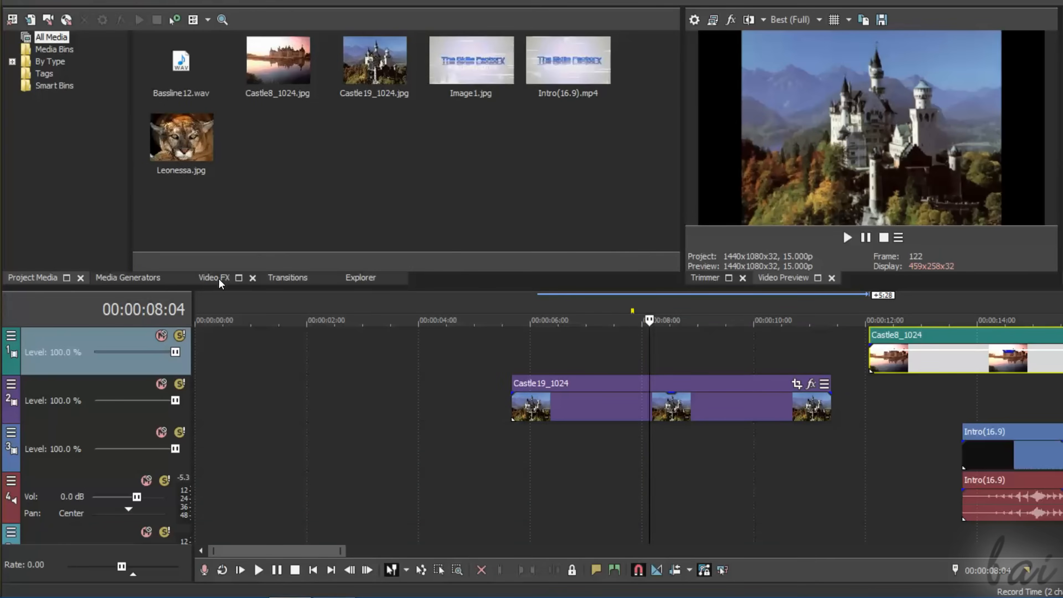
Show the Film Effects presets in the Video FX library and check the Intro events' fx buttons
{"action": "left_click", "coordinate": [214, 277]}
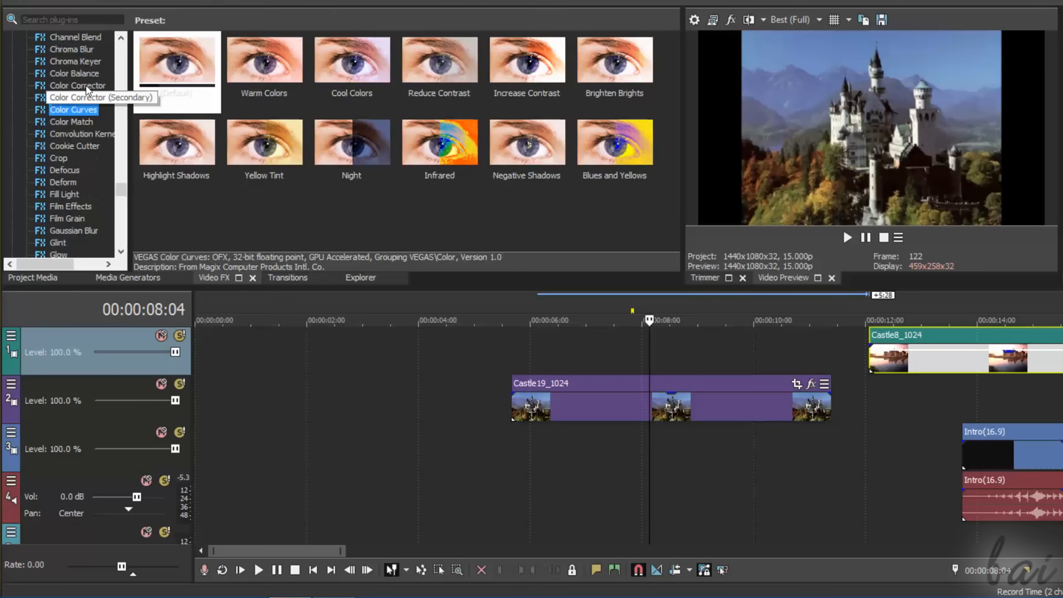
{"action": "left_click", "coordinate": [75, 145]}
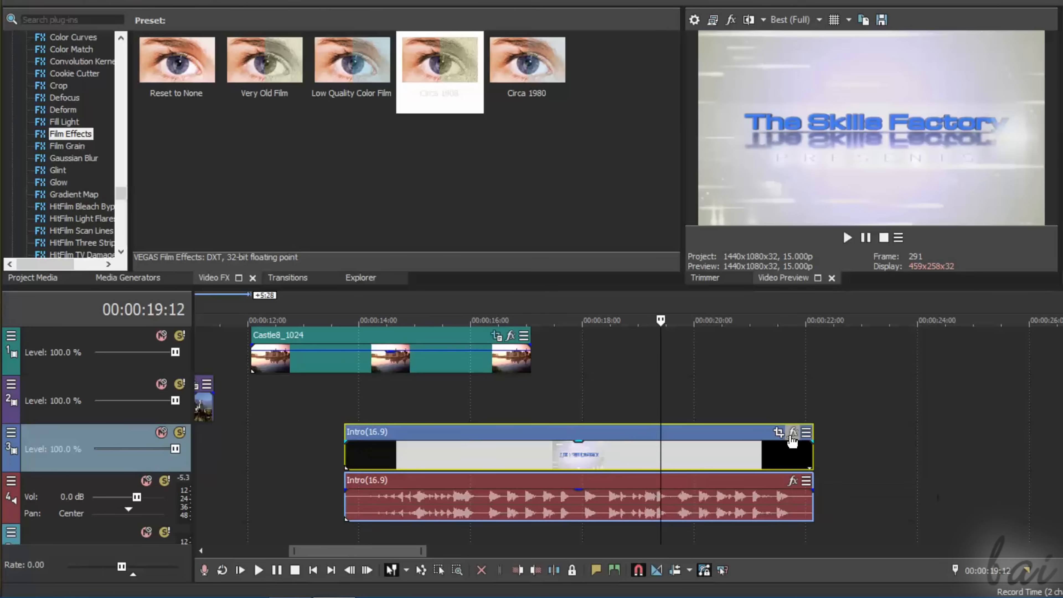
{"action": "left_click", "coordinate": [792, 432]}
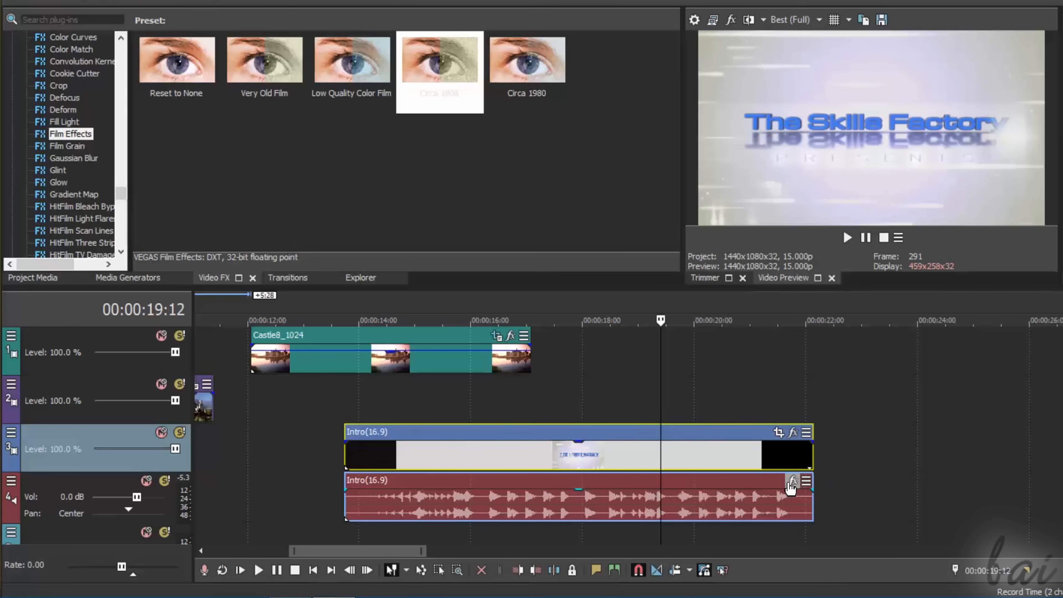
{"action": "left_click", "coordinate": [792, 482]}
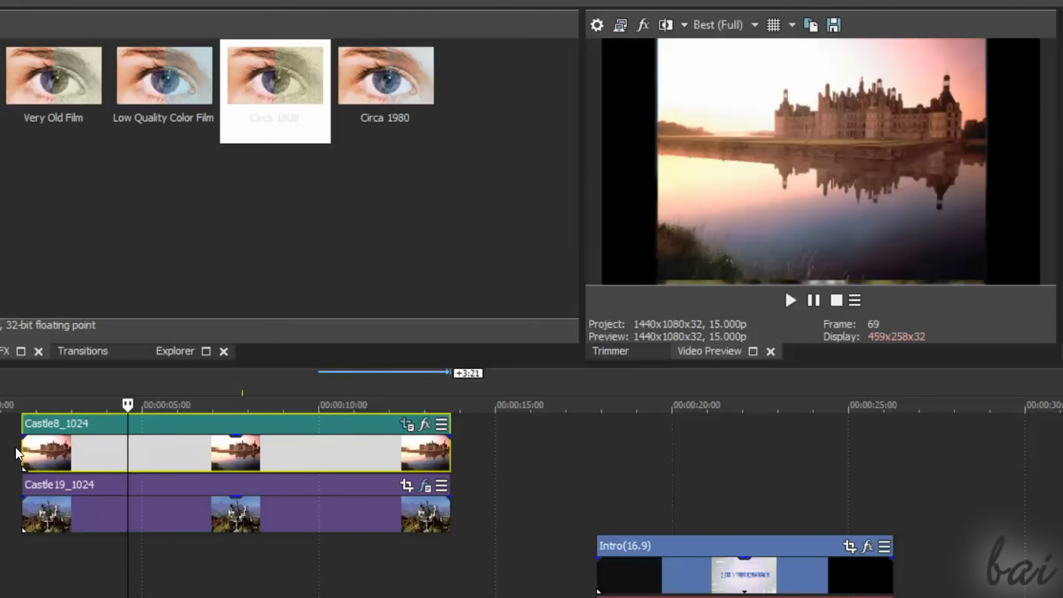
{"action": "mouse_move", "coordinate": [22, 435]}
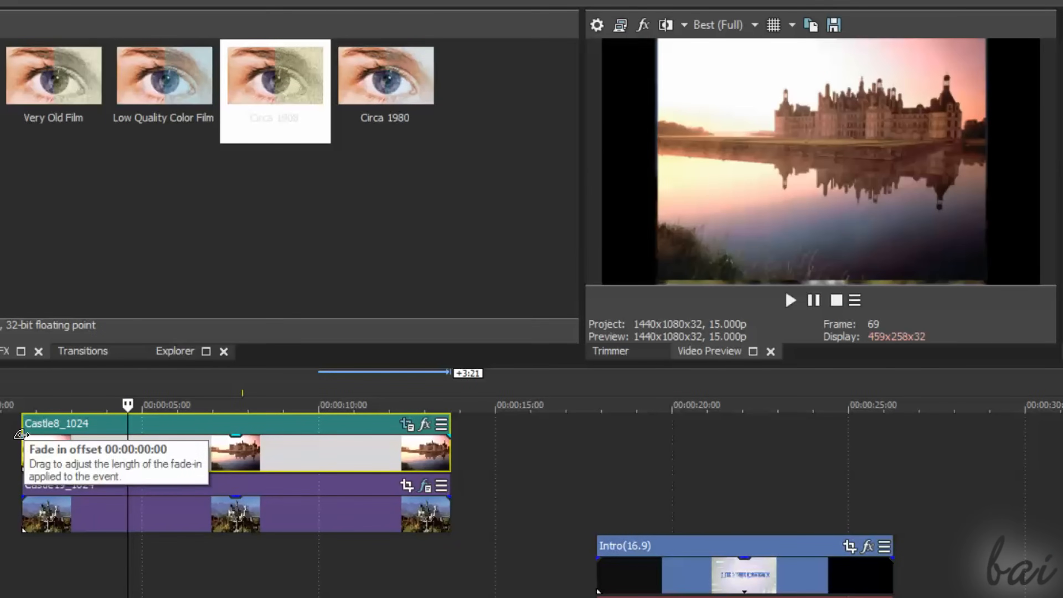
Drag a fade-in curve onto the start of the Castle8_1024 event
{"action": "left_click_drag", "start_coordinate": [24, 437], "coordinate": [109, 437]}
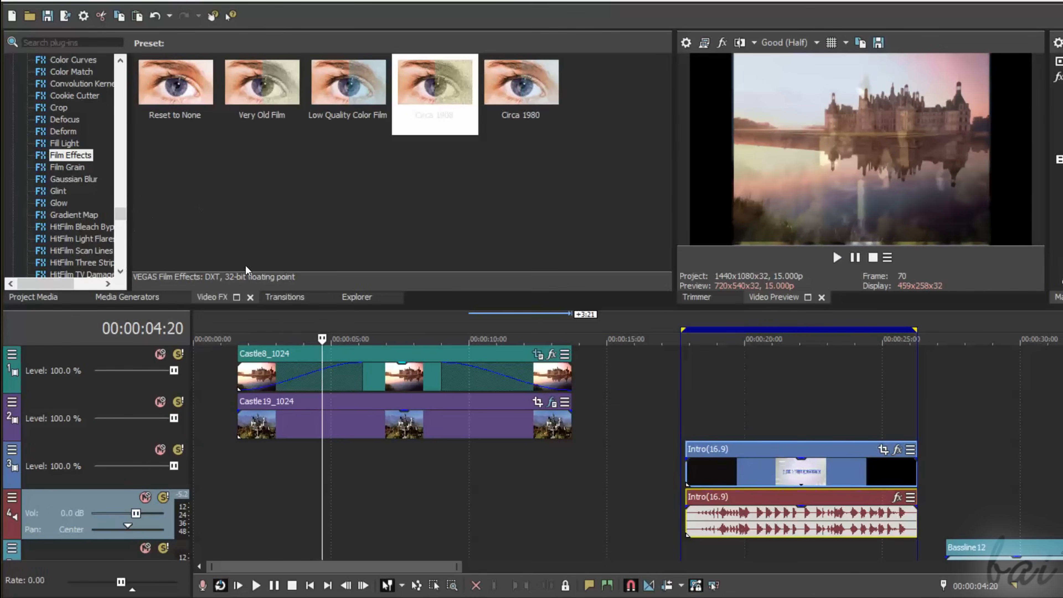
Browse the Transitions library to Venetian Blinds and place it on the Castle19_1024/Castle8_1024 overlap
{"action": "left_click", "coordinate": [284, 296]}
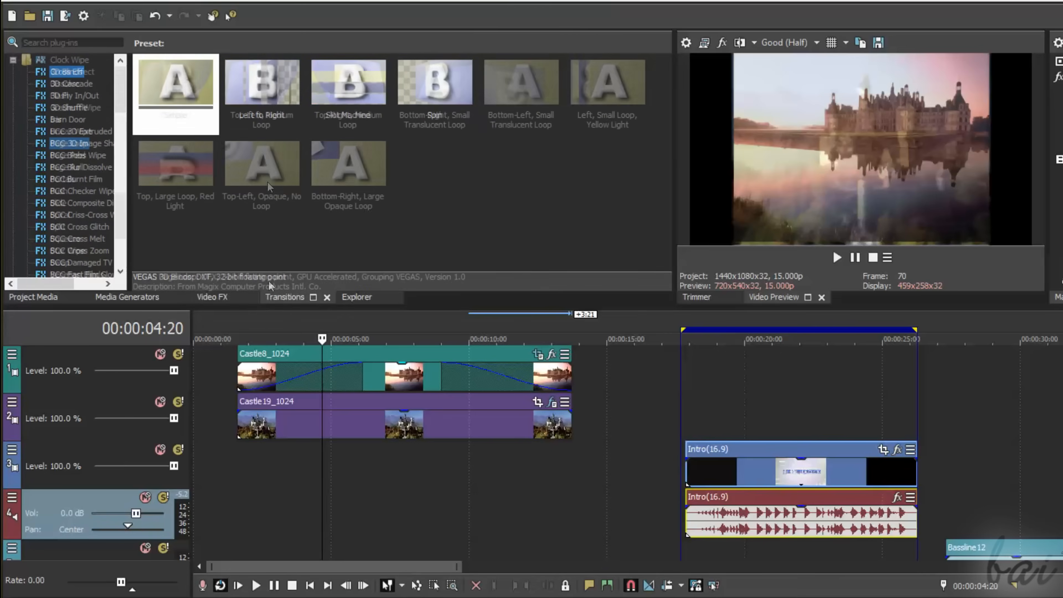
{"action": "left_click", "coordinate": [67, 155]}
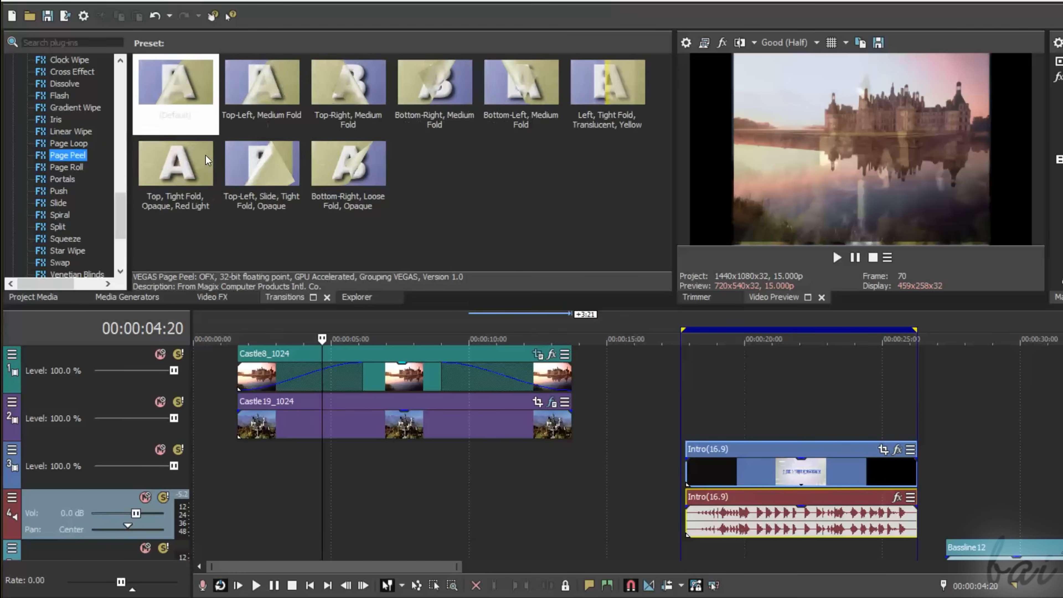
{"action": "left_click", "coordinate": [262, 85]}
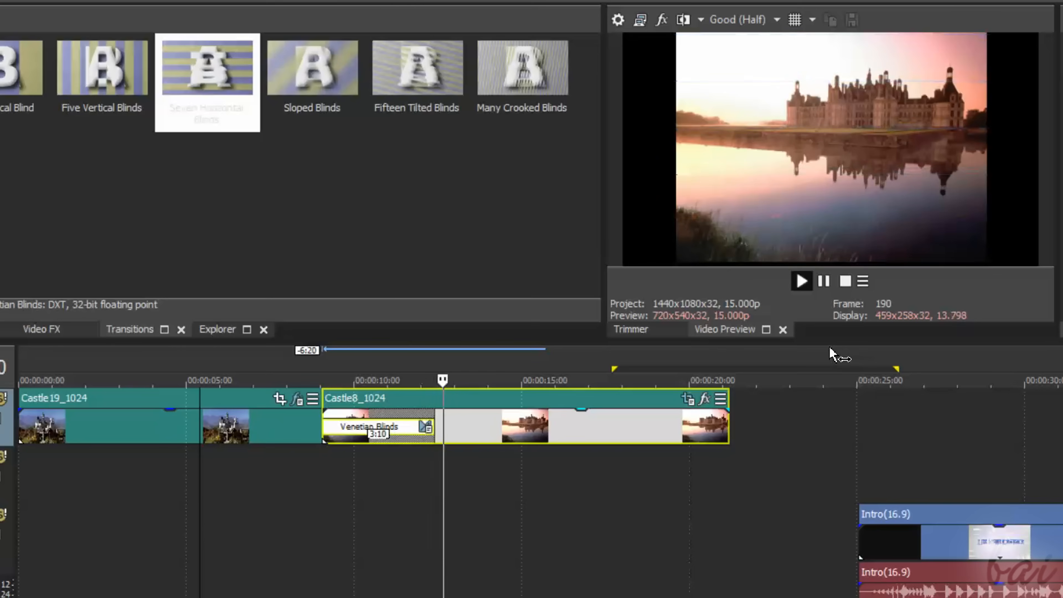
{"action": "left_click", "coordinate": [800, 281]}
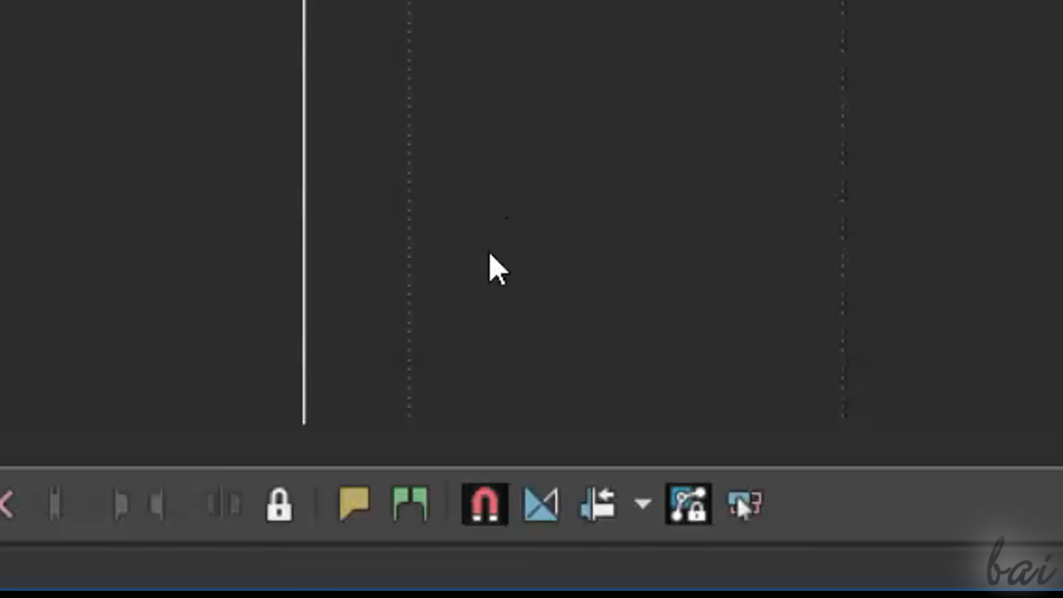
{"action": "mouse_move", "coordinate": [539, 505]}
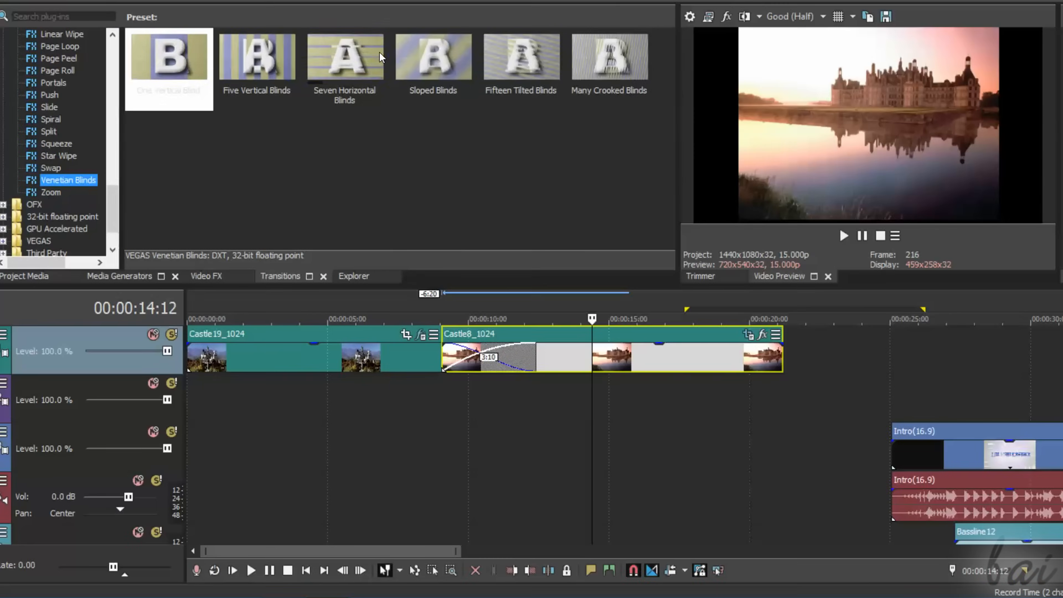
Apply the Seven Horizontal Blinds preset (7 blinds at 90°) to the transition and confirm its settings
{"action": "left_click", "coordinate": [345, 58]}
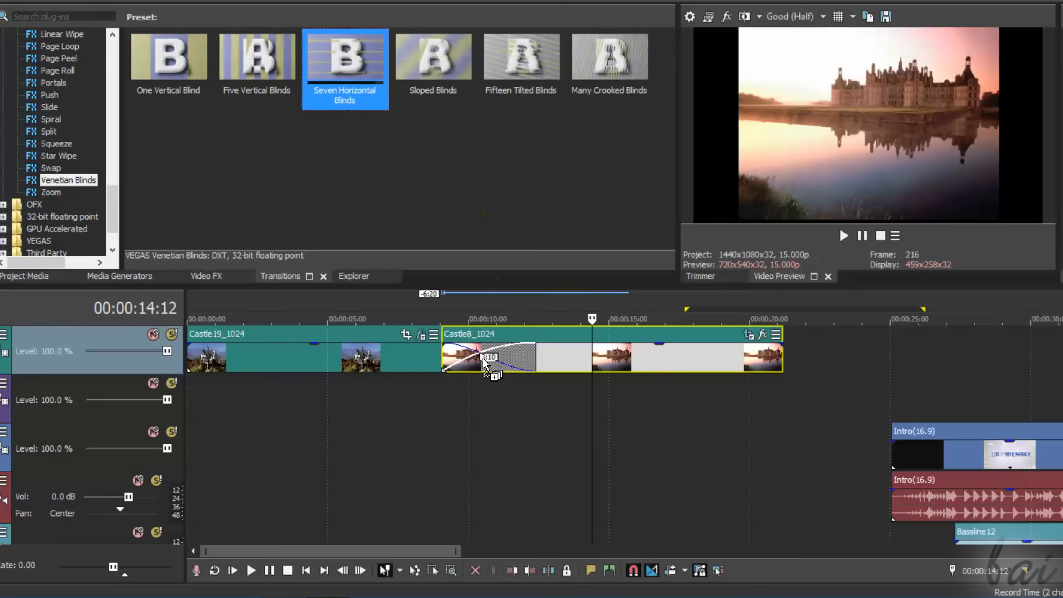
{"action": "double_click", "coordinate": [488, 357]}
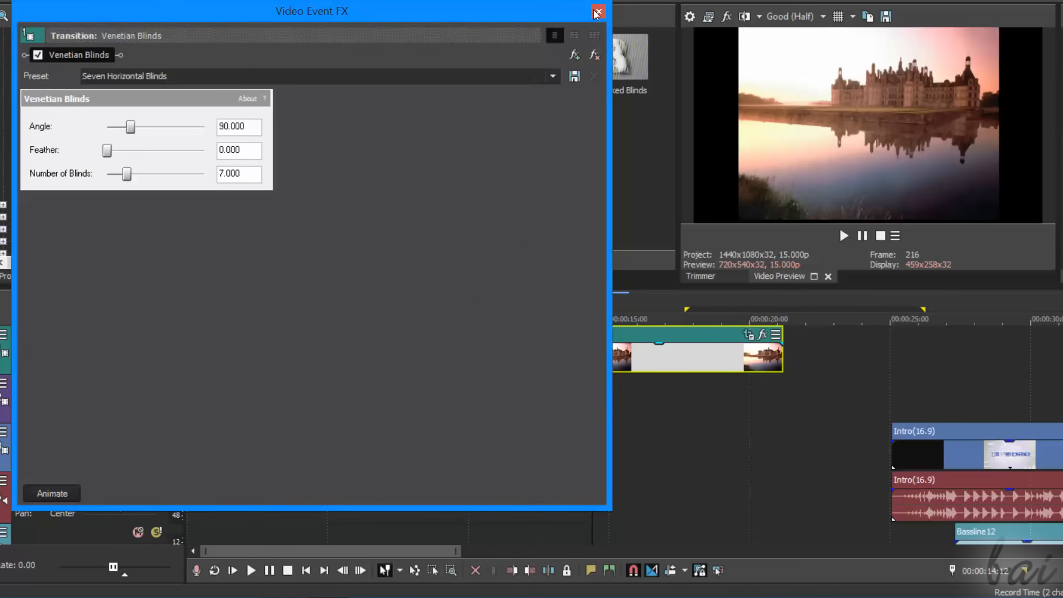
{"action": "left_click", "coordinate": [596, 13]}
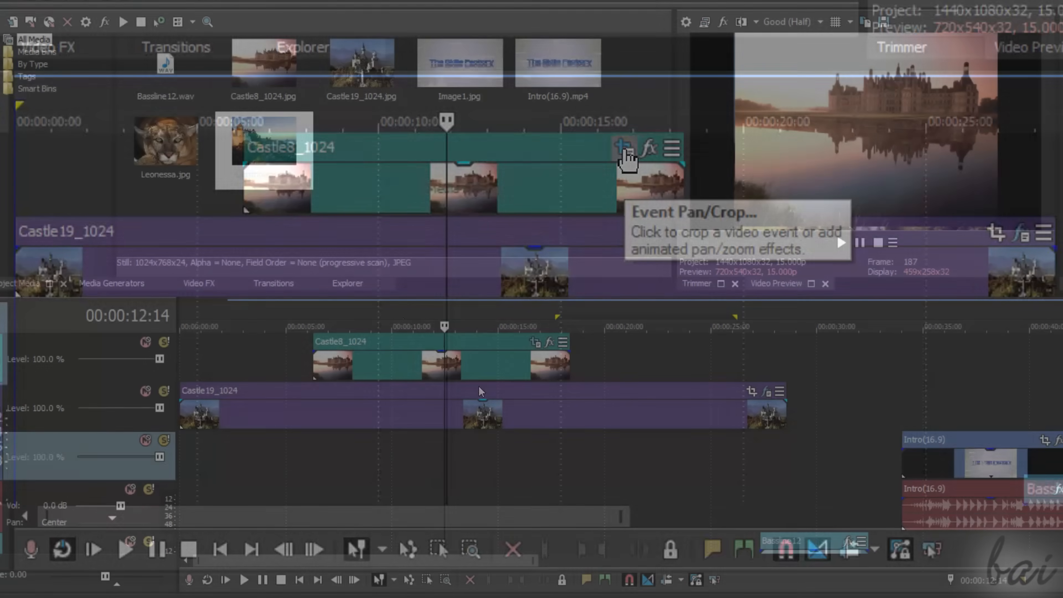
Resize the Castle8_1024 Event Pan/Crop frame so it appears as a smaller picture over Castle19_1024
{"action": "left_click", "coordinate": [649, 150]}
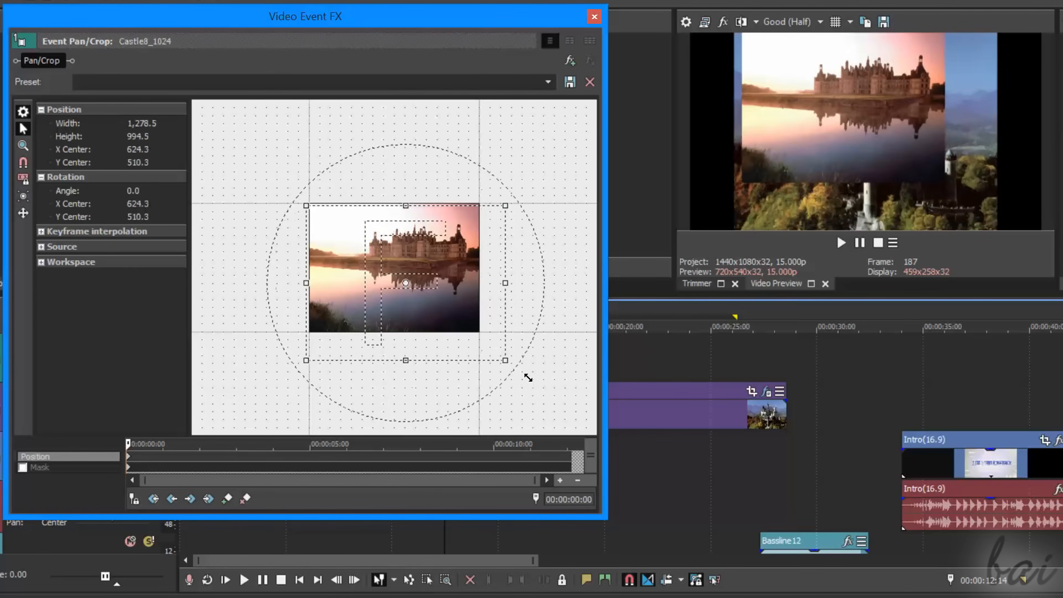
{"action": "left_click_drag", "start_coordinate": [505, 360], "coordinate": [543, 396]}
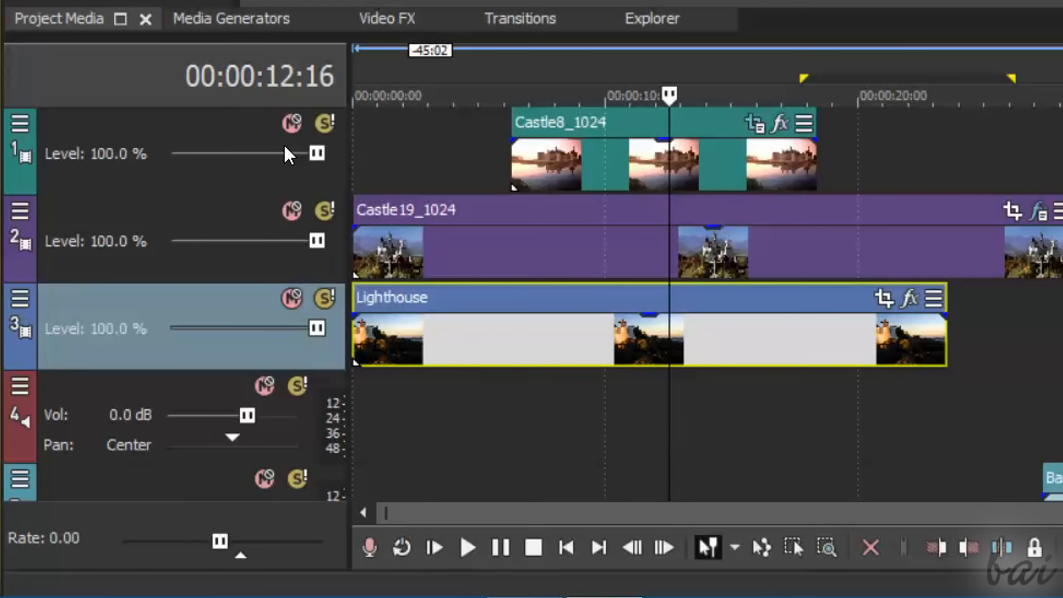
{"action": "left_click", "coordinate": [324, 210]}
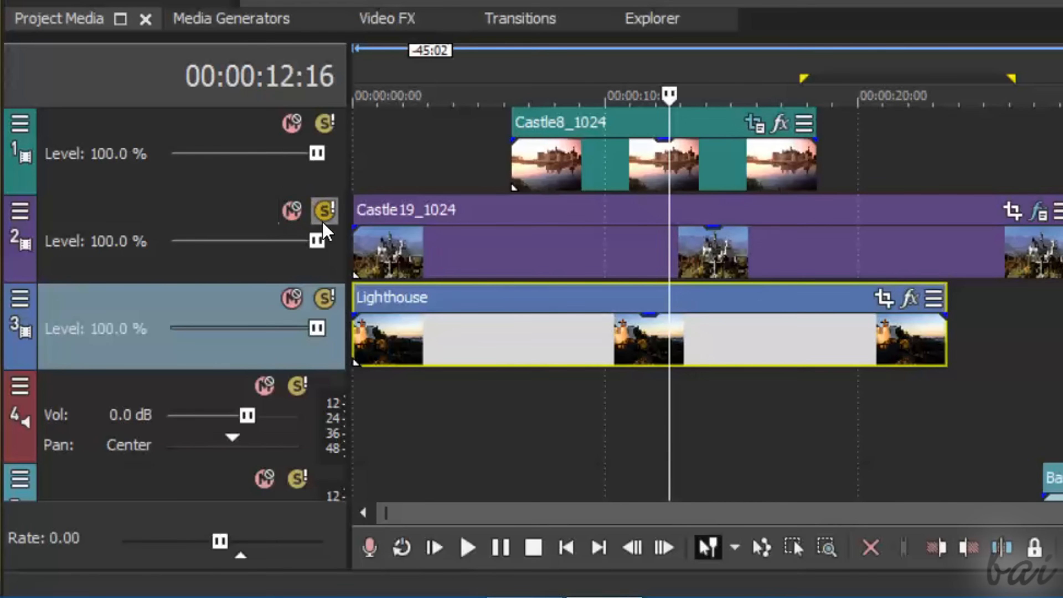
{"action": "left_click", "coordinate": [325, 211]}
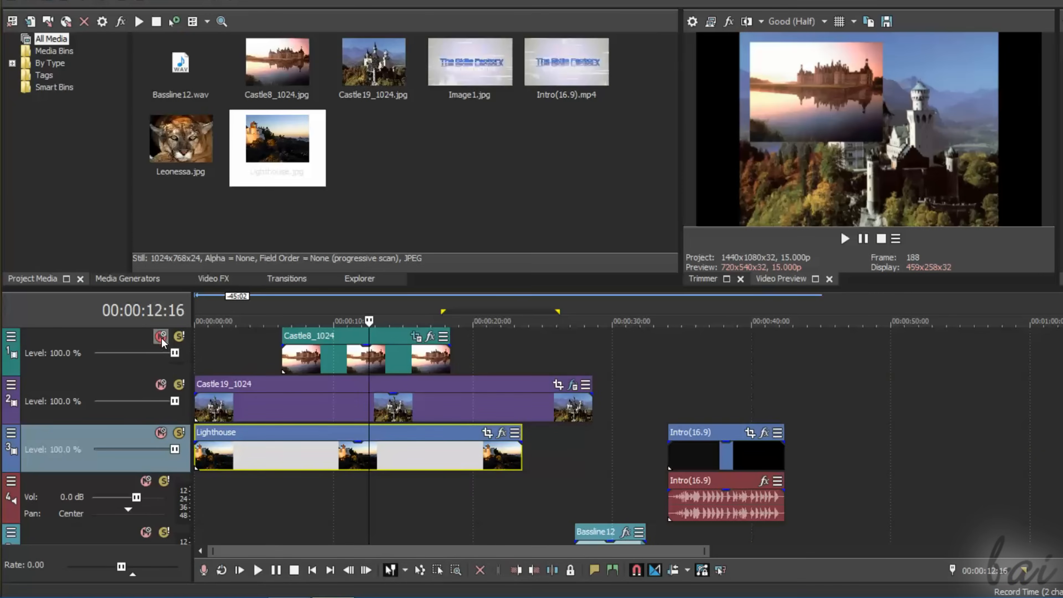
{"action": "mouse_move", "coordinate": [161, 385]}
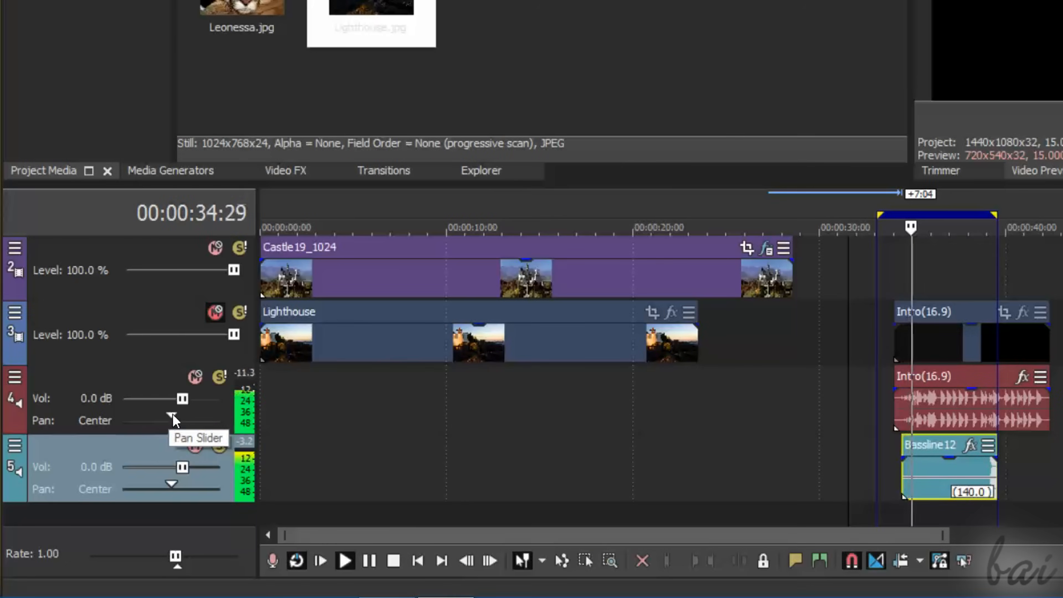
{"action": "left_click", "coordinate": [194, 446]}
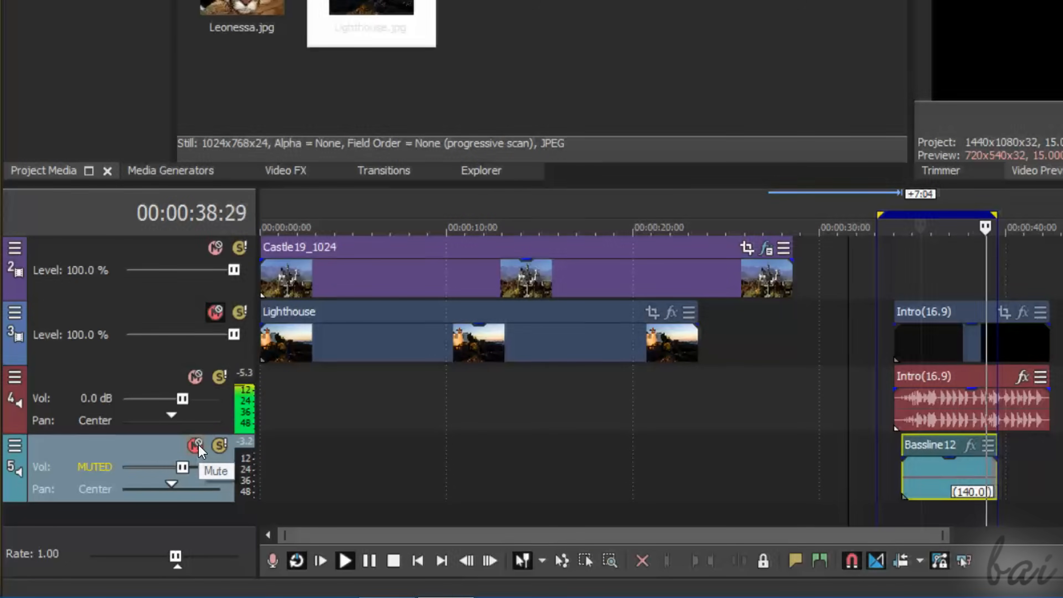
{"action": "left_click", "coordinate": [196, 445]}
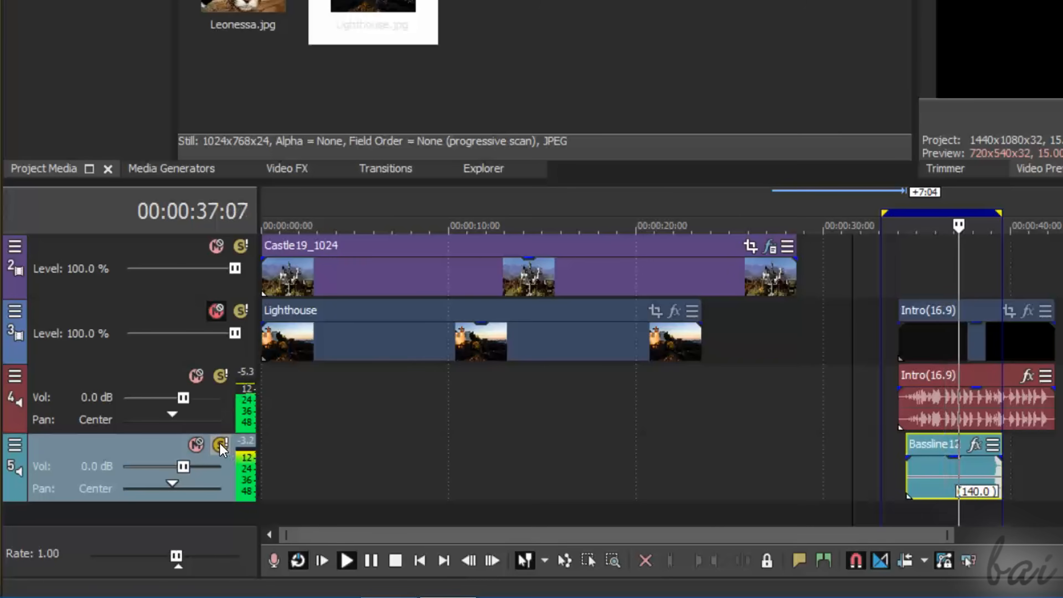
{"action": "left_click", "coordinate": [220, 444]}
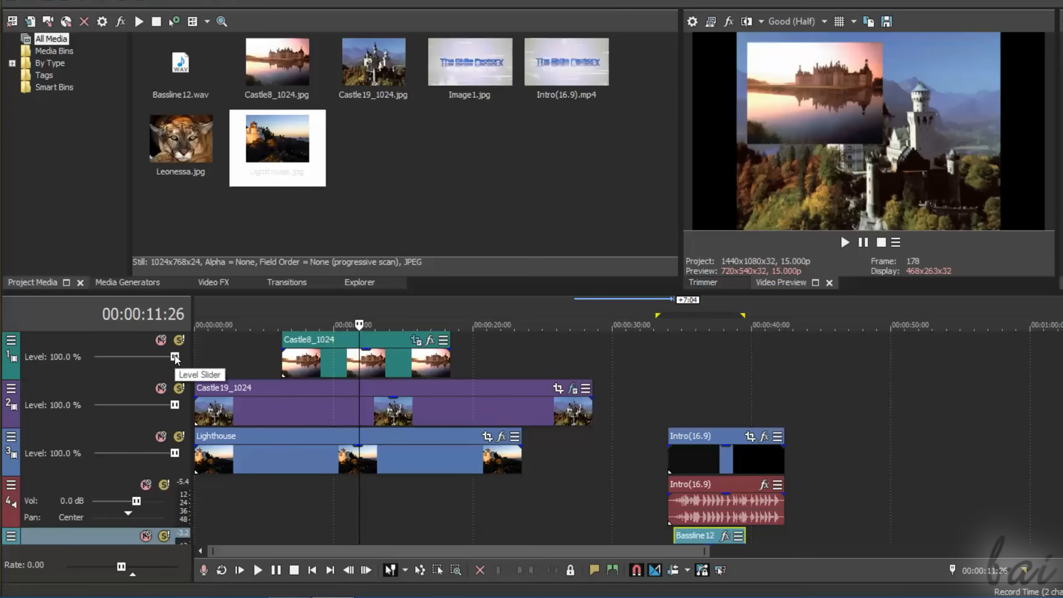
Lower the Castle8_1024 track level to about 65%, restore it to 100%, and play from the Intro clip
{"action": "left_click_drag", "start_coordinate": [174, 357], "coordinate": [146, 357]}
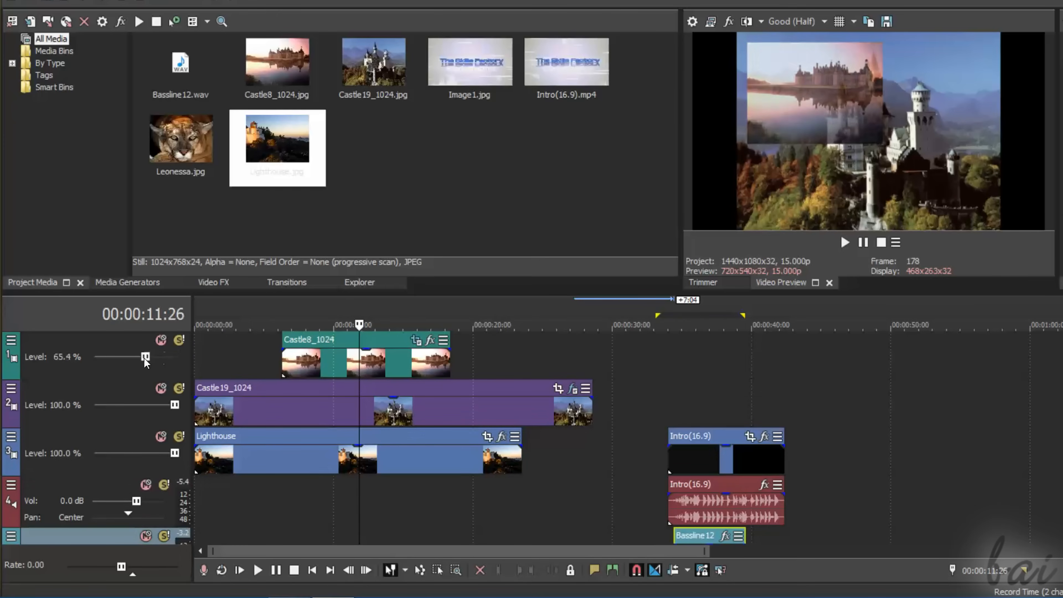
{"action": "left_click_drag", "start_coordinate": [146, 357], "coordinate": [161, 358]}
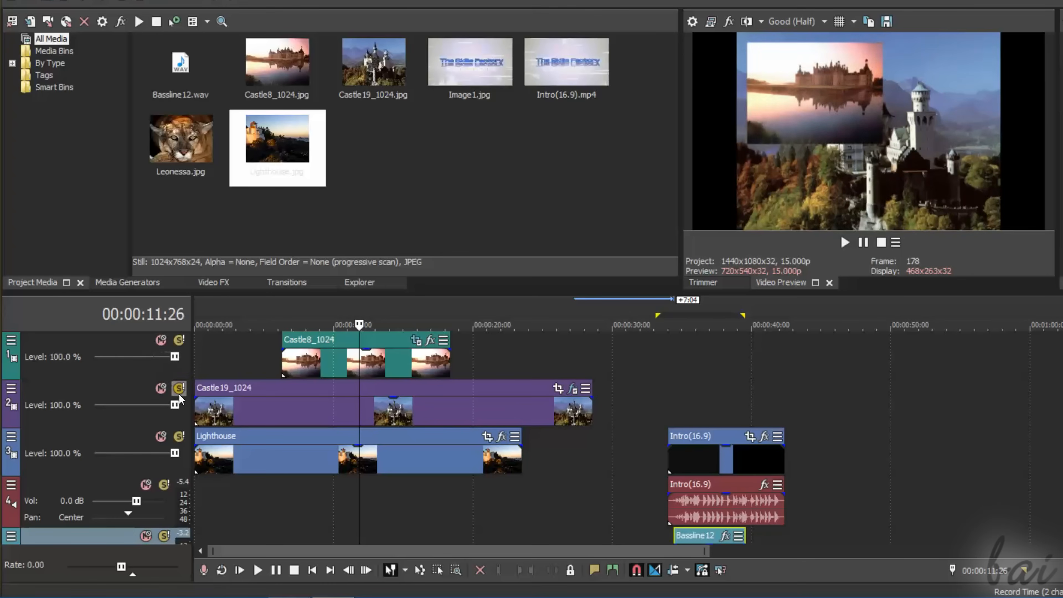
{"action": "left_click_drag", "start_coordinate": [174, 404], "coordinate": [134, 405]}
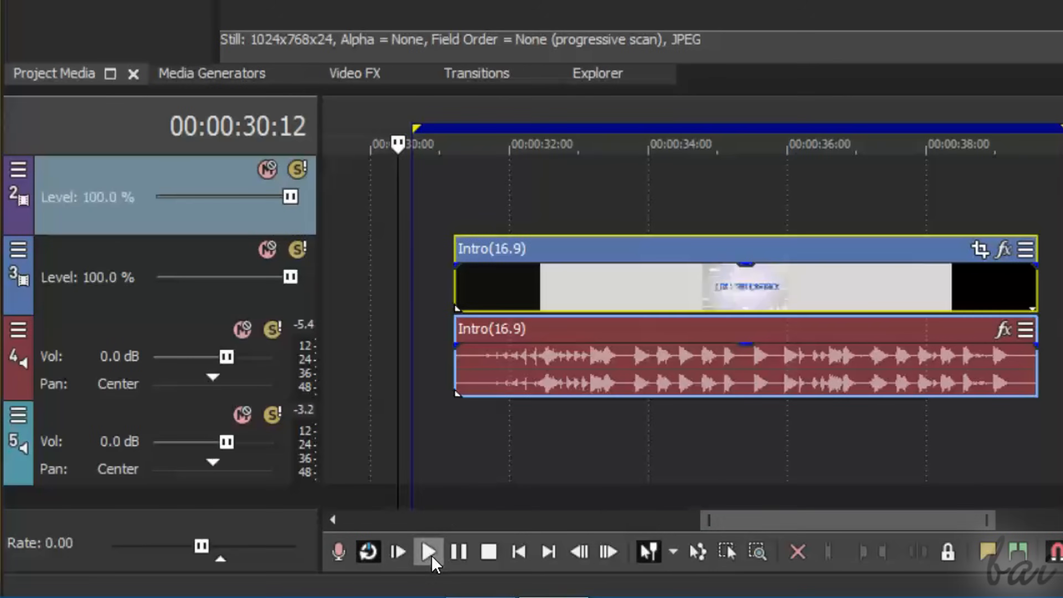
{"action": "left_click", "coordinate": [427, 550]}
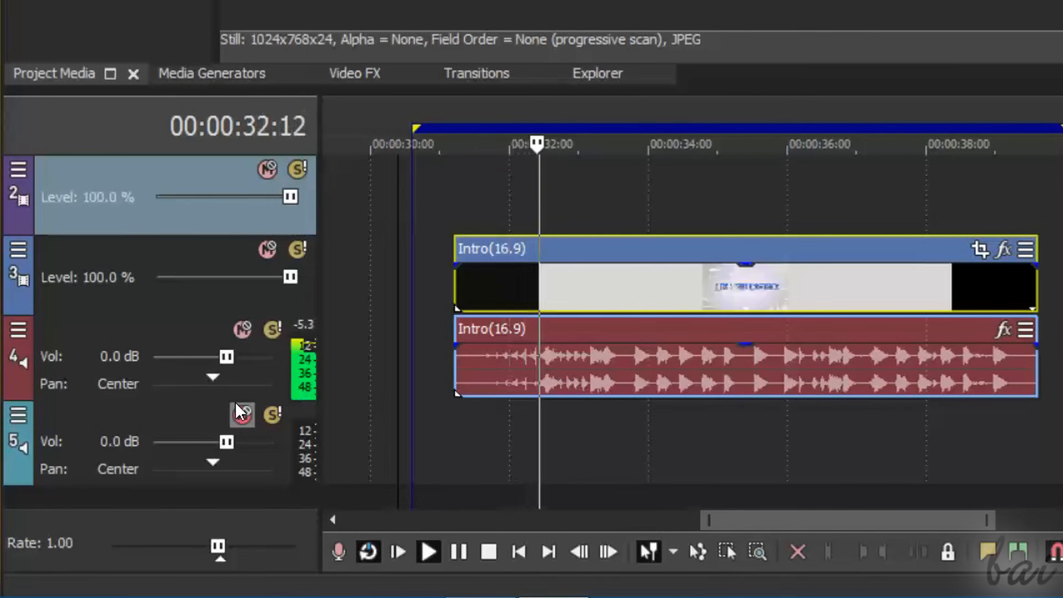
Nudge the intro audio volume back near 0 dB and pan it fully left, then back to centre
{"action": "left_click_drag", "start_coordinate": [226, 356], "coordinate": [217, 357]}
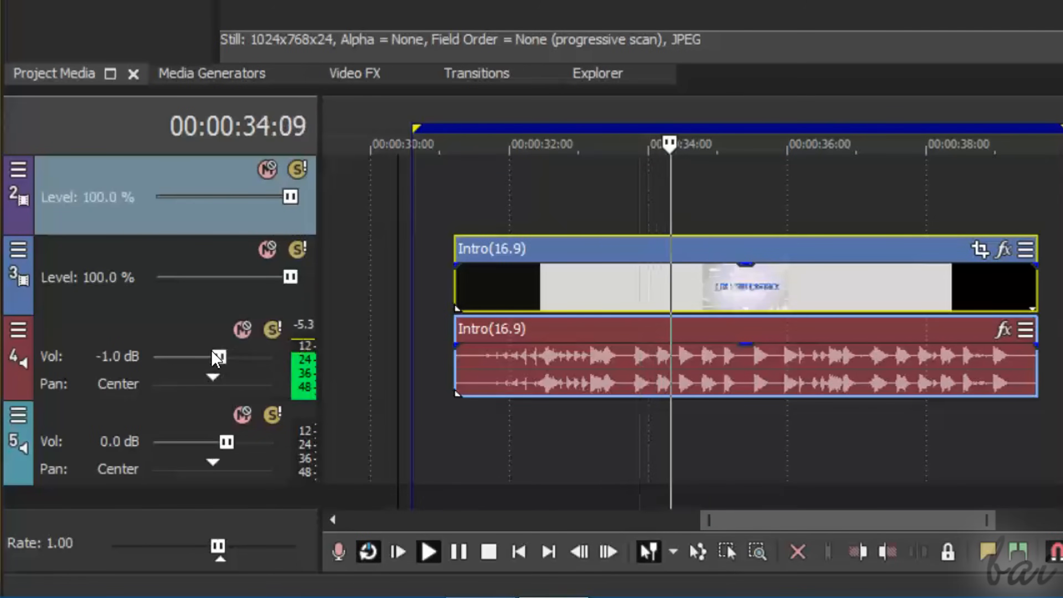
{"action": "left_click_drag", "start_coordinate": [218, 357], "coordinate": [175, 357]}
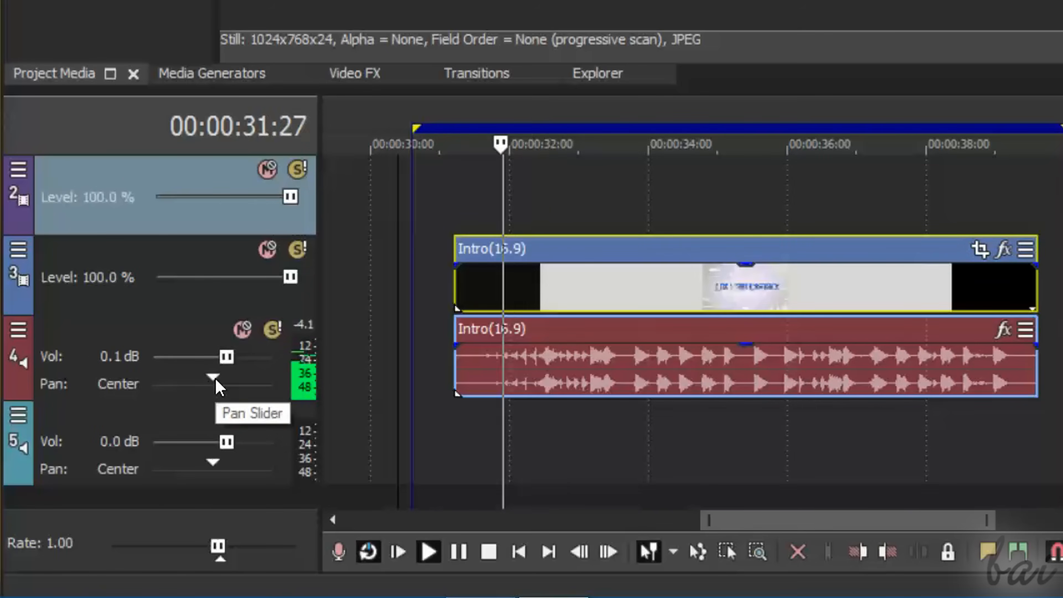
{"action": "left_click_drag", "start_coordinate": [214, 379], "coordinate": [186, 378]}
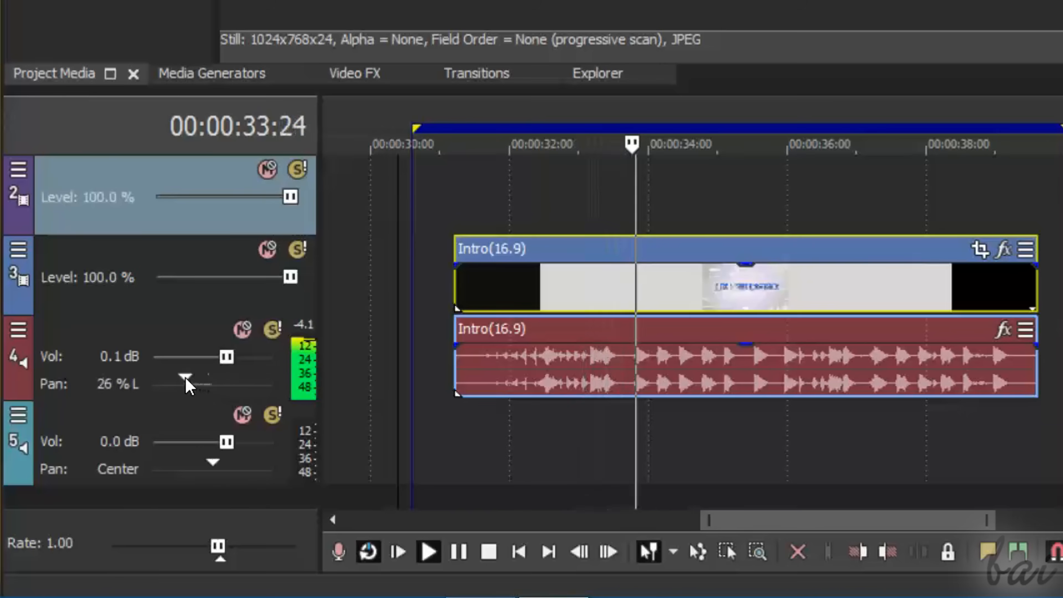
{"action": "left_click_drag", "start_coordinate": [186, 378], "coordinate": [176, 378]}
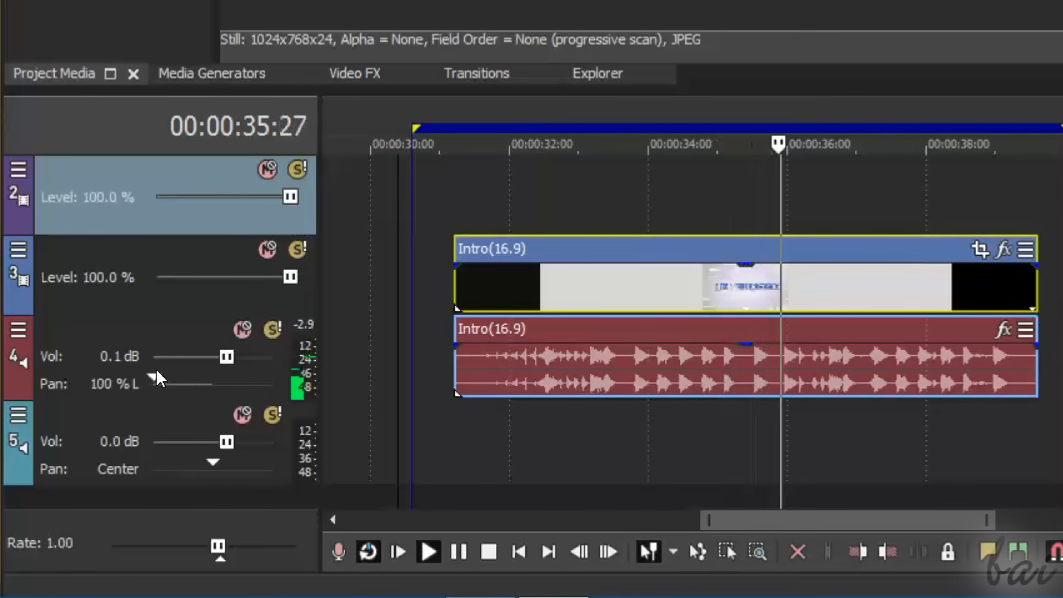
{"action": "left_click_drag", "start_coordinate": [211, 383], "coordinate": [171, 383]}
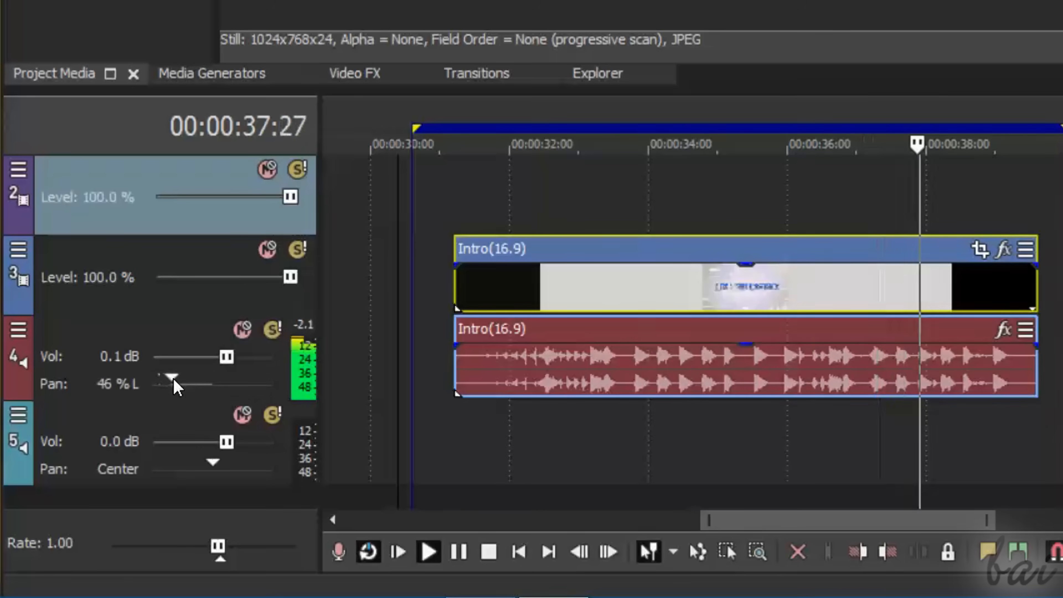
{"action": "left_click_drag", "start_coordinate": [172, 377], "coordinate": [197, 376]}
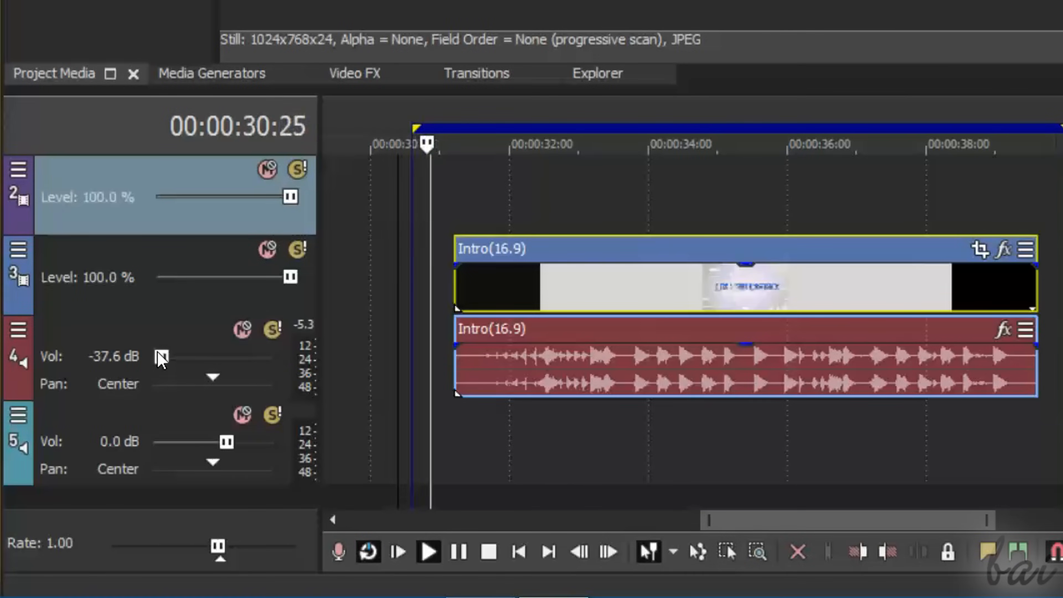
Sweep the intro audio volume from far down up to a 12 dB boost
{"action": "left_click_drag", "start_coordinate": [161, 357], "coordinate": [217, 357]}
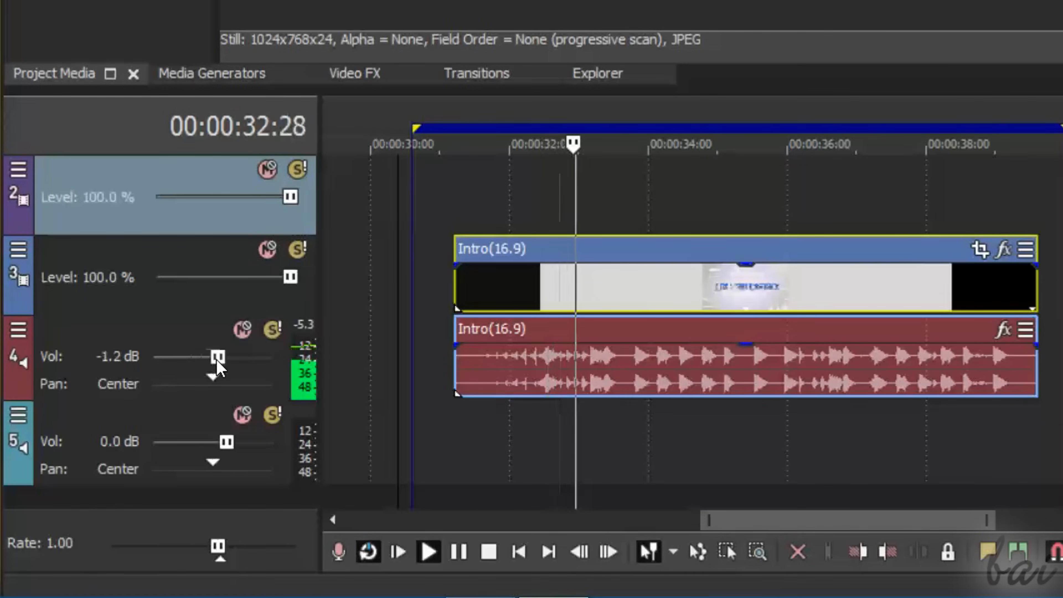
{"action": "left_click_drag", "start_coordinate": [217, 358], "coordinate": [254, 357]}
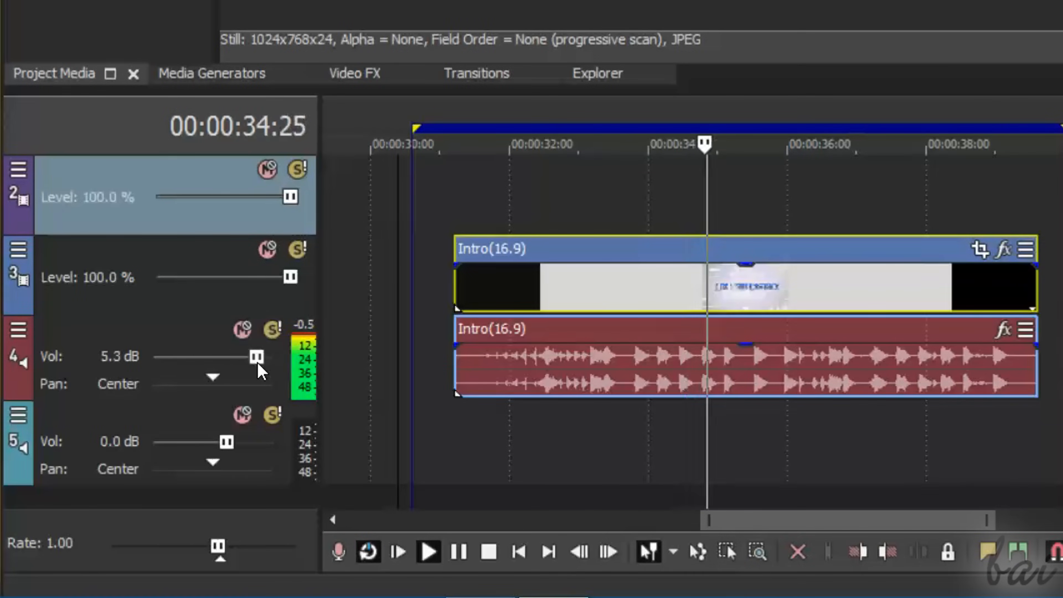
{"action": "left_click_drag", "start_coordinate": [254, 358], "coordinate": [269, 358]}
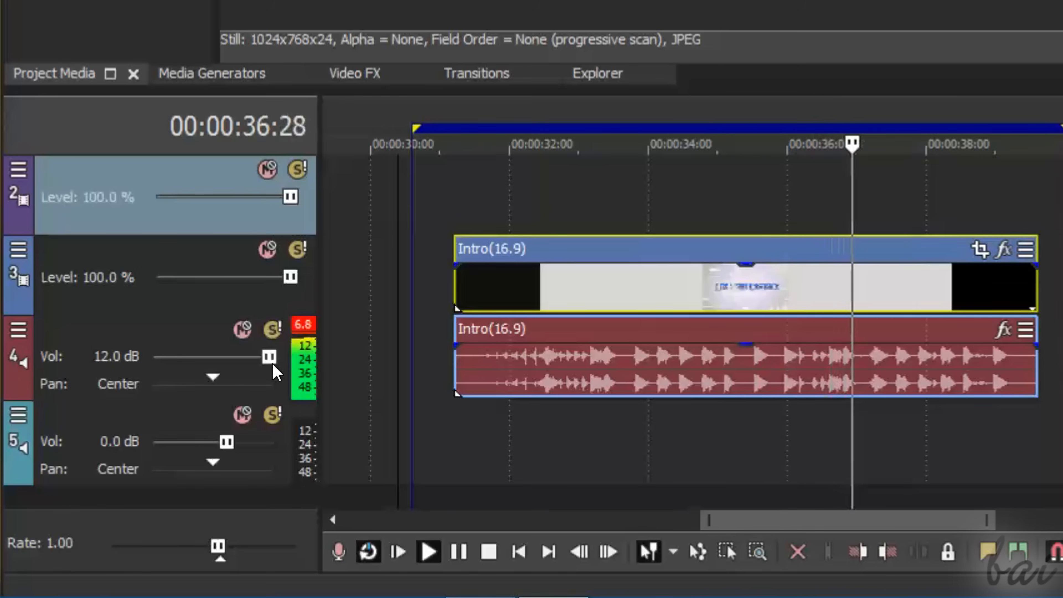
{"action": "left_click_drag", "start_coordinate": [269, 357], "coordinate": [263, 358]}
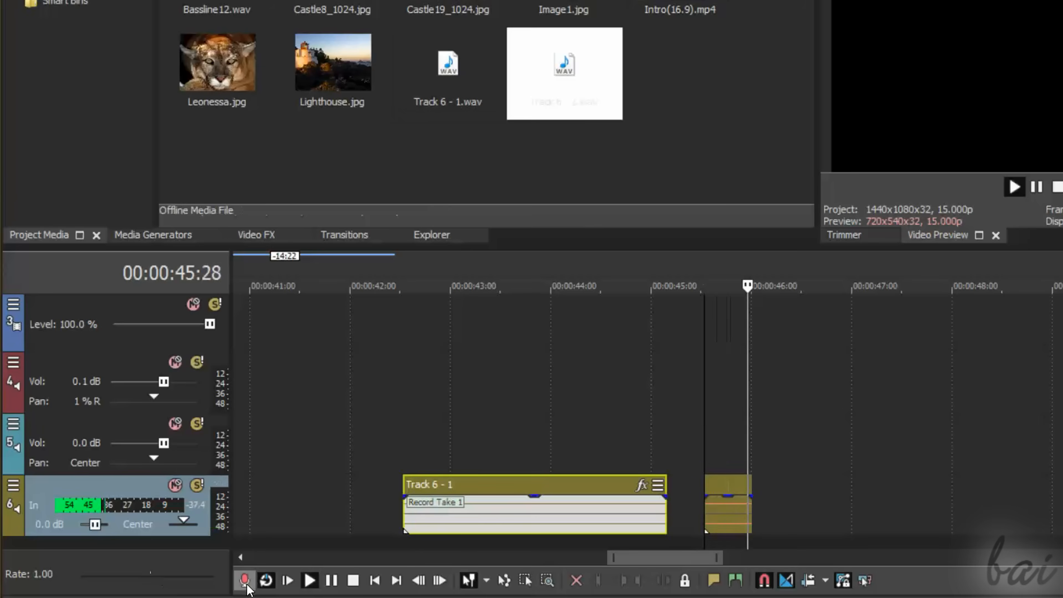
Stop the first voice take, then start a new recording session into the accepted recorded-files folder
{"action": "left_click", "coordinate": [353, 580]}
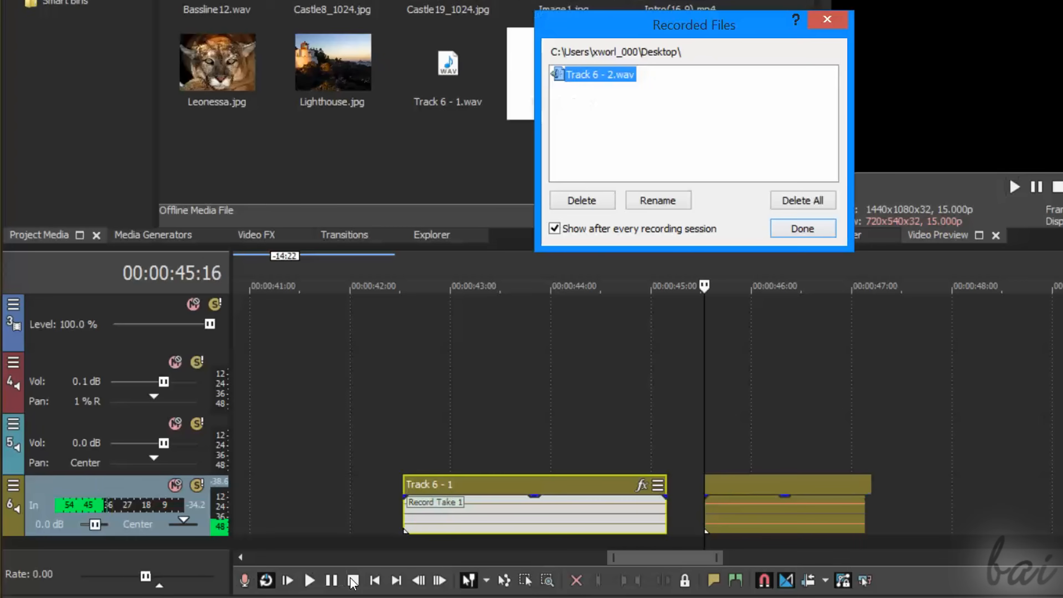
{"action": "left_click", "coordinate": [802, 229]}
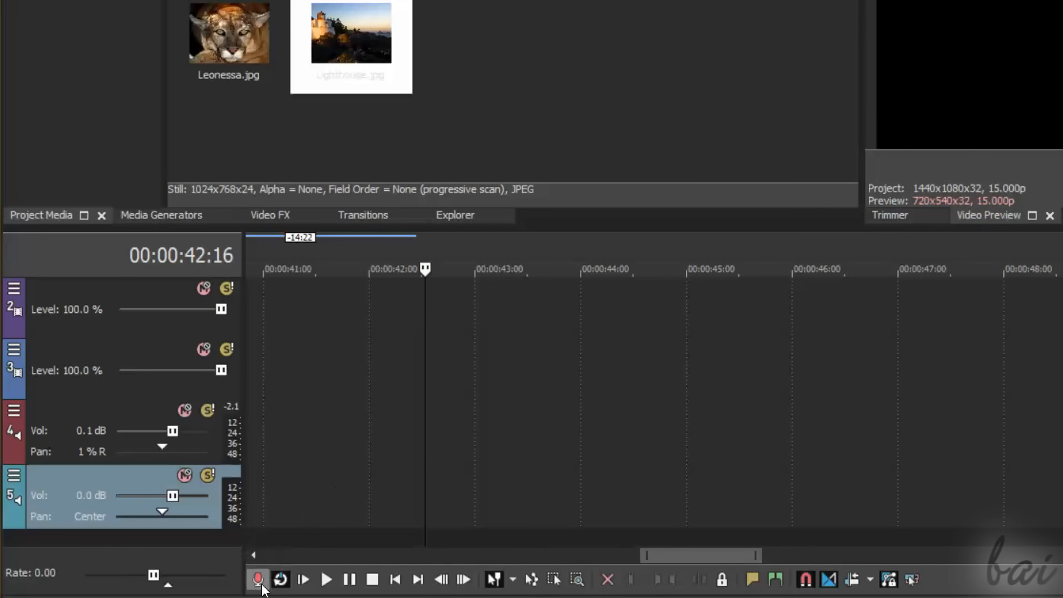
{"action": "mouse_move", "coordinate": [259, 578]}
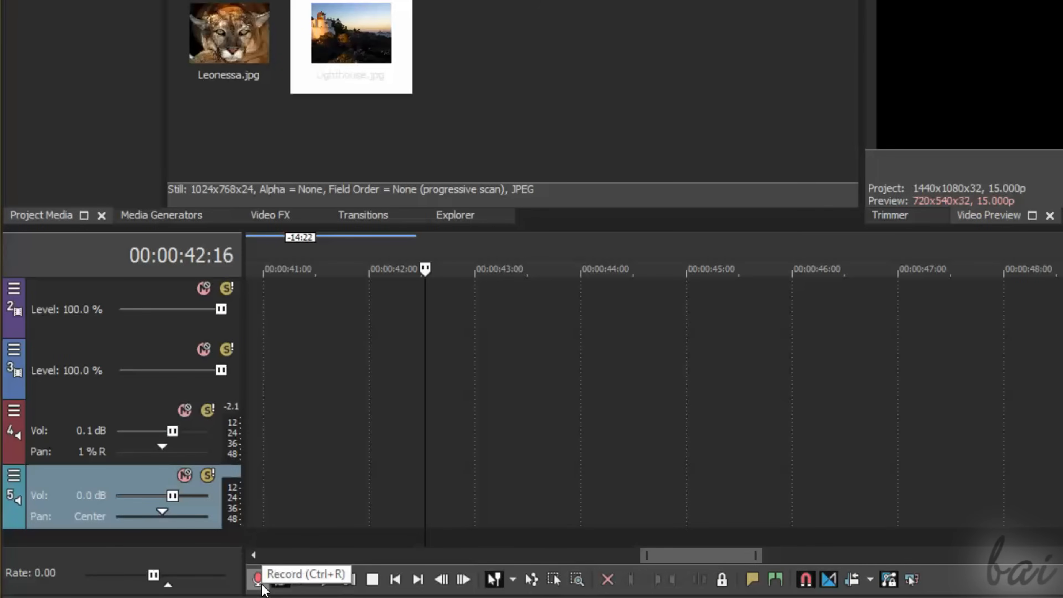
{"action": "left_click", "coordinate": [257, 579]}
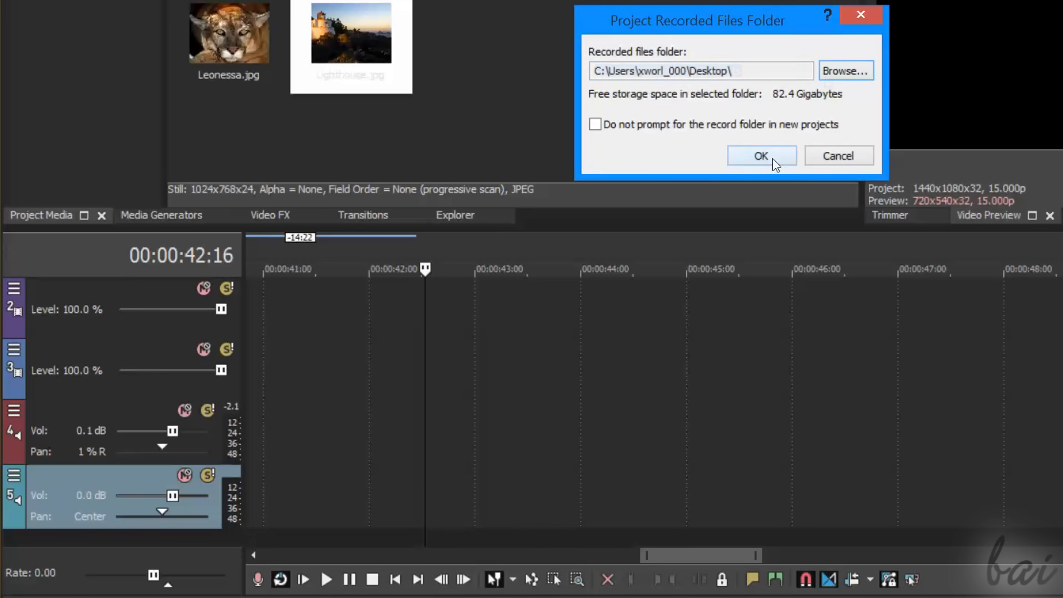
{"action": "left_click", "coordinate": [761, 155]}
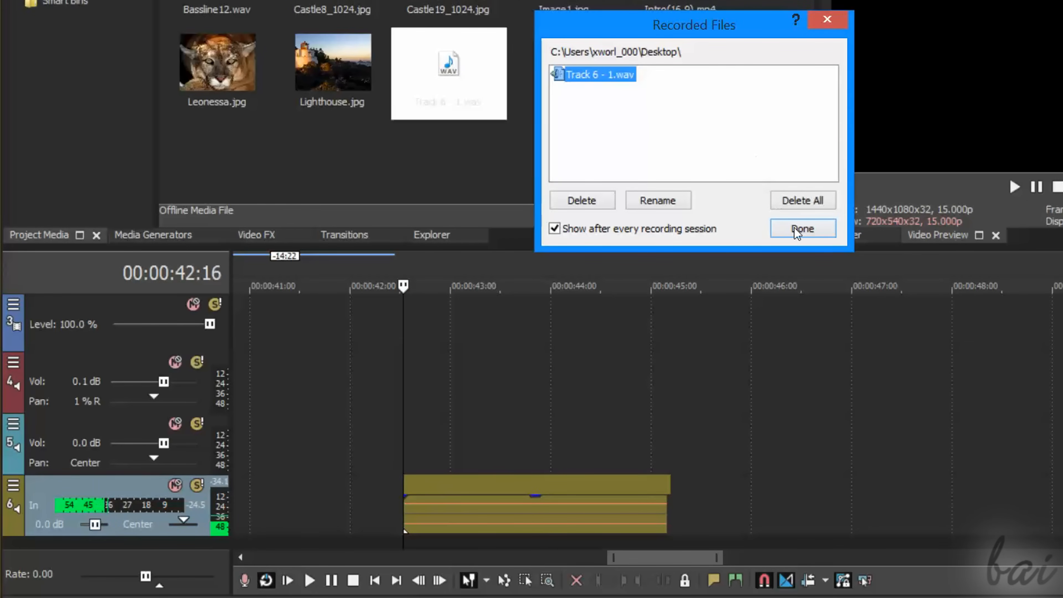
{"action": "left_click", "coordinate": [801, 228]}
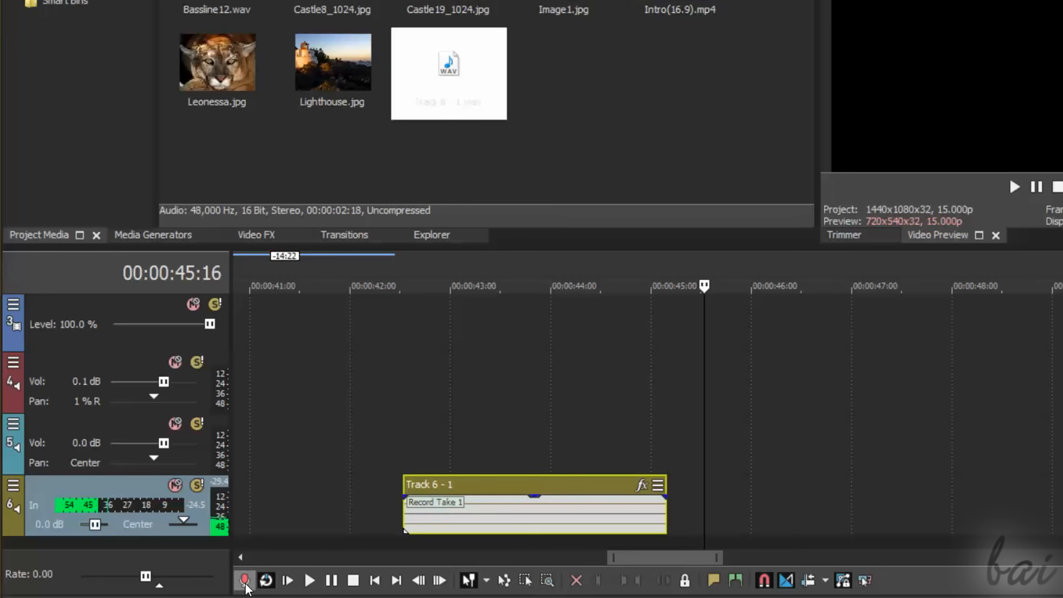
Record a second voice take and keep it as Track 6 - 2.wav in the project media
{"action": "left_click", "coordinate": [245, 580]}
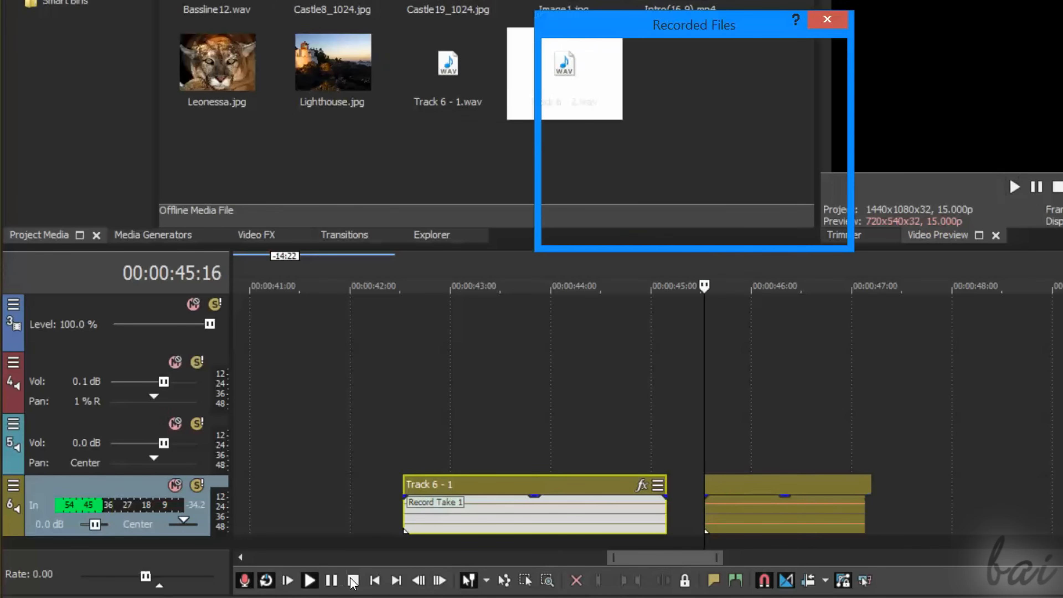
{"action": "left_click", "coordinate": [353, 580]}
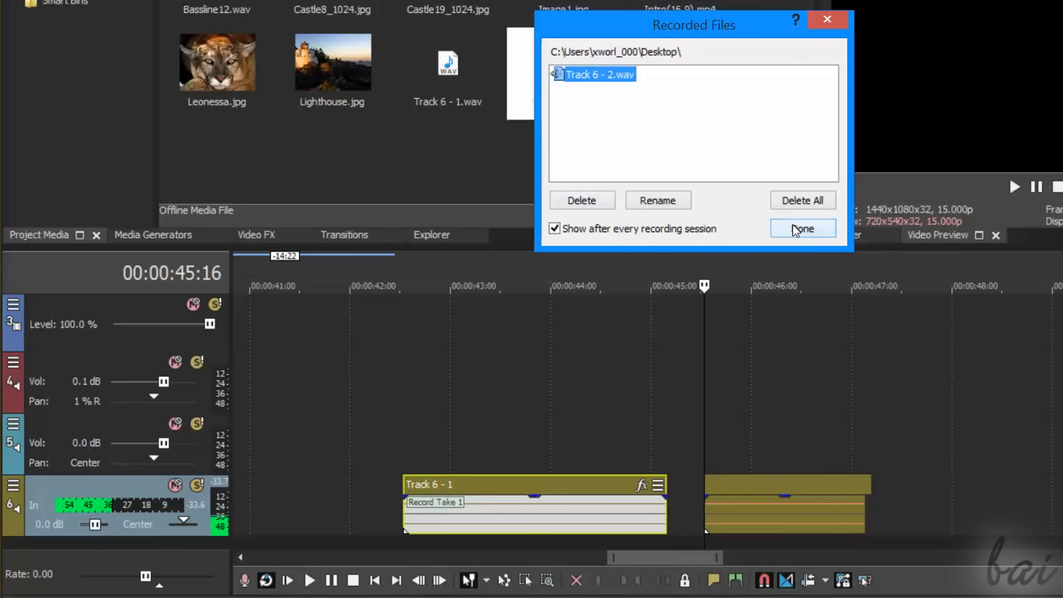
{"action": "left_click", "coordinate": [803, 229]}
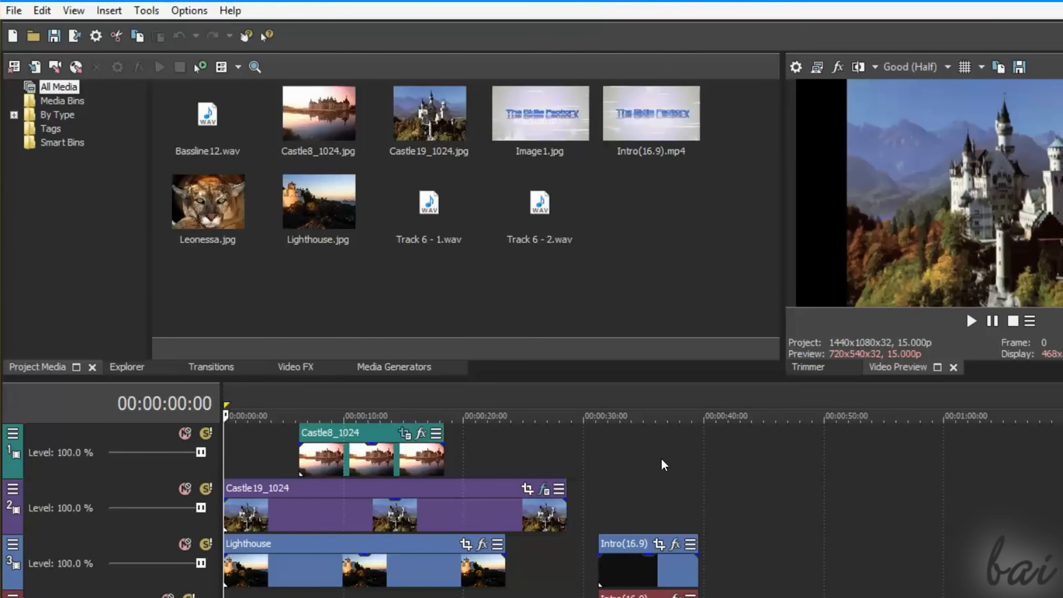
Save the project to the Desktop as Myproject.veg and reopen it
{"action": "left_click", "coordinate": [12, 9]}
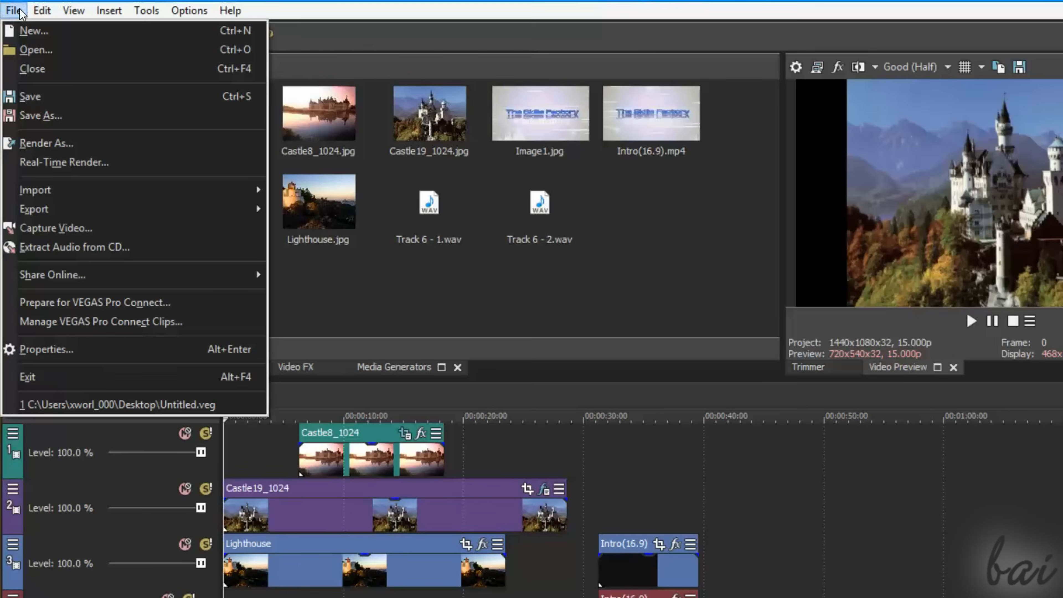
{"action": "mouse_move", "coordinate": [65, 116]}
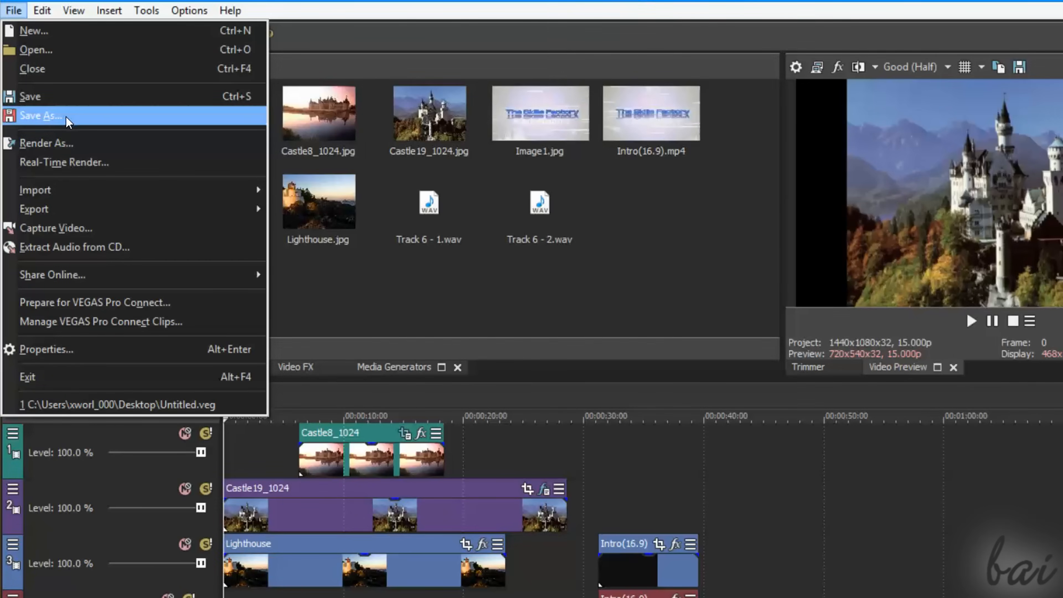
{"action": "left_click", "coordinate": [40, 116]}
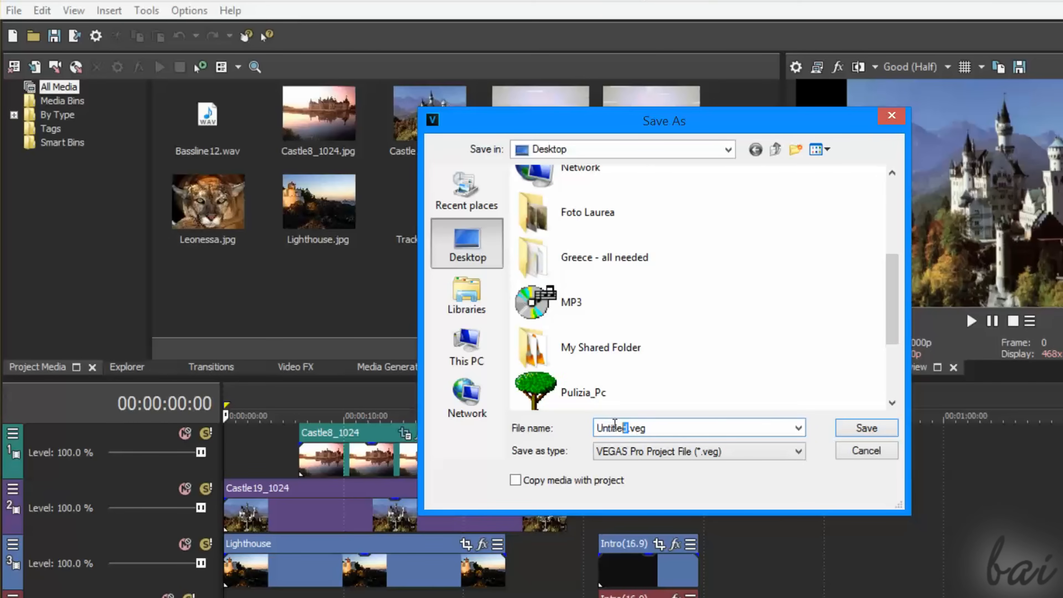
{"action": "type", "text": "Myproject.veg"}
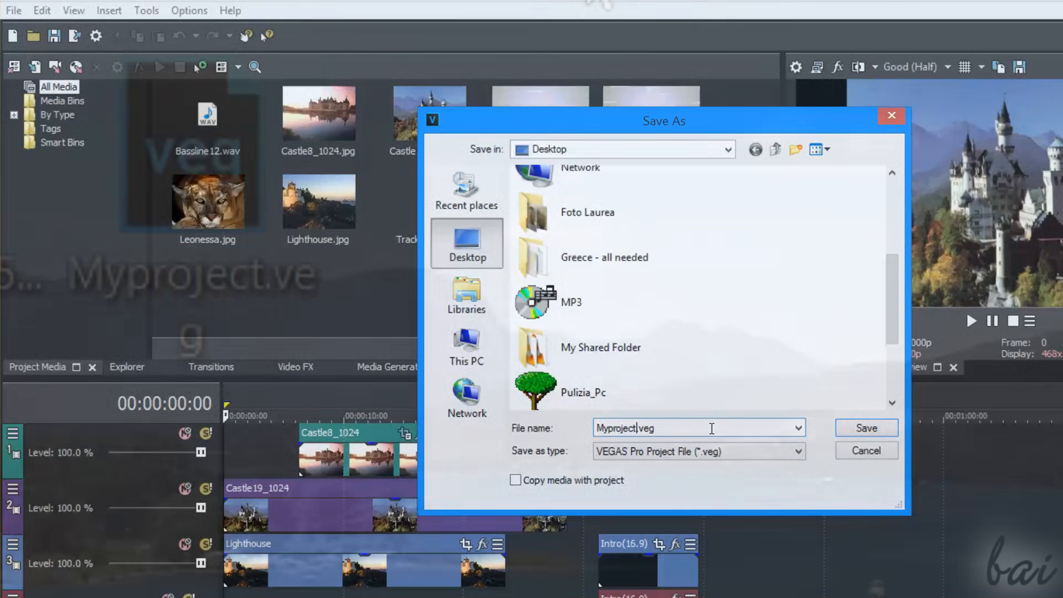
{"action": "left_click", "coordinate": [865, 428]}
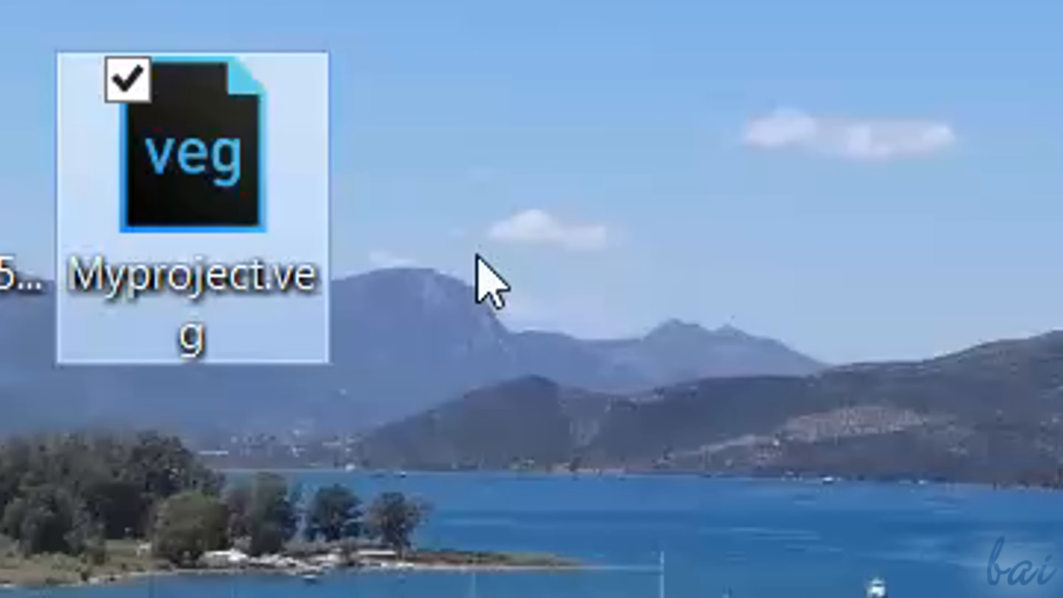
{"action": "mouse_move", "coordinate": [371, 419]}
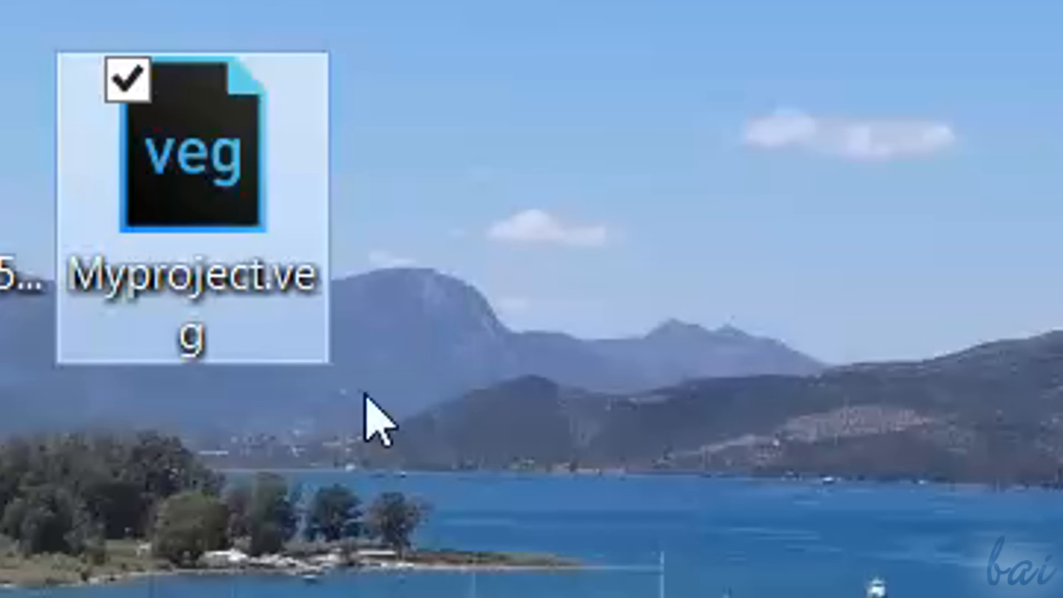
{"action": "double_click", "coordinate": [190, 142]}
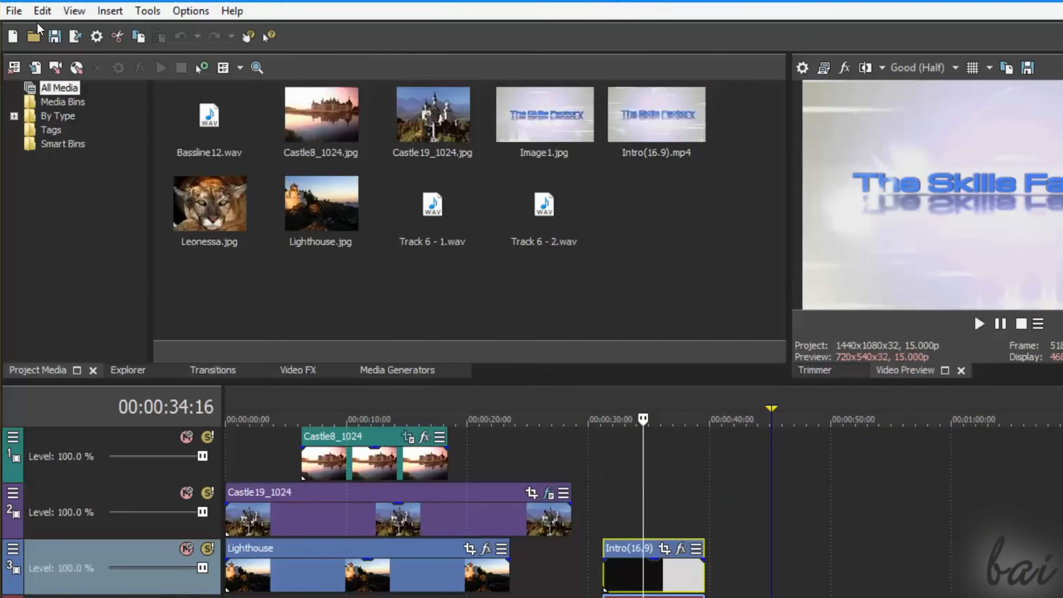
Start a render and choose MAGIX AVC/AAC MP4 as the output format
{"action": "left_click", "coordinate": [13, 10]}
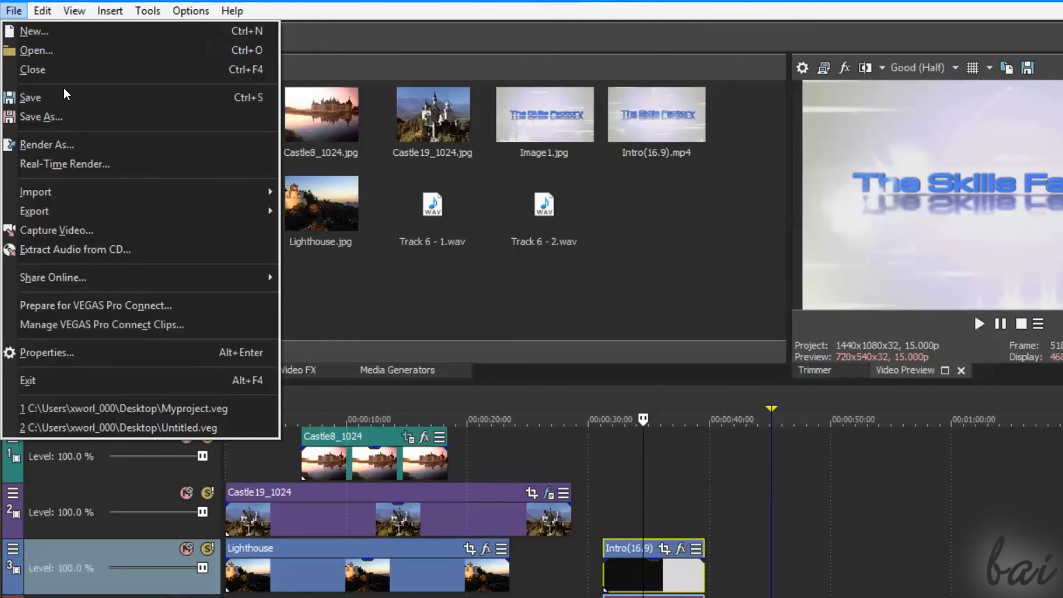
{"action": "mouse_move", "coordinate": [82, 145]}
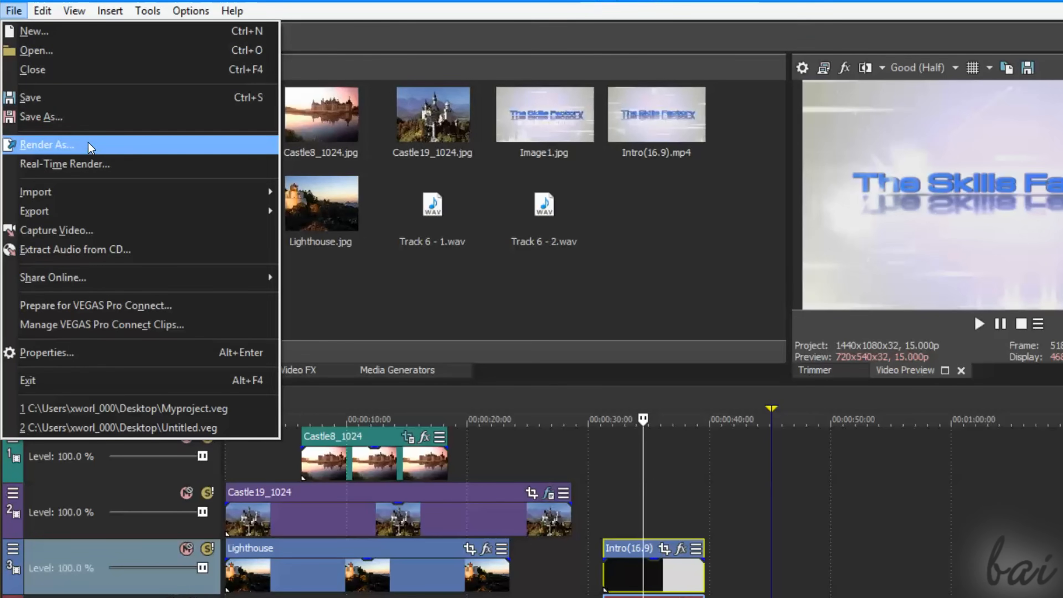
{"action": "left_click", "coordinate": [46, 145]}
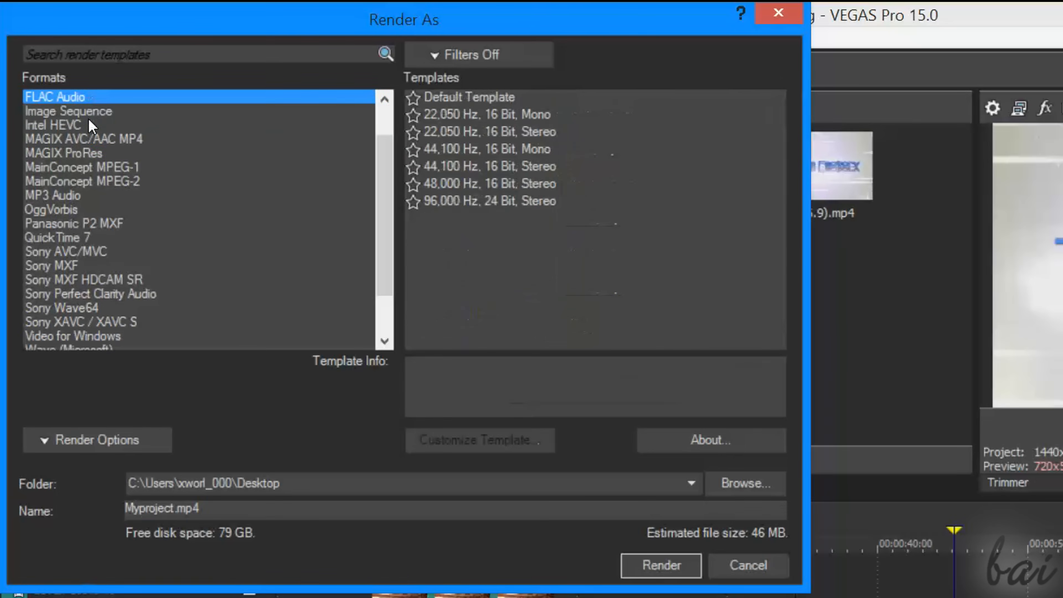
{"action": "left_click", "coordinate": [68, 111]}
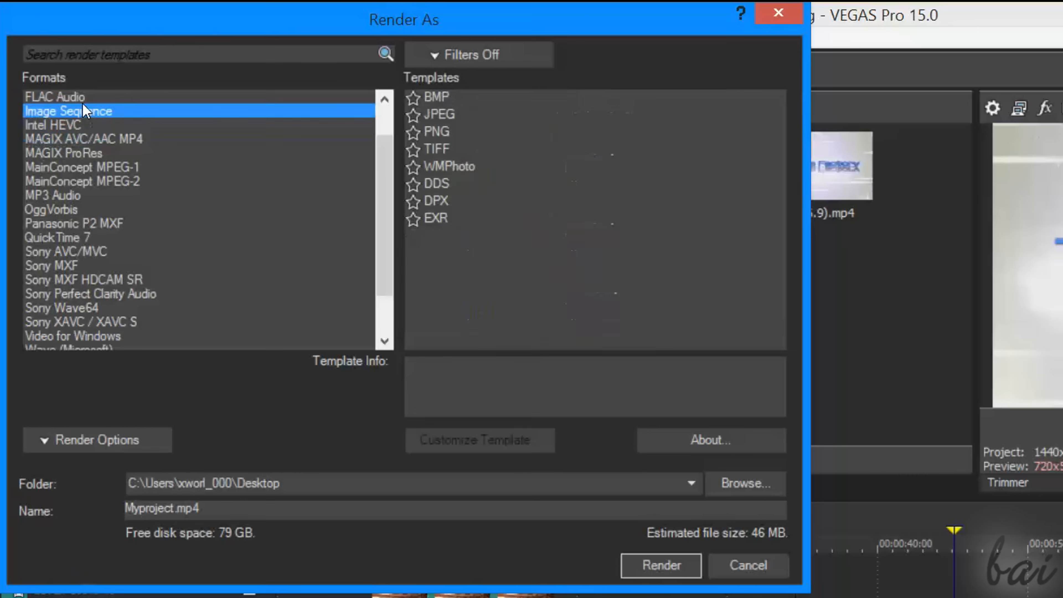
{"action": "left_click", "coordinate": [84, 139]}
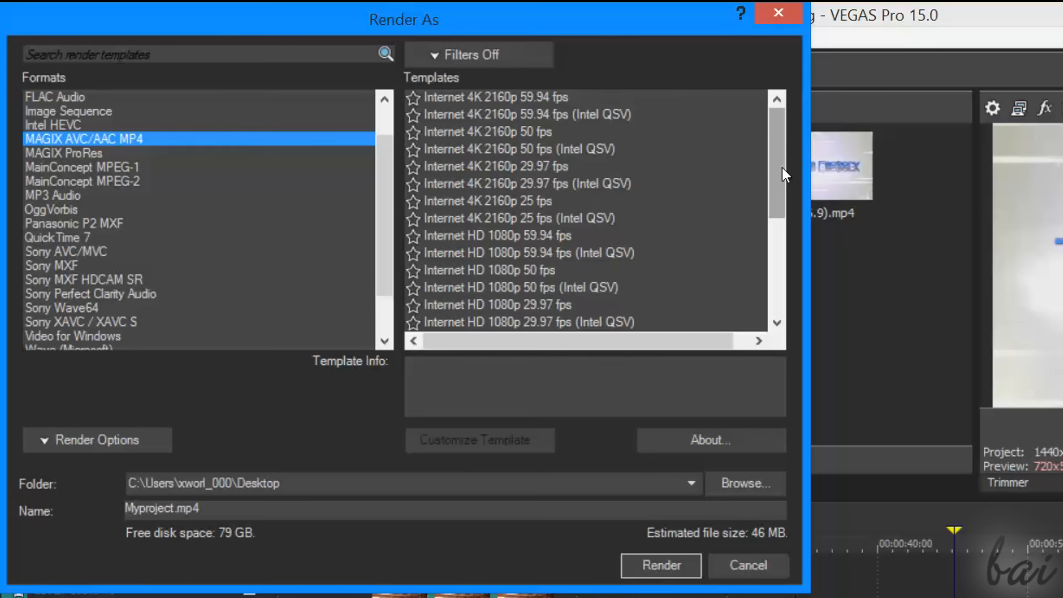
Select the Internet HD 720p 25 fps template and the output name Untitled.mp4
{"action": "left_click", "coordinate": [486, 200]}
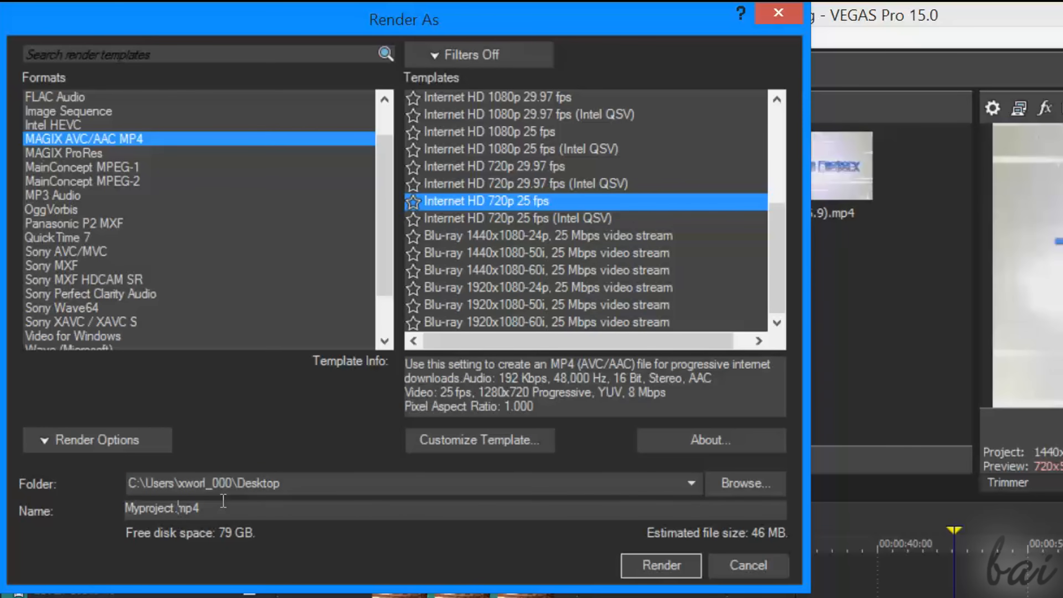
{"action": "triple_click", "coordinate": [161, 507]}
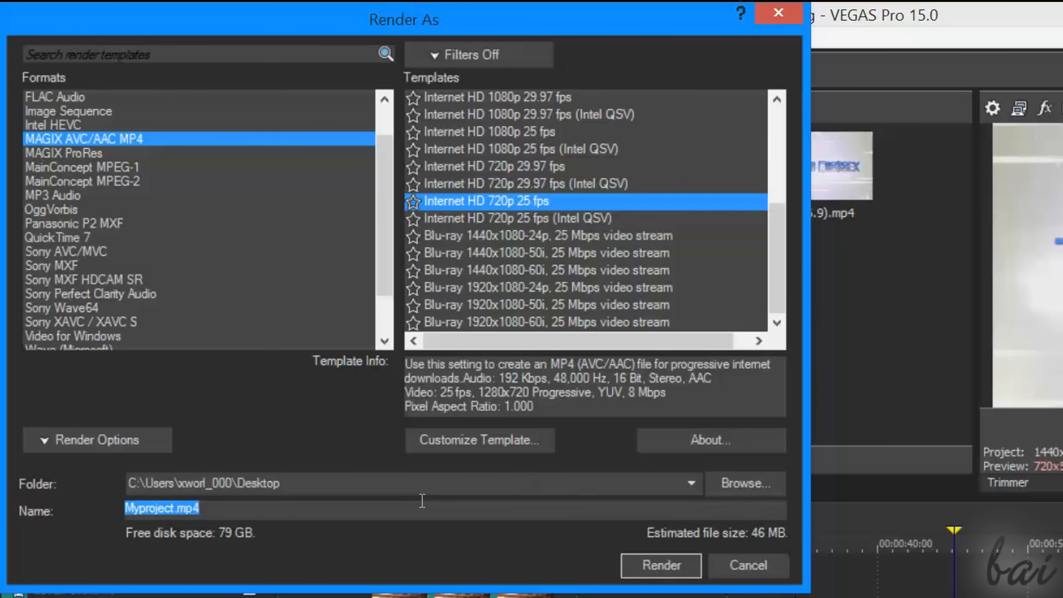
{"action": "left_click", "coordinate": [659, 566]}
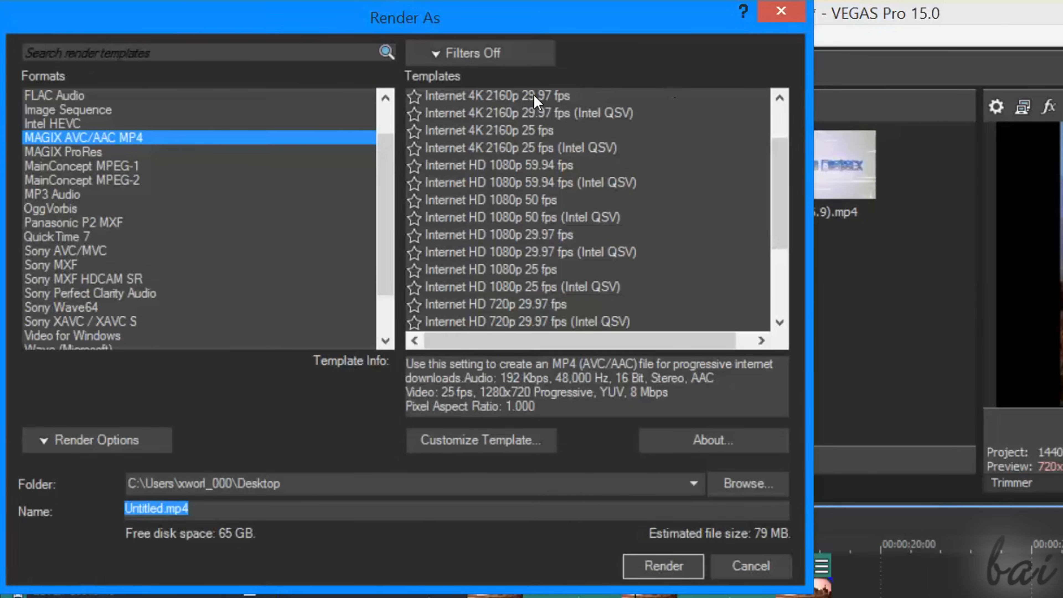
Inspect the 4K 2160p 29.97 fps and 4K 25 fps Intel QSV templates, then cancel without rendering
{"action": "left_click", "coordinate": [495, 96]}
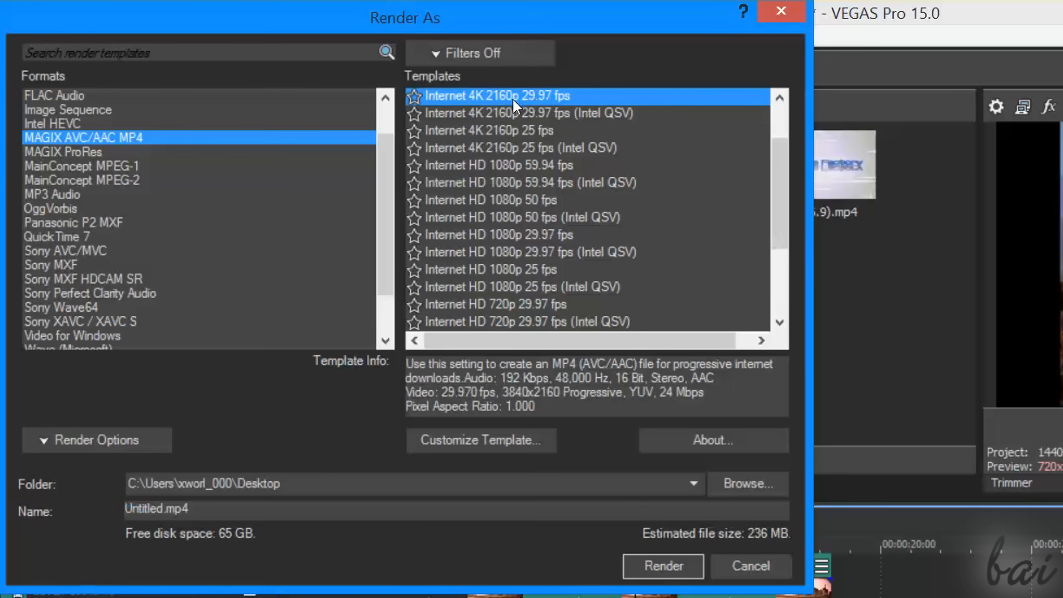
{"action": "left_click", "coordinate": [522, 147]}
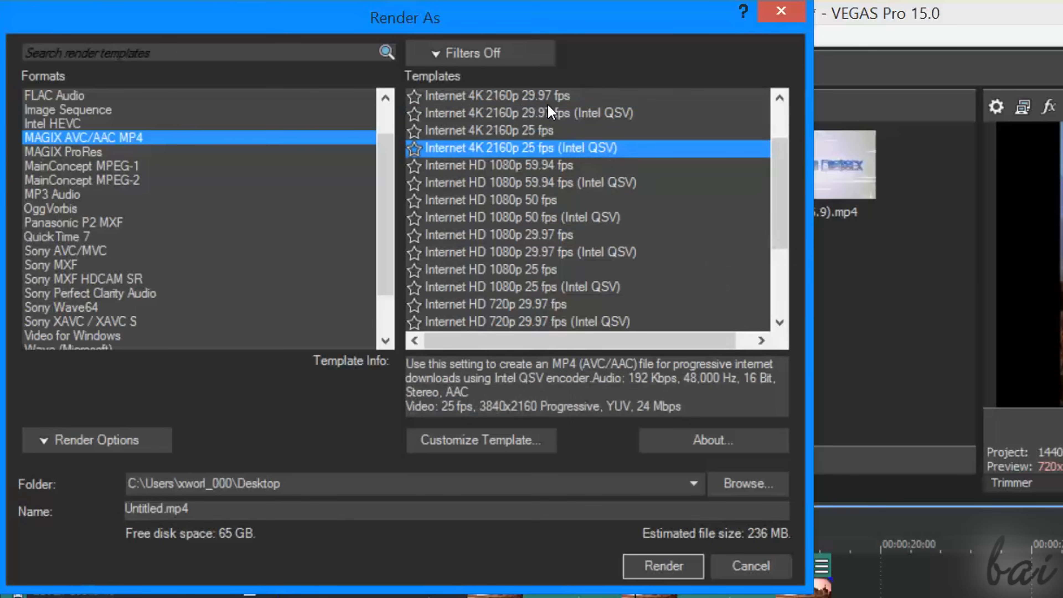
{"action": "left_click", "coordinate": [662, 566]}
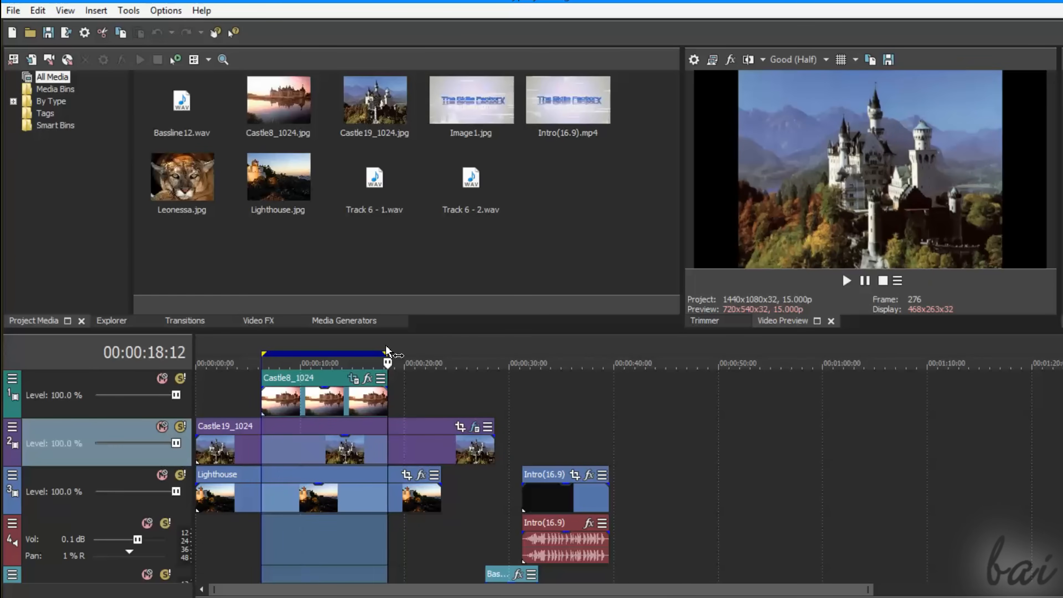
Reopen the MP4 render settings and expand Render Options with Render loop region only ticked
{"action": "left_click", "coordinate": [12, 9]}
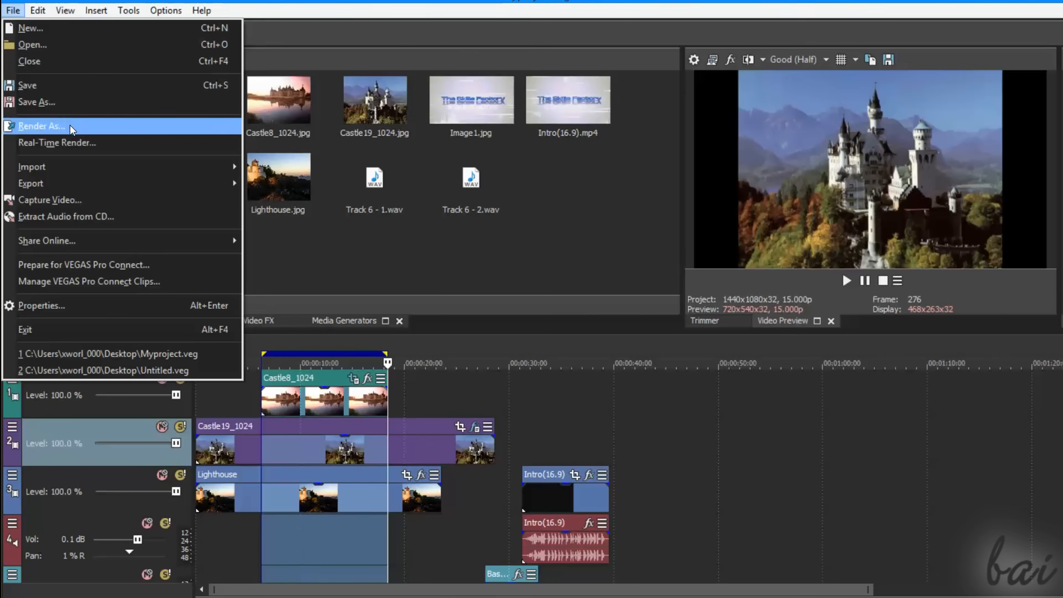
{"action": "left_click", "coordinate": [41, 126]}
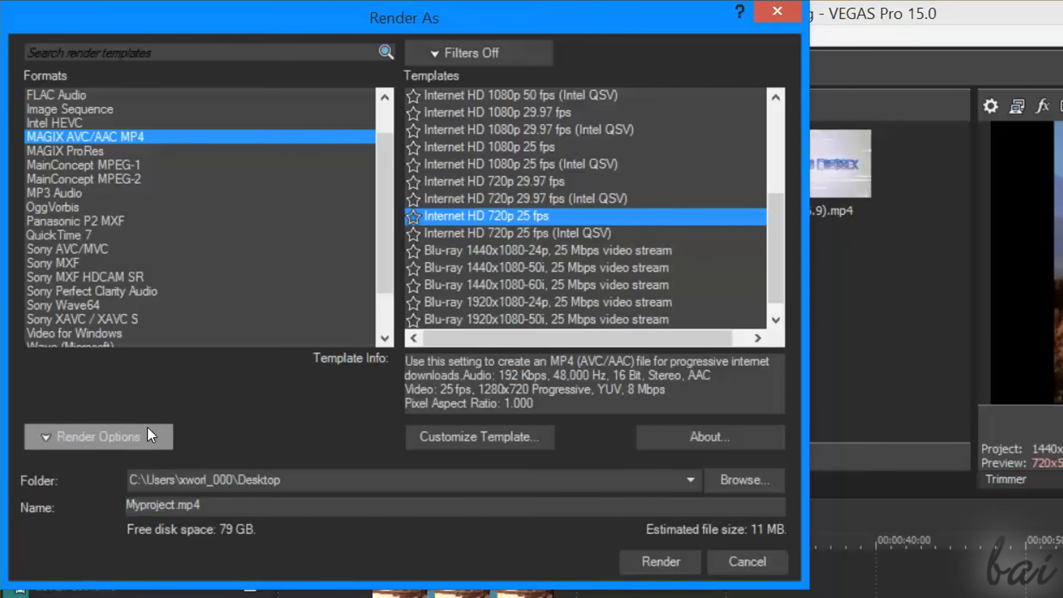
{"action": "left_click", "coordinate": [98, 436]}
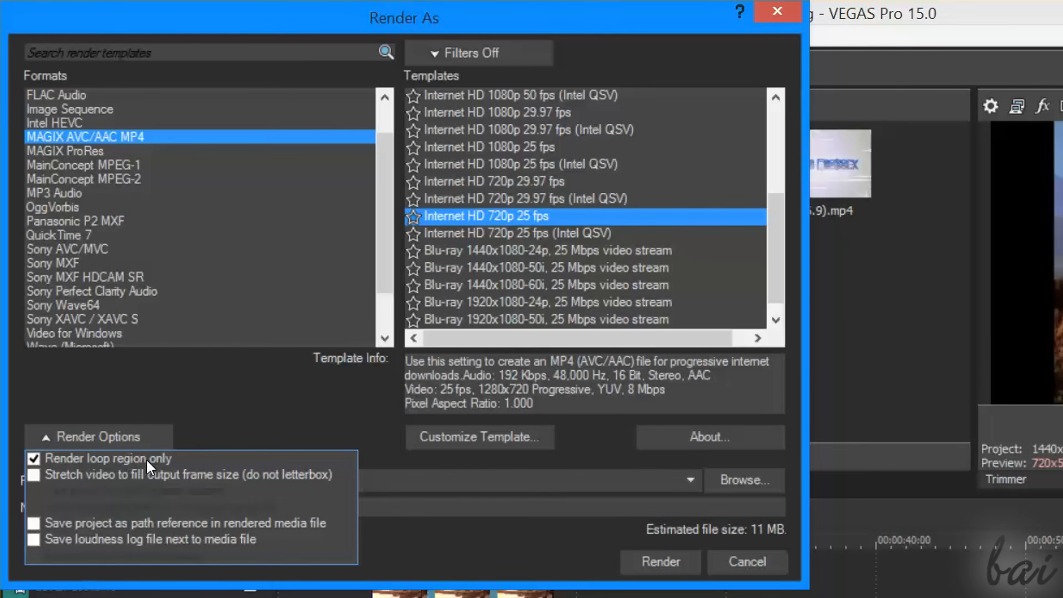